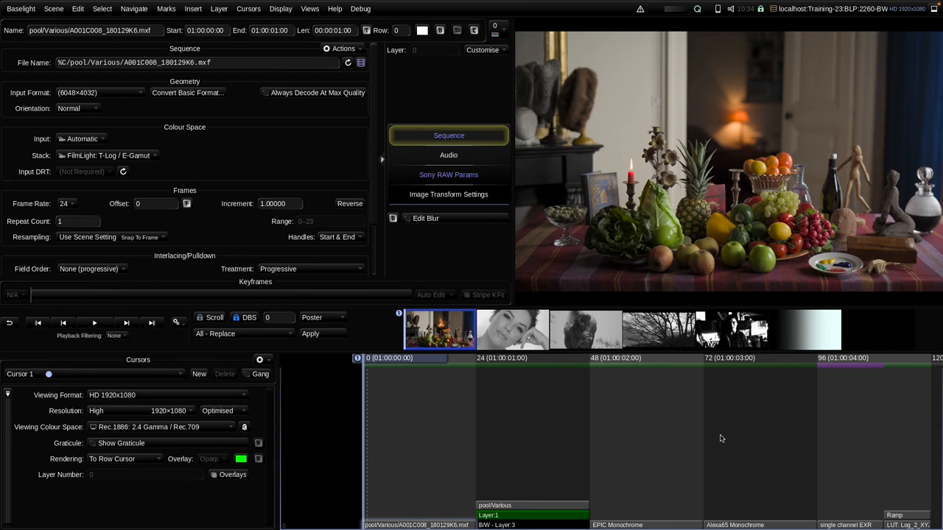
{"action": "mouse_move", "coordinate": [489, 413]}
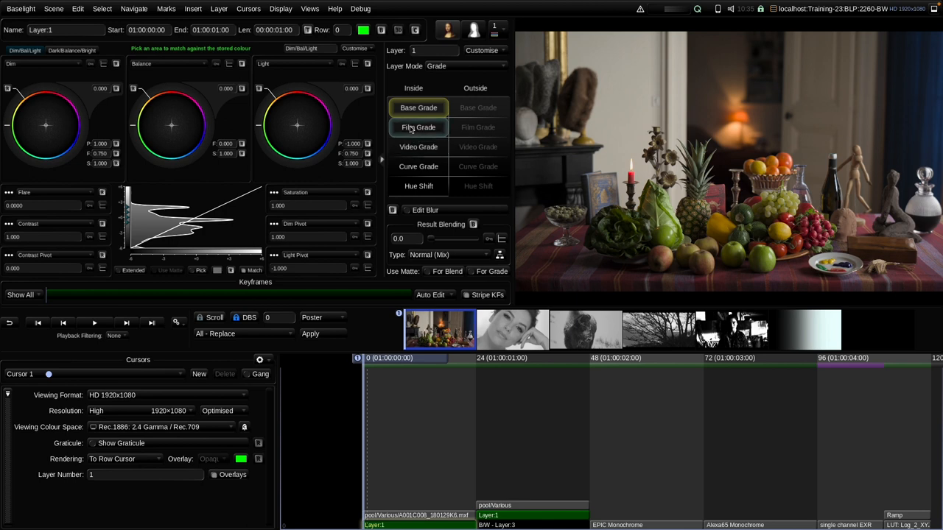
Apply a Film Grade operator to Layer 1 so the still life renders black and white.
{"action": "left_click", "coordinate": [419, 127]}
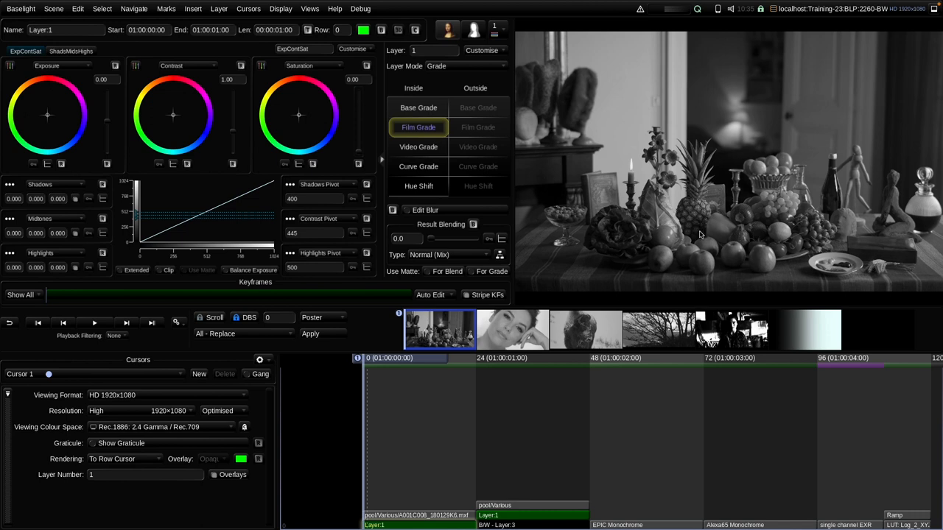
{"action": "mouse_move", "coordinate": [310, 9]}
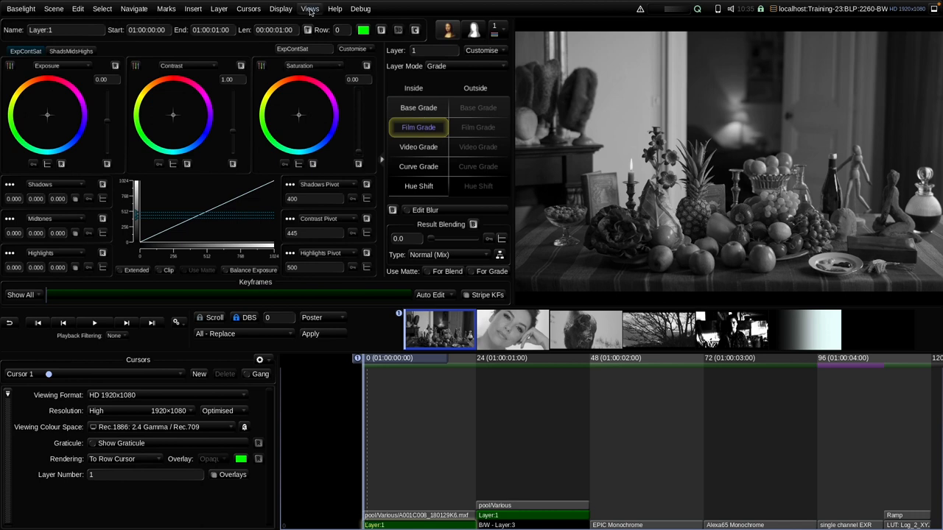
Bring up the RGB Parade scope from the Views menu over the monochrome clip.
{"action": "left_click", "coordinate": [309, 9]}
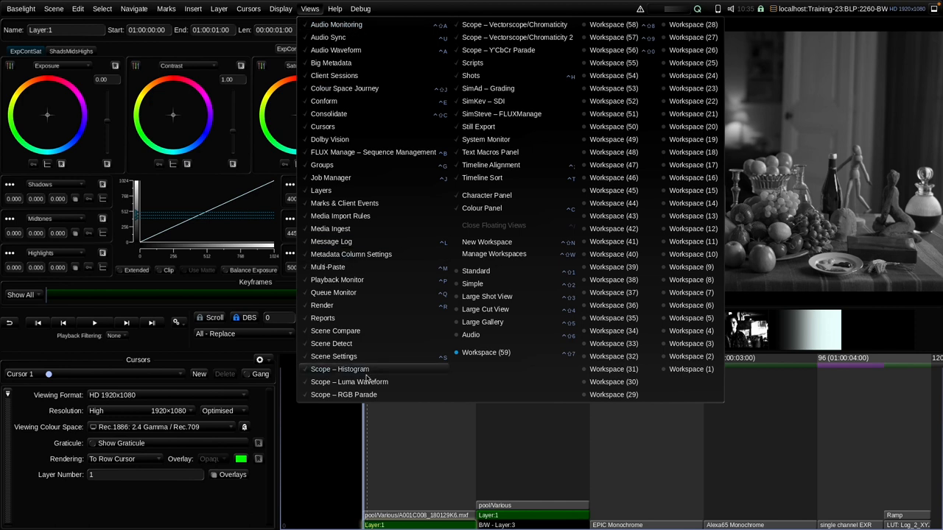
{"action": "left_click", "coordinate": [345, 394]}
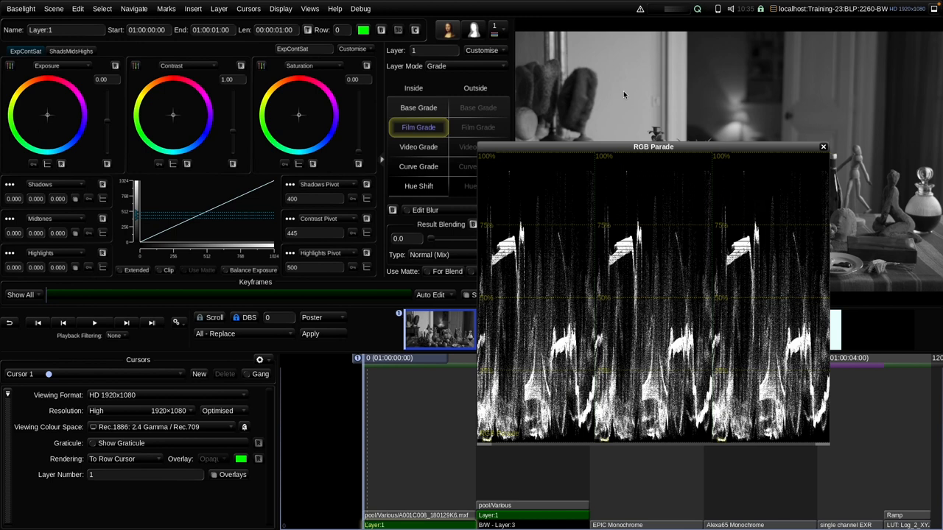
{"action": "mouse_move", "coordinate": [592, 97]}
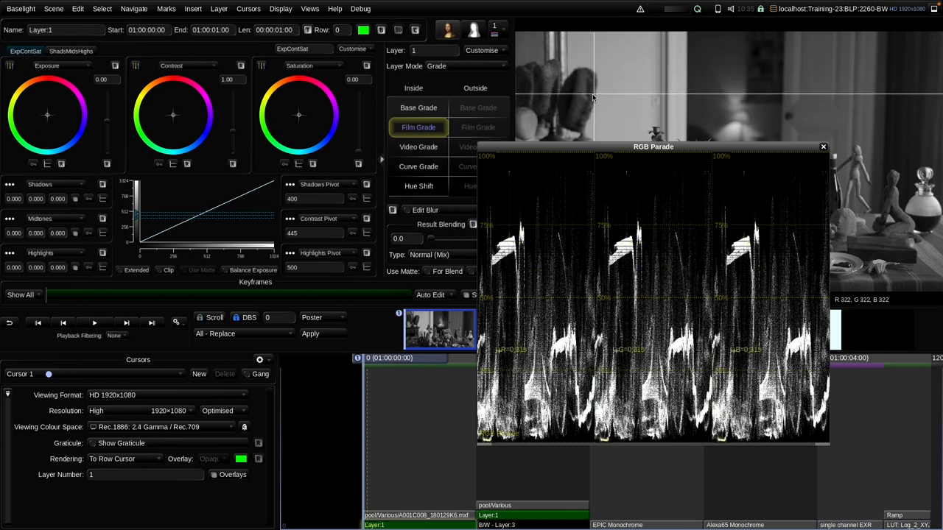
{"action": "mouse_move", "coordinate": [642, 91]}
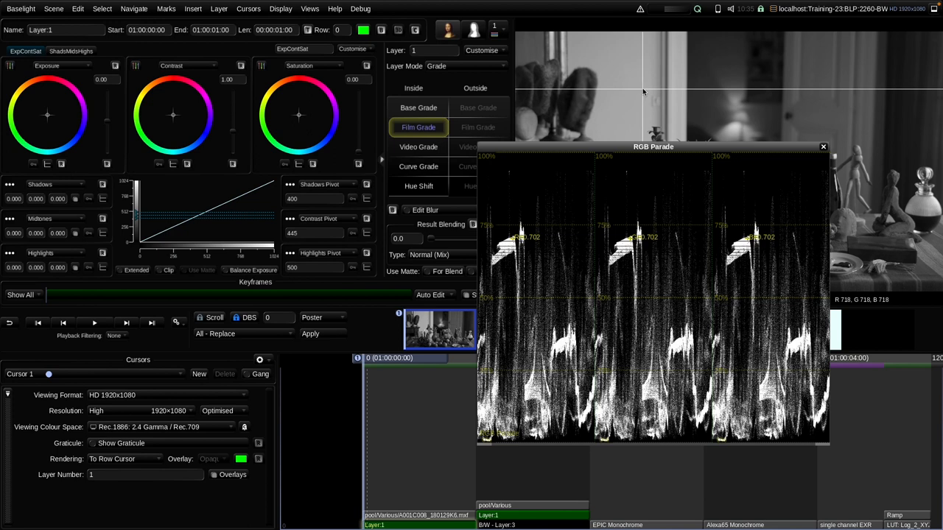
{"action": "mouse_move", "coordinate": [849, 136]}
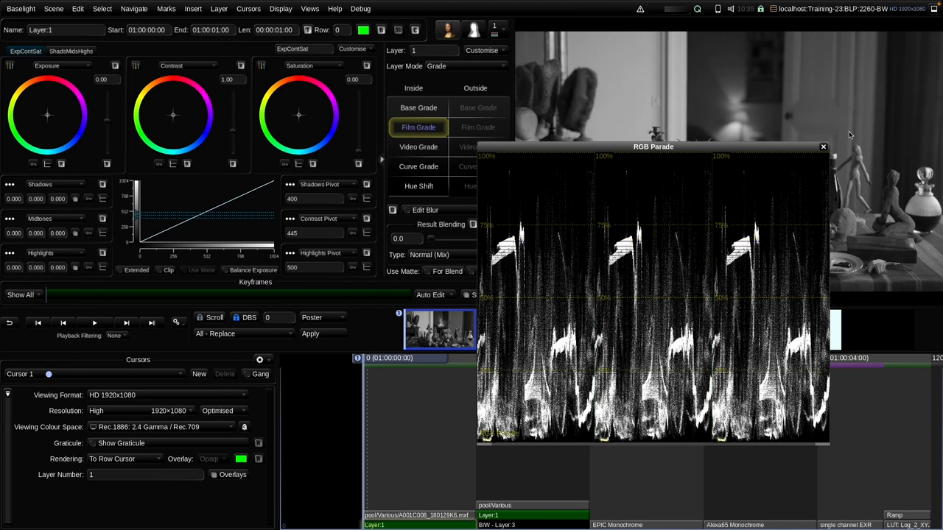
Dismiss the RGB Parade scope window, leaving the black-and-white shot unobstructed.
{"action": "left_click", "coordinate": [824, 147]}
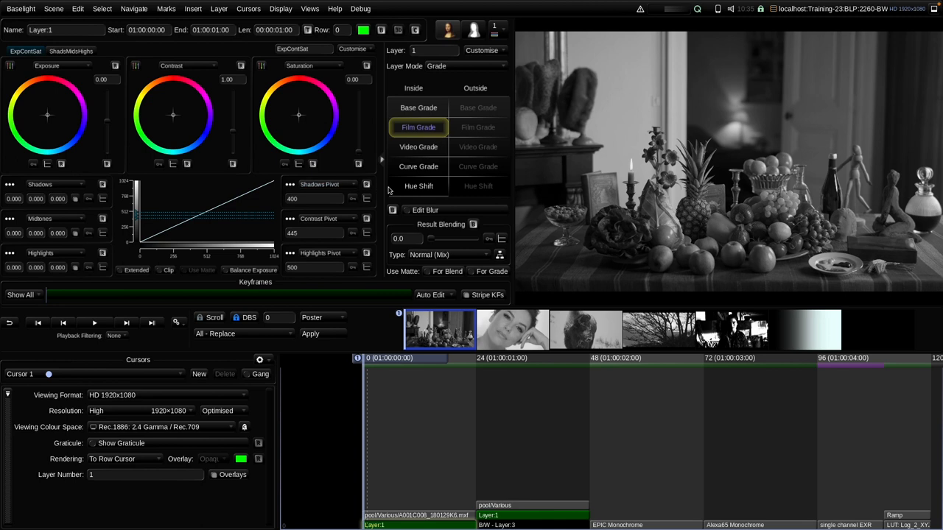
{"action": "mouse_move", "coordinate": [330, 145]}
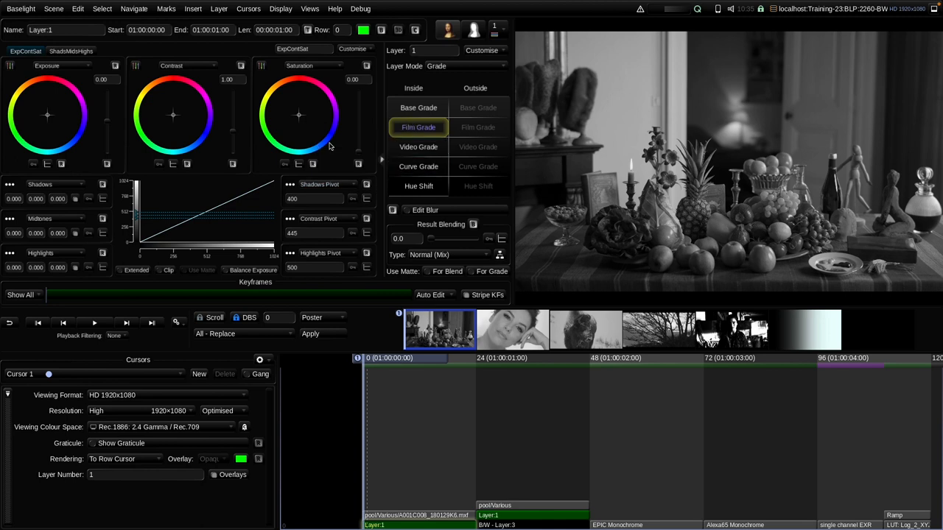
{"action": "mouse_move", "coordinate": [418, 126]}
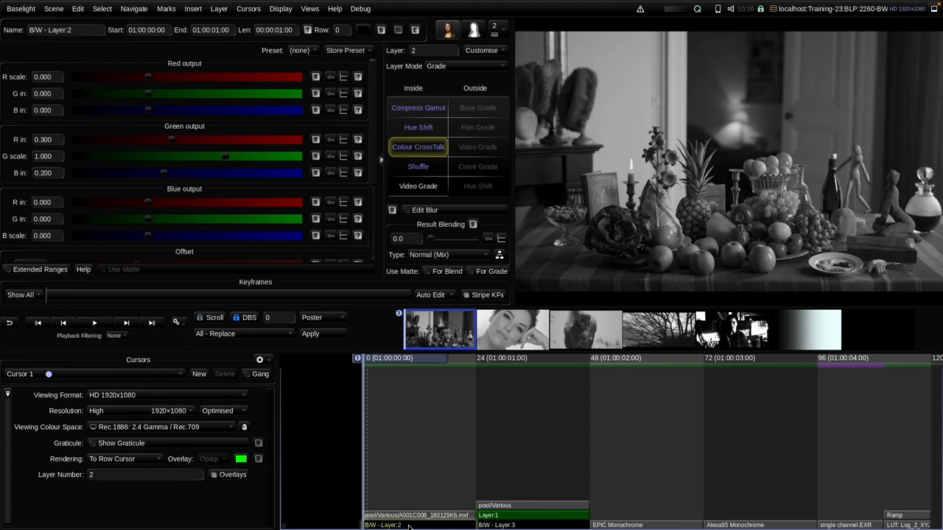
{"action": "mouse_move", "coordinate": [418, 167]}
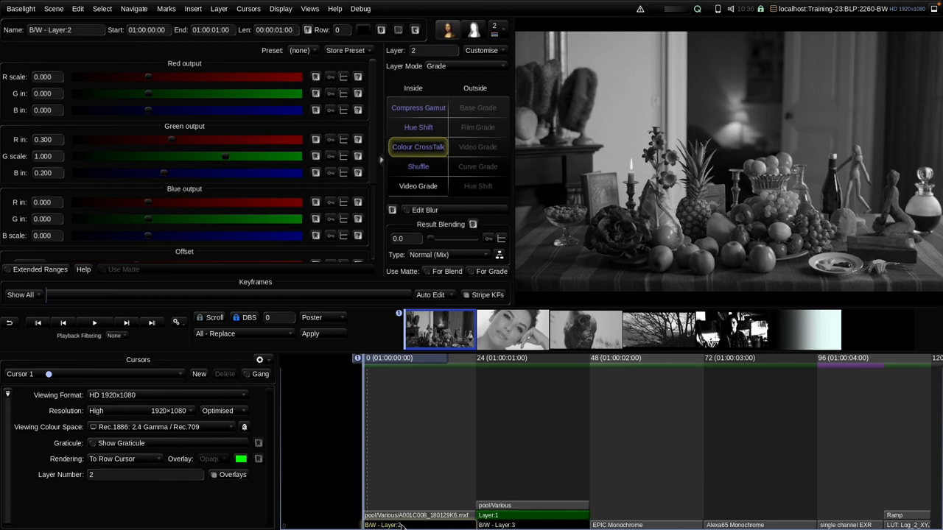
Review Layer 6, B/W - Layer 7 and Layer 4's film grade, then select the new Layer 8.
{"action": "left_click", "coordinate": [415, 520]}
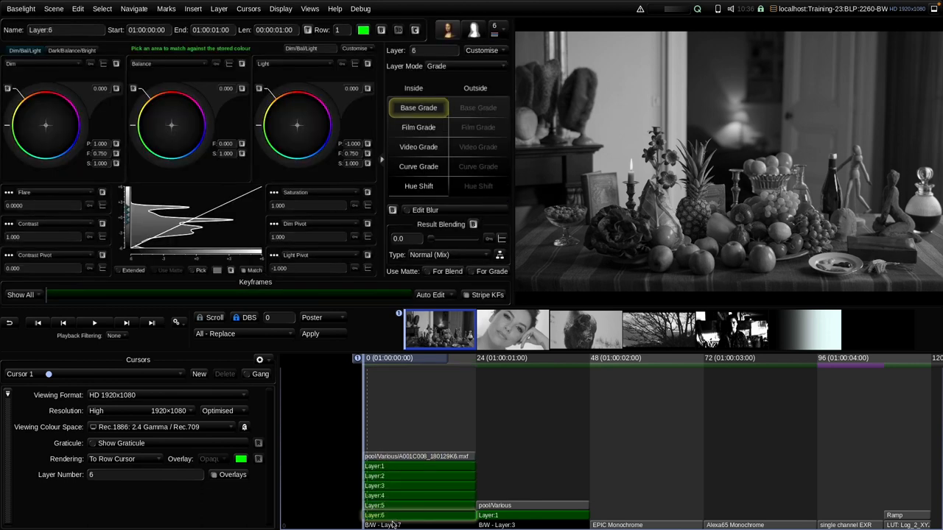
{"action": "left_click", "coordinate": [383, 524]}
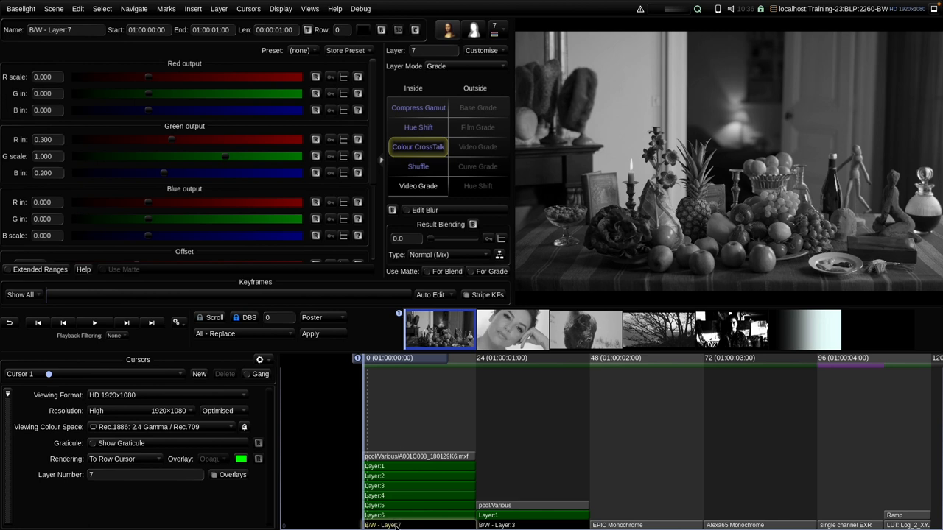
{"action": "left_click", "coordinate": [420, 495]}
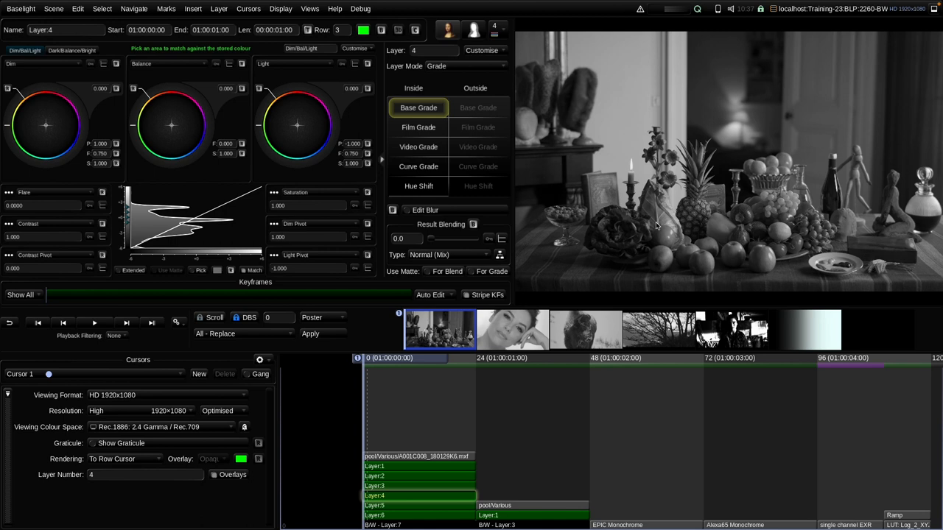
{"action": "mouse_move", "coordinate": [451, 361]}
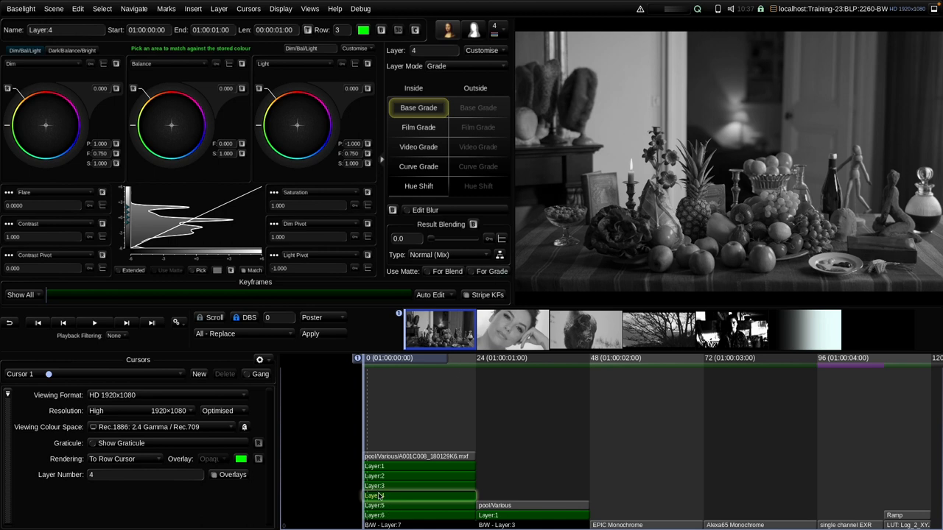
{"action": "left_click", "coordinate": [418, 127]}
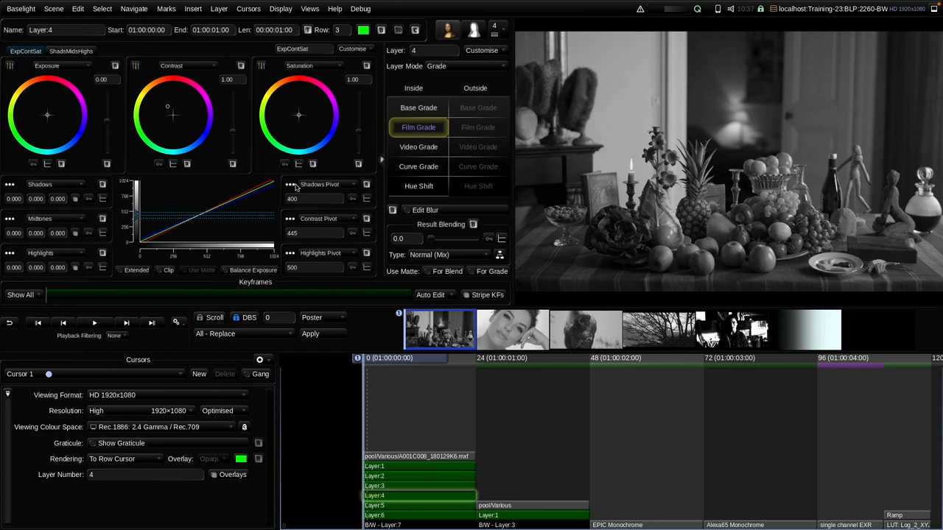
{"action": "mouse_move", "coordinate": [616, 170]}
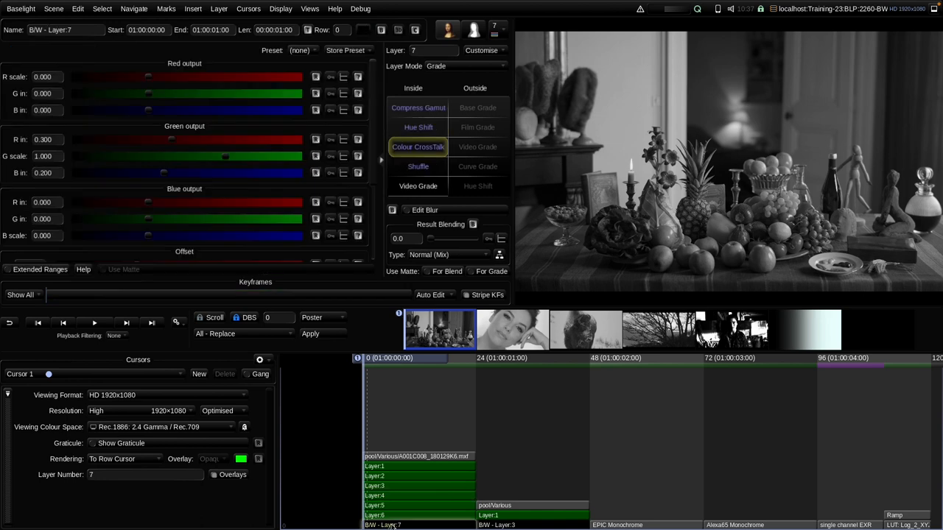
{"action": "left_click", "coordinate": [383, 525]}
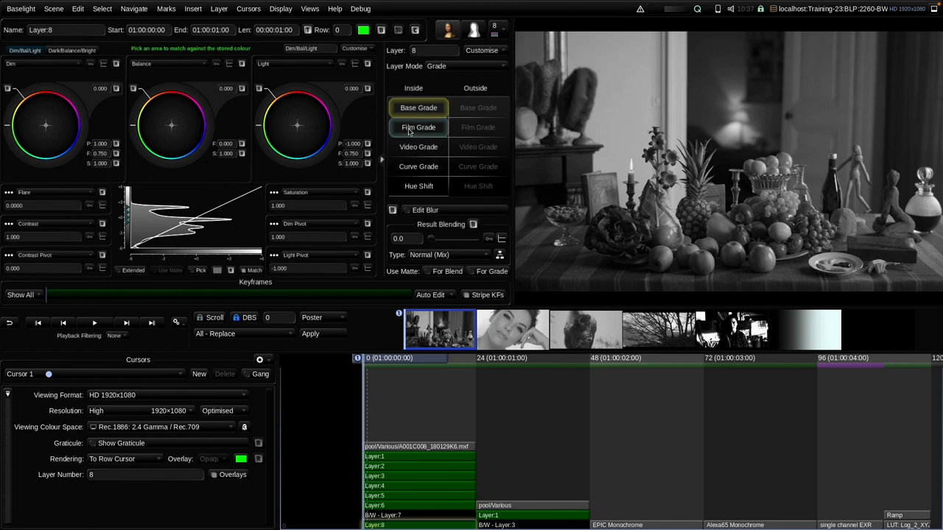
Give Layer 8 a Film Grade, warming the still life toward a sepia tint.
{"action": "left_click", "coordinate": [418, 127]}
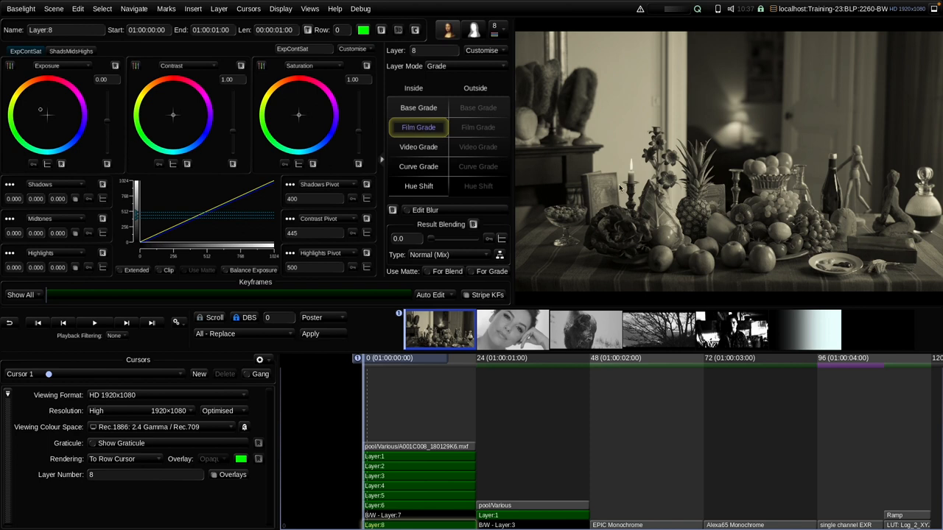
{"action": "mouse_move", "coordinate": [709, 227]}
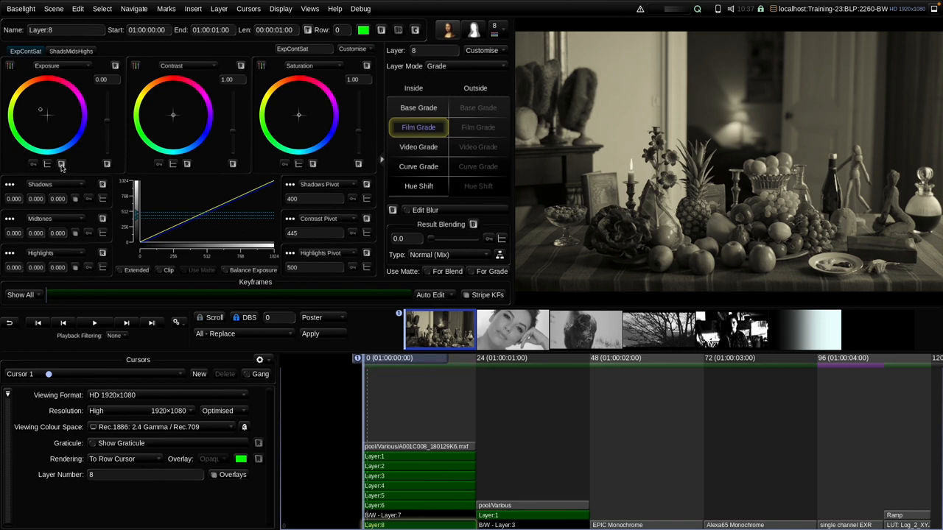
{"action": "mouse_move", "coordinate": [62, 164]}
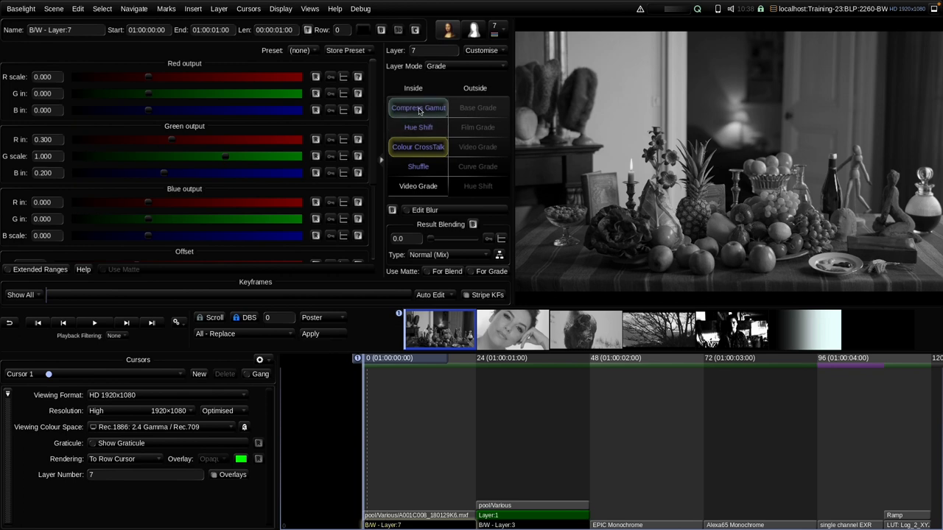
Show B/W - Layer 7's Compress Gamut settings: P3 gamut, threshold 0.1000, CMY limits 0.1500.
{"action": "left_click", "coordinate": [419, 107]}
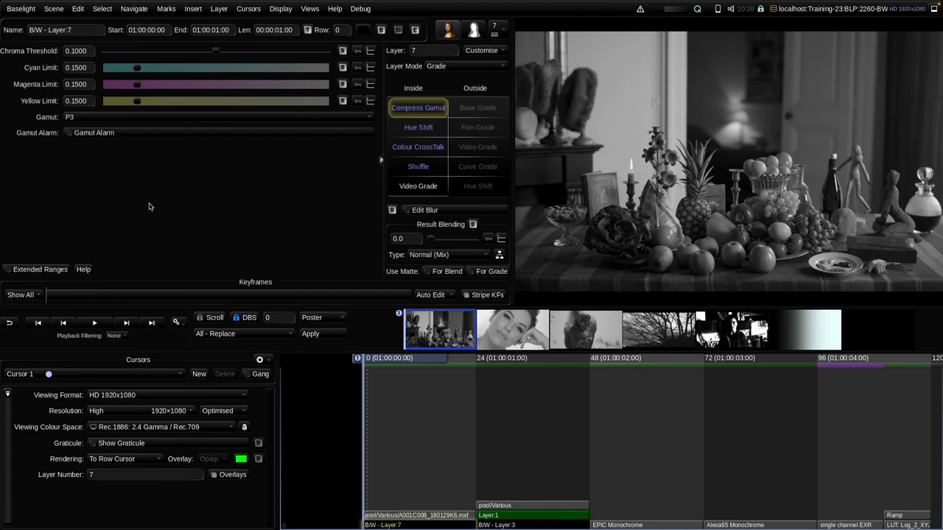
{"action": "mouse_move", "coordinate": [133, 197]}
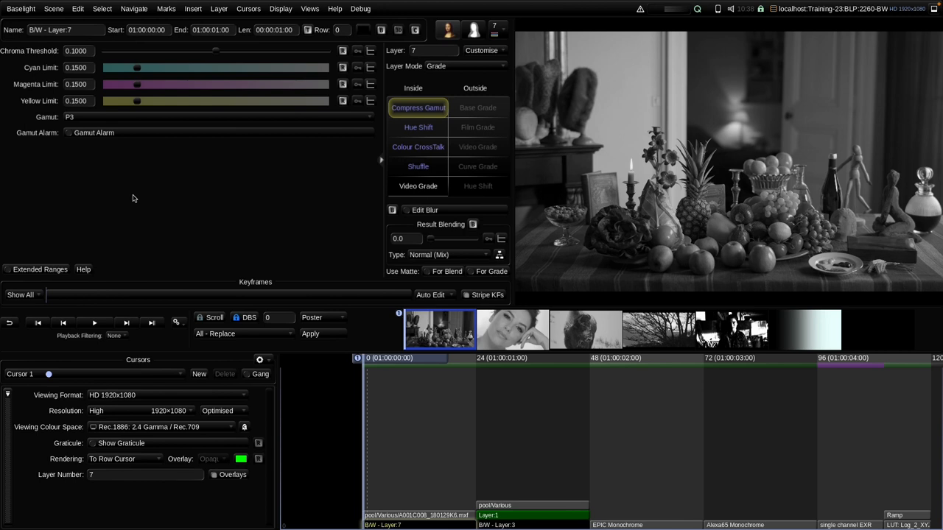
{"action": "mouse_move", "coordinate": [722, 280]}
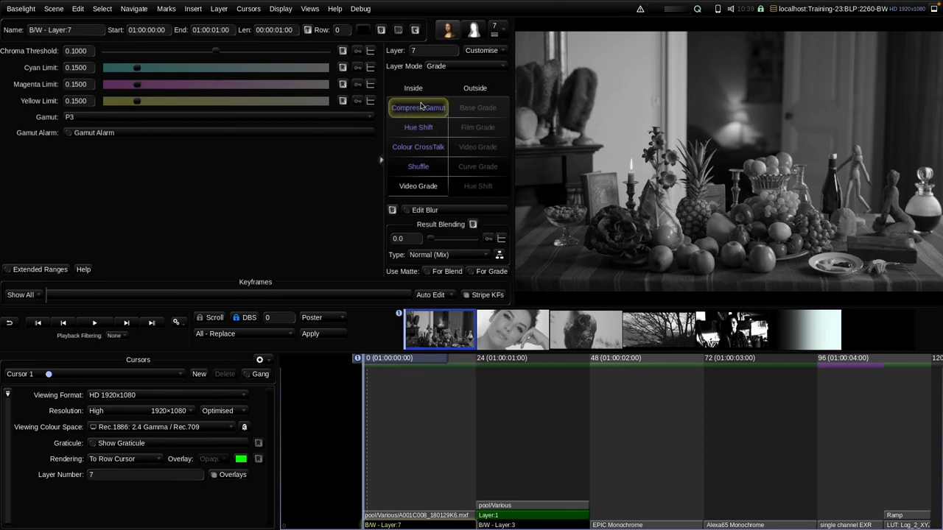
View Layer 7's Hue Shift controls, then return to its Colour CrossTalk channel mix.
{"action": "left_click", "coordinate": [419, 127]}
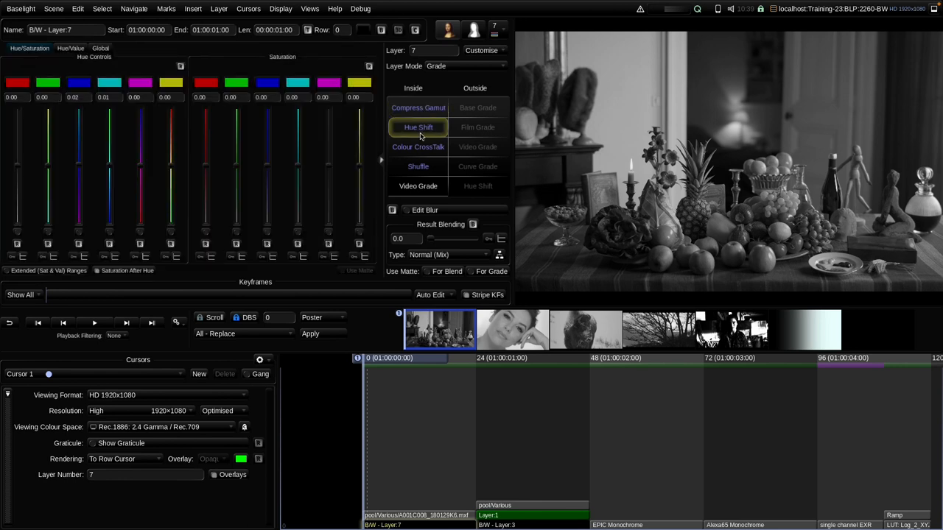
{"action": "mouse_move", "coordinate": [422, 135]}
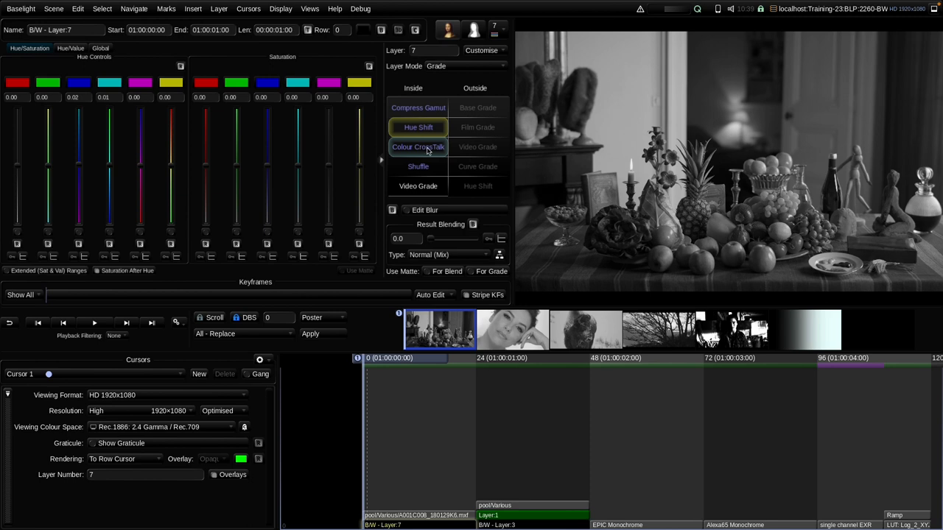
{"action": "left_click", "coordinate": [419, 147]}
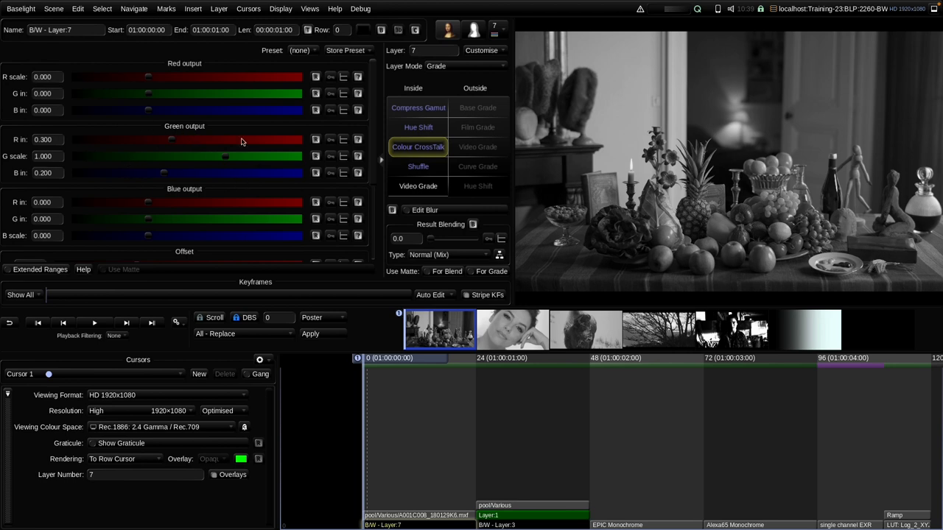
{"action": "mouse_move", "coordinate": [206, 165]}
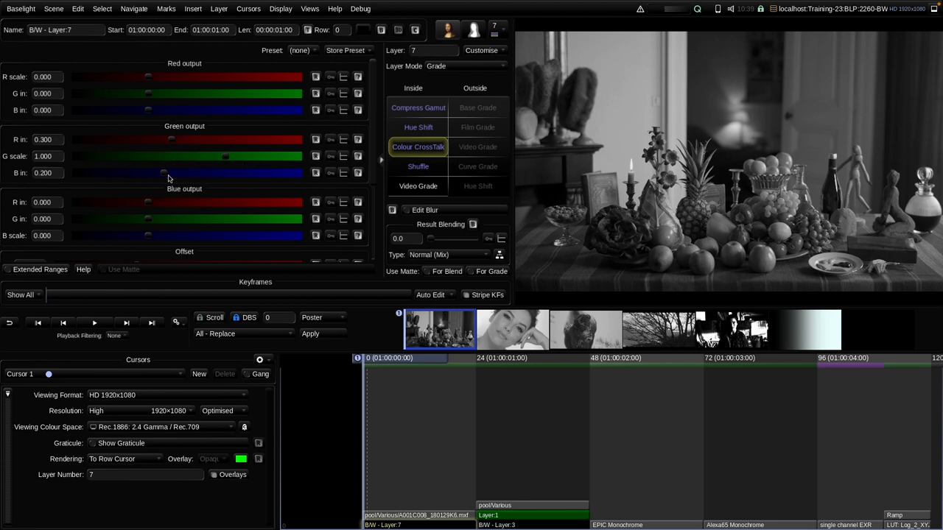
{"action": "mouse_move", "coordinate": [165, 172]}
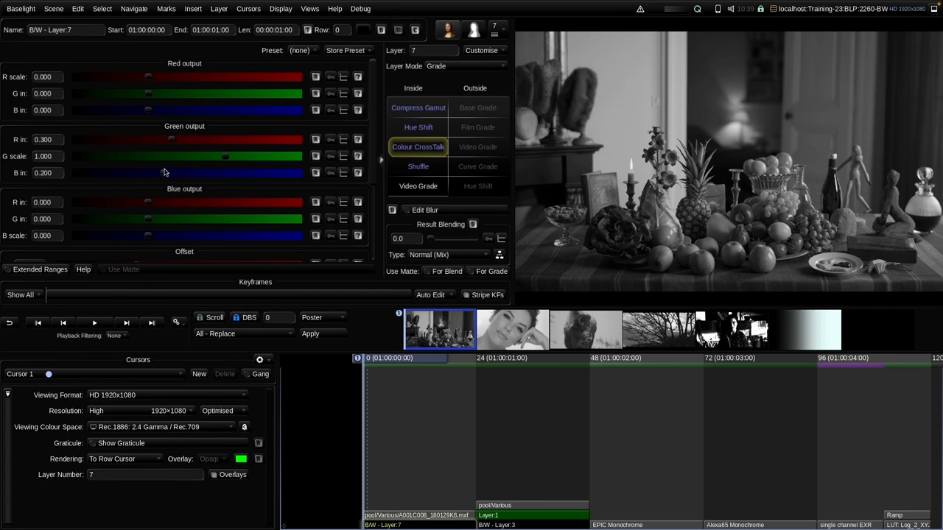
{"action": "mouse_move", "coordinate": [180, 129]}
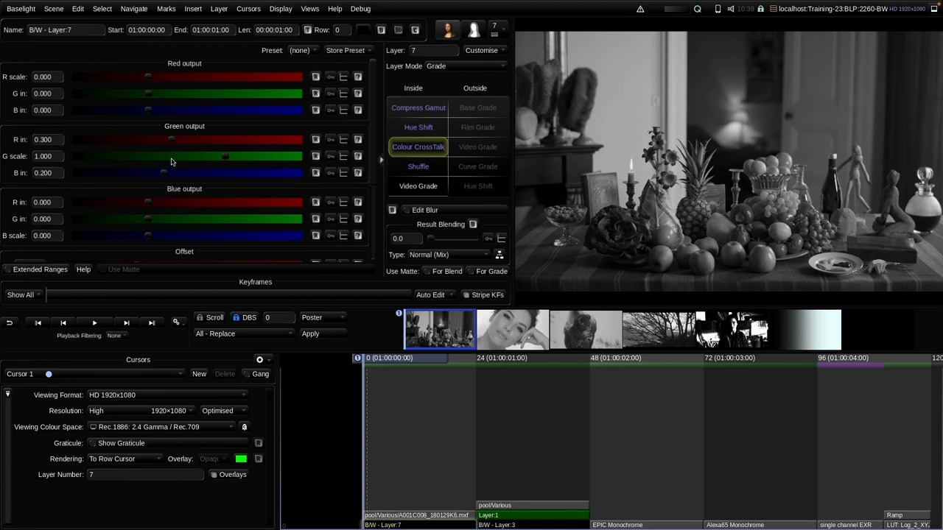
{"action": "mouse_move", "coordinate": [155, 174]}
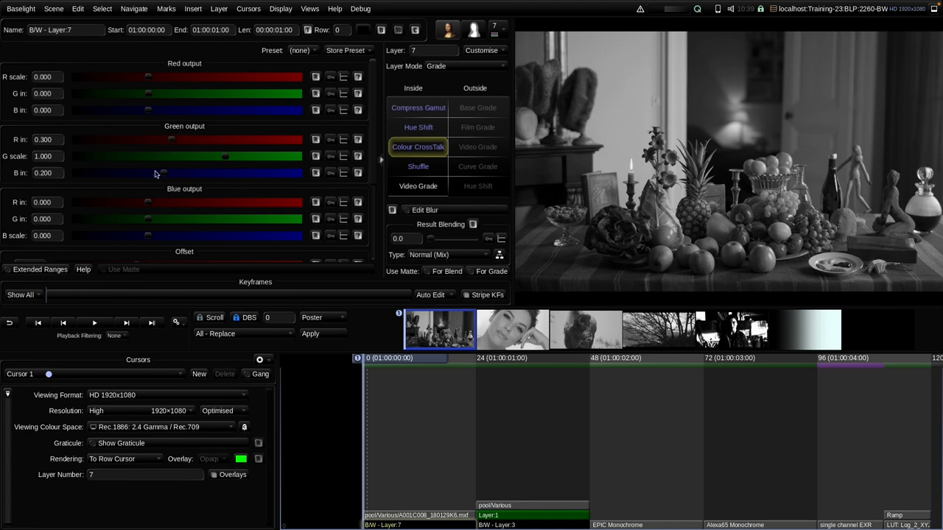
{"action": "mouse_move", "coordinate": [197, 161]}
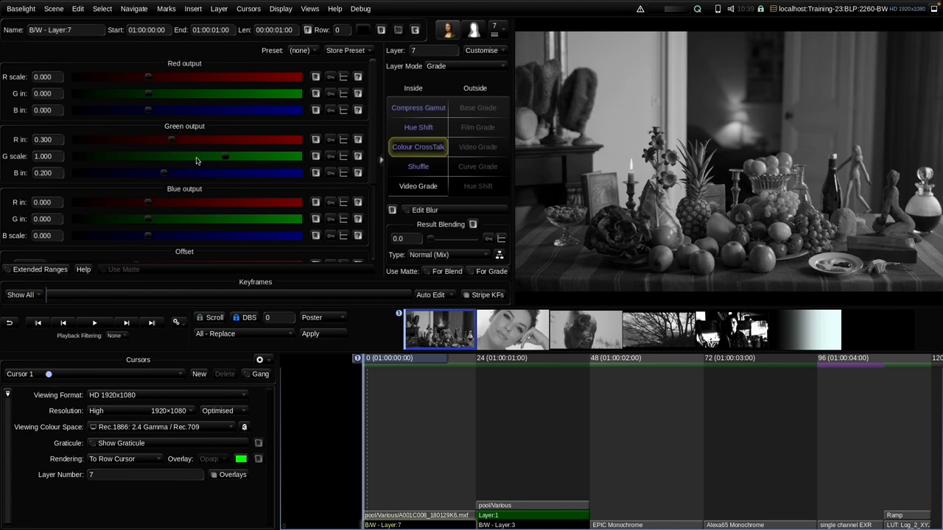
Show Layer 7's Shuffle channel-reorder settings, previewing the green-tinted result.
{"action": "left_click", "coordinate": [418, 166]}
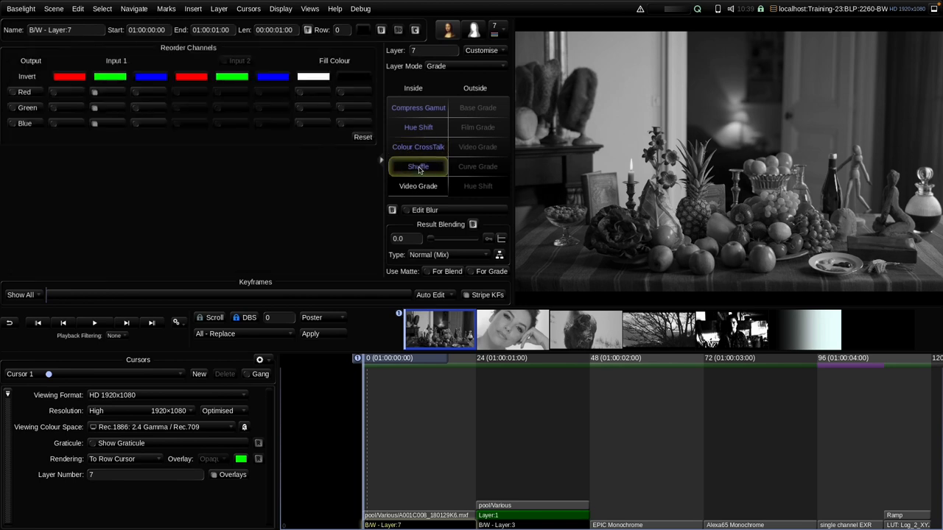
{"action": "mouse_move", "coordinate": [425, 286]}
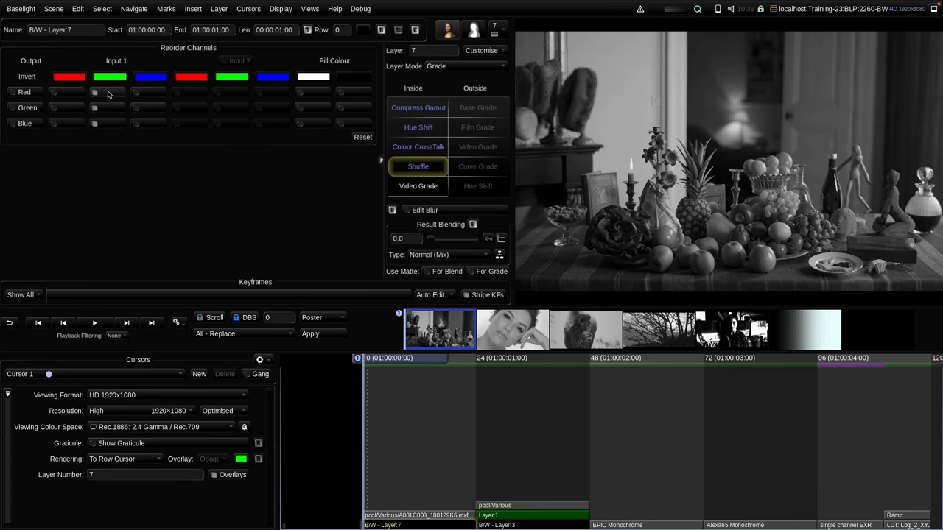
{"action": "mouse_move", "coordinate": [103, 112]}
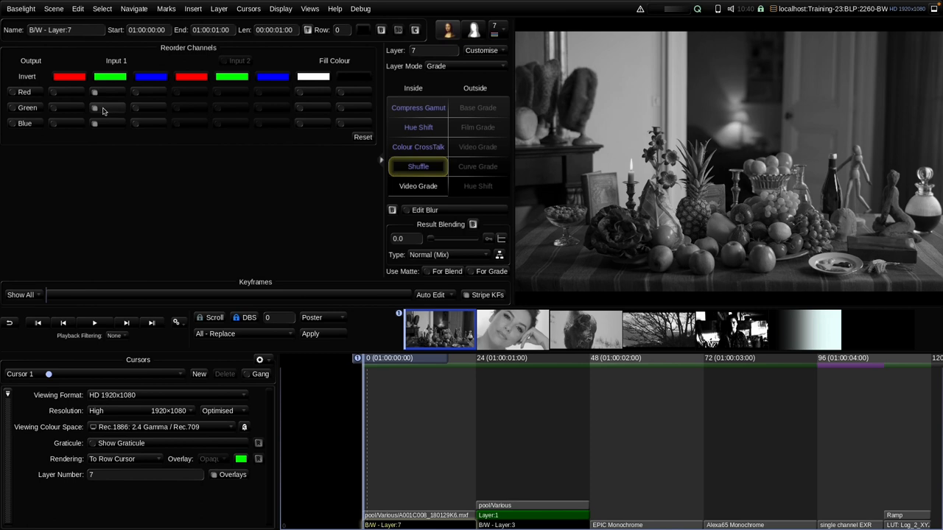
{"action": "mouse_move", "coordinate": [100, 109]}
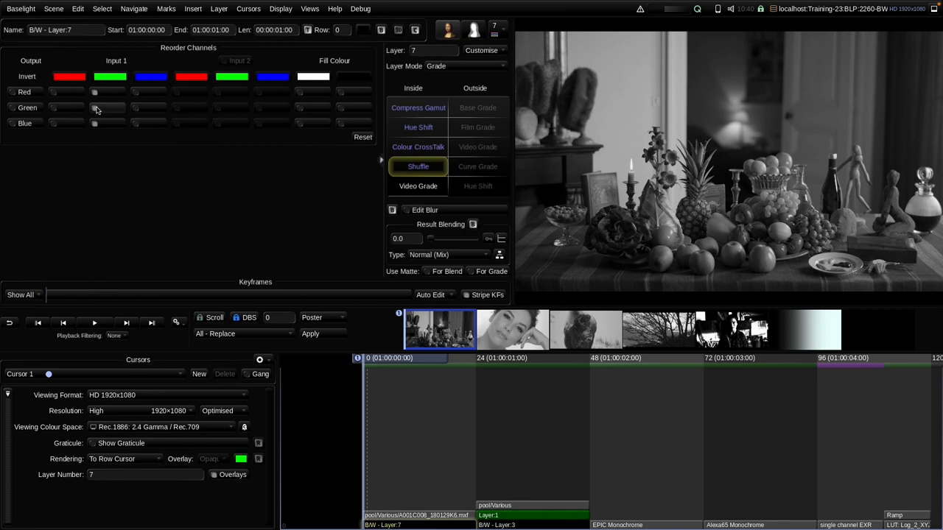
{"action": "mouse_move", "coordinate": [98, 94]}
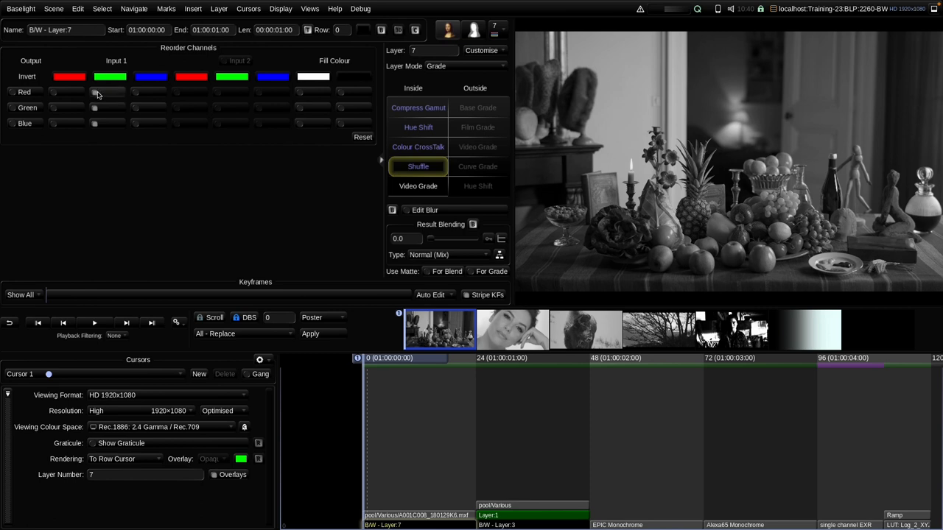
{"action": "mouse_move", "coordinate": [96, 129]}
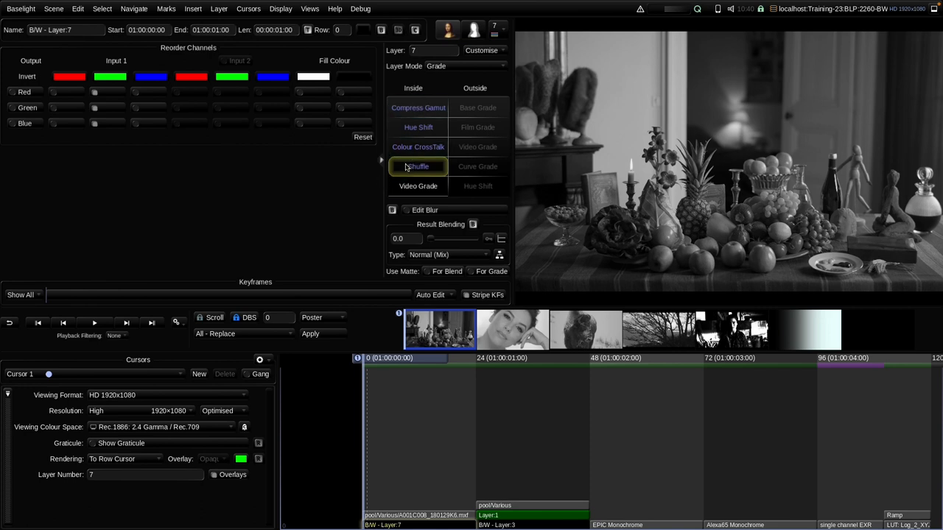
{"action": "mouse_move", "coordinate": [418, 165]}
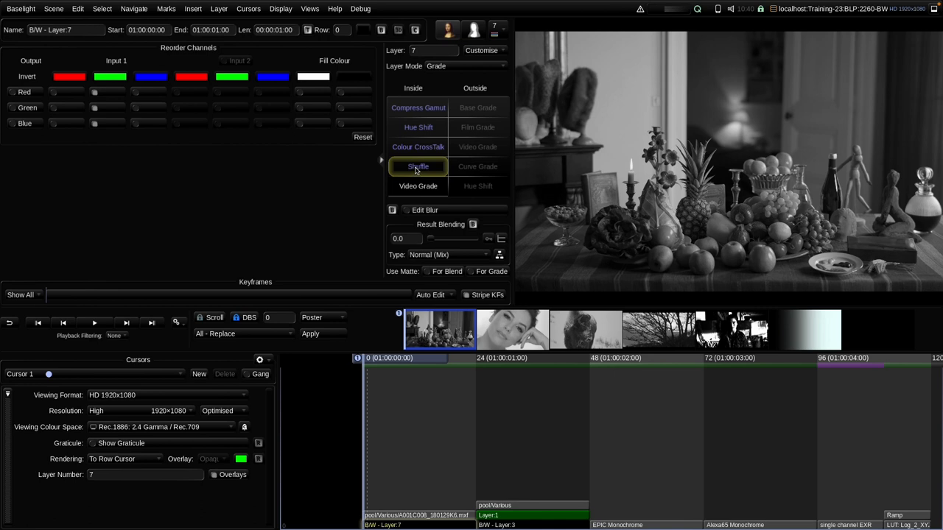
{"action": "mouse_move", "coordinate": [397, 206]}
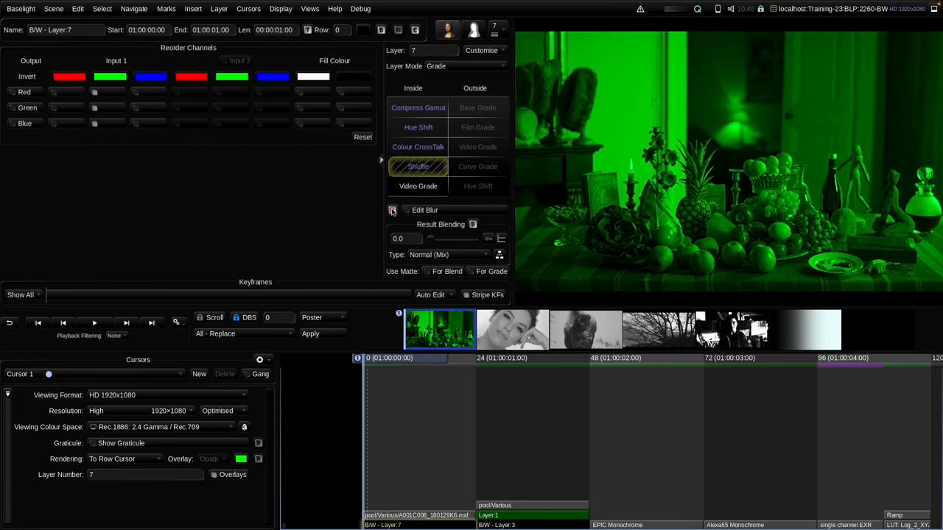
Return to Layer 7's Colour CrossTalk sliders, restoring the neutral black-and-white image.
{"action": "left_click", "coordinate": [419, 147]}
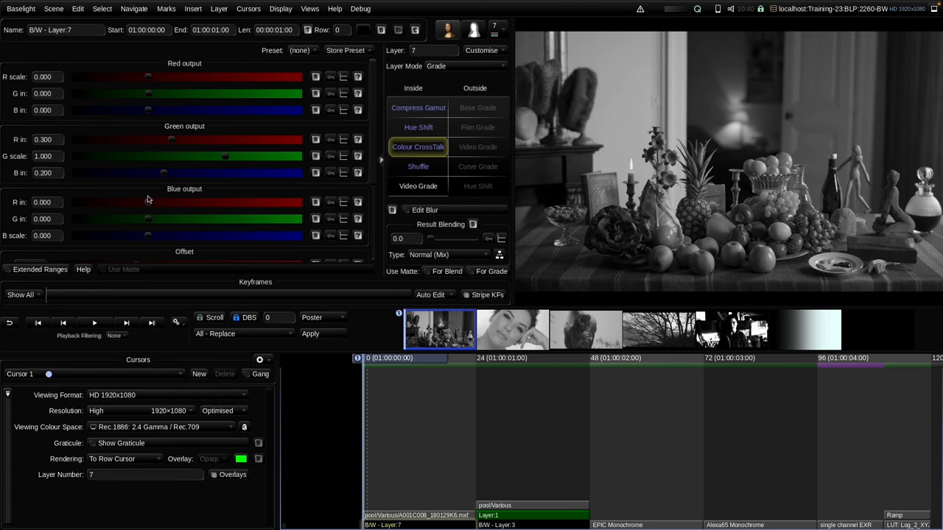
{"action": "mouse_move", "coordinate": [169, 152]}
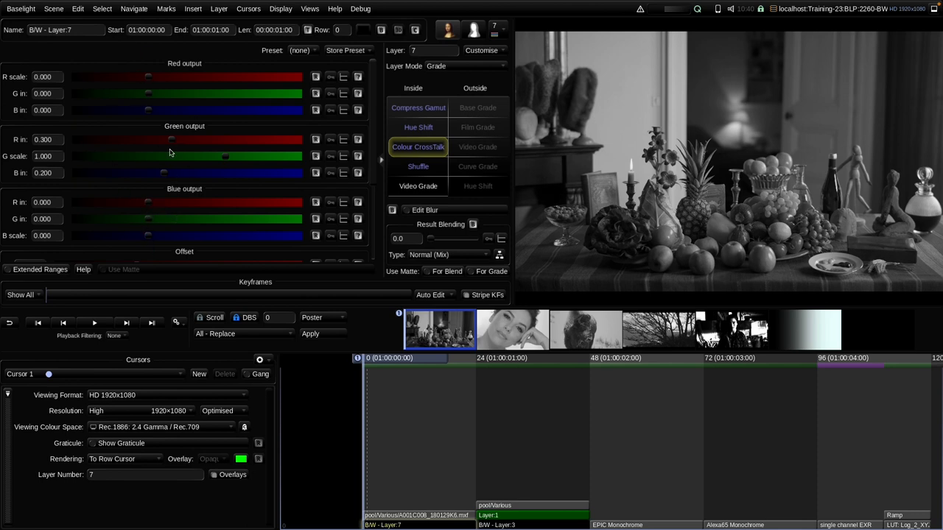
{"action": "mouse_move", "coordinate": [209, 169]}
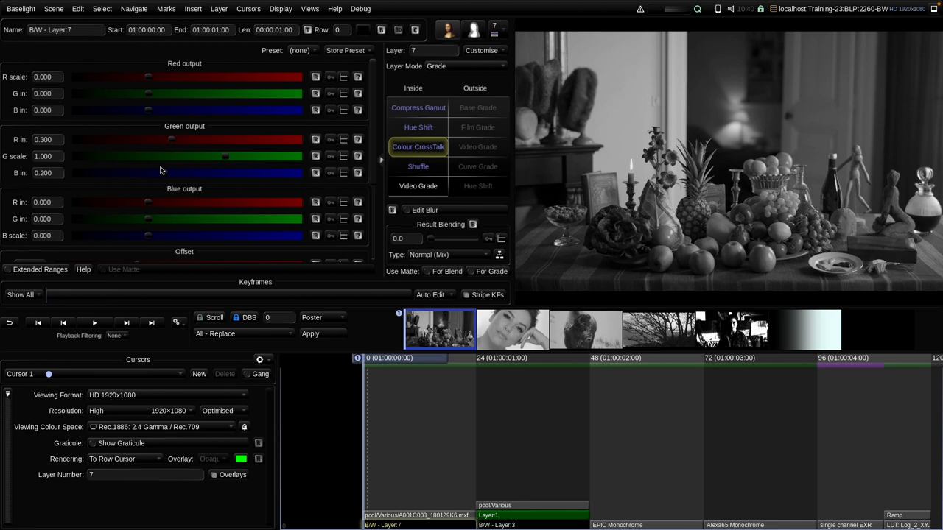
{"action": "mouse_move", "coordinate": [200, 163]}
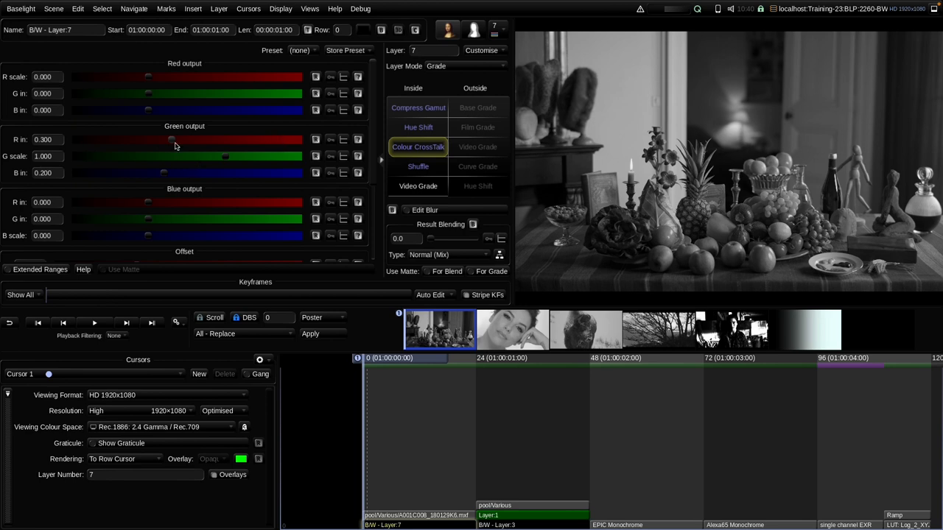
{"action": "mouse_move", "coordinate": [171, 148]}
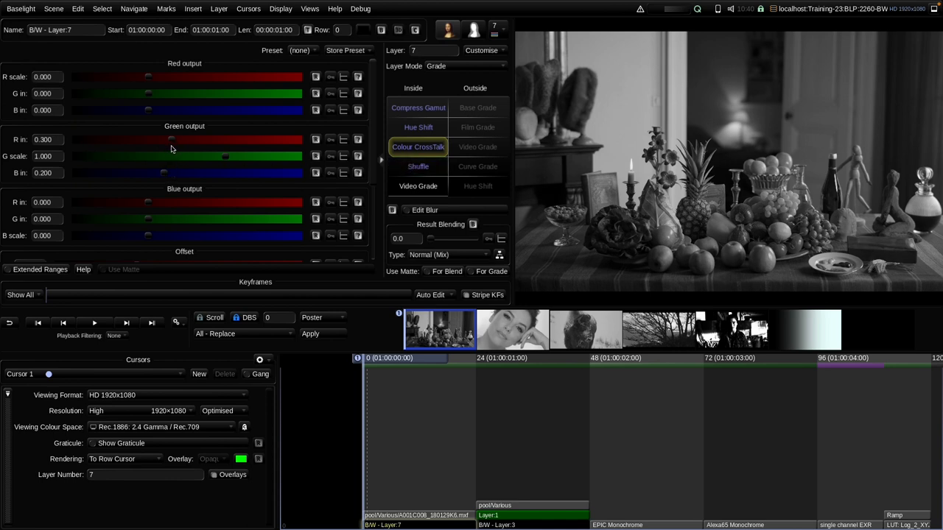
{"action": "mouse_move", "coordinate": [204, 150]}
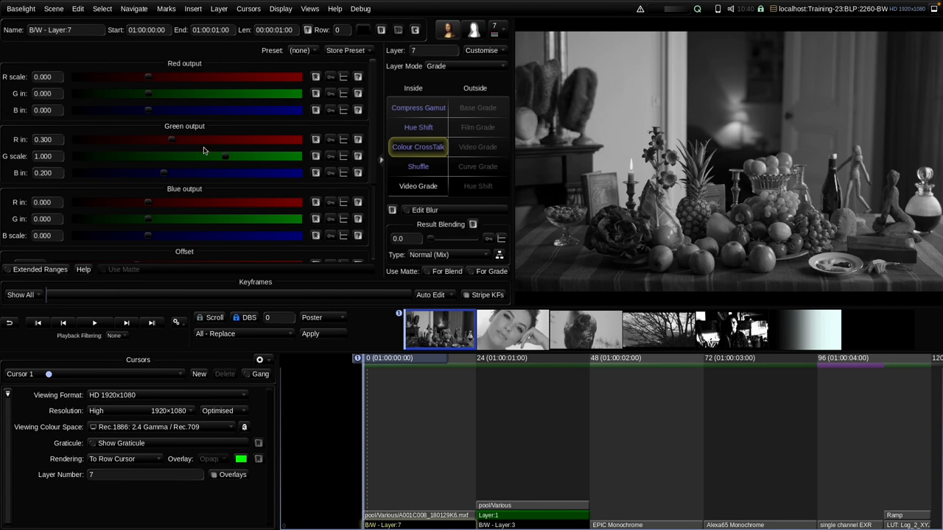
{"action": "mouse_move", "coordinate": [189, 155]}
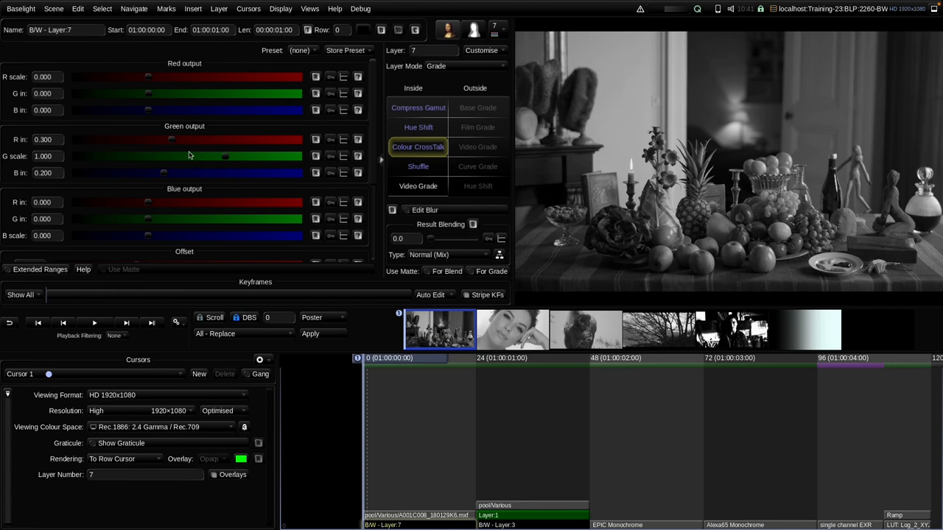
{"action": "mouse_move", "coordinate": [171, 150]}
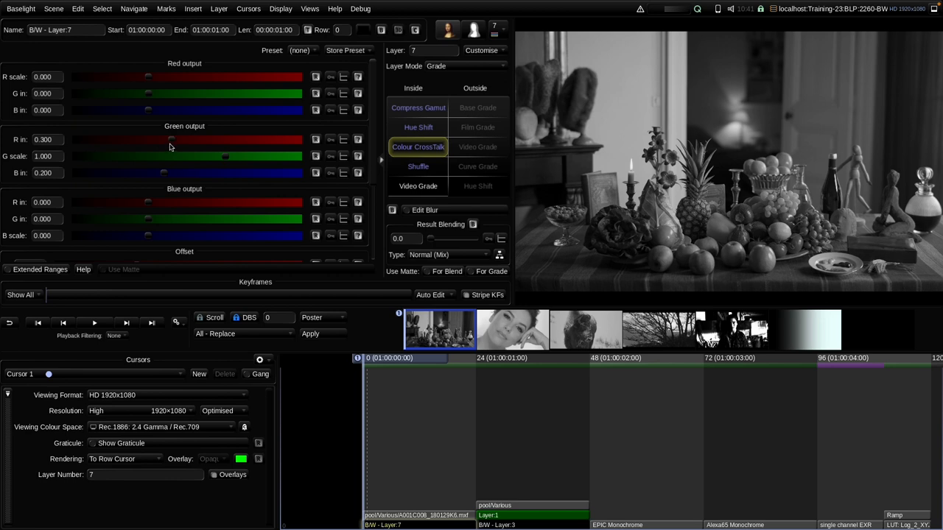
Adjust the red contribution to the Green output, settling on a small value near zero.
{"action": "left_click_drag", "start_coordinate": [171, 138], "coordinate": [170, 139]}
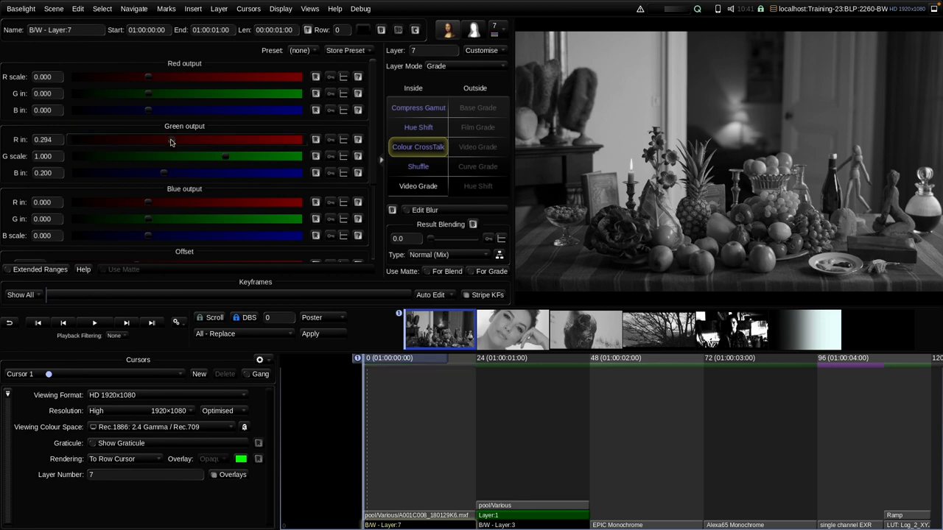
{"action": "left_click_drag", "start_coordinate": [147, 139], "coordinate": [200, 138]}
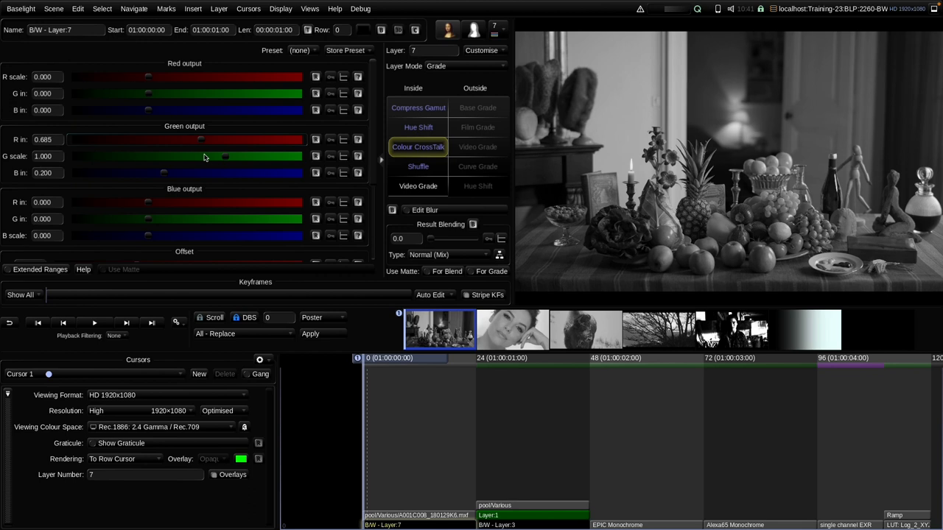
{"action": "left_click_drag", "start_coordinate": [200, 138], "coordinate": [170, 138]}
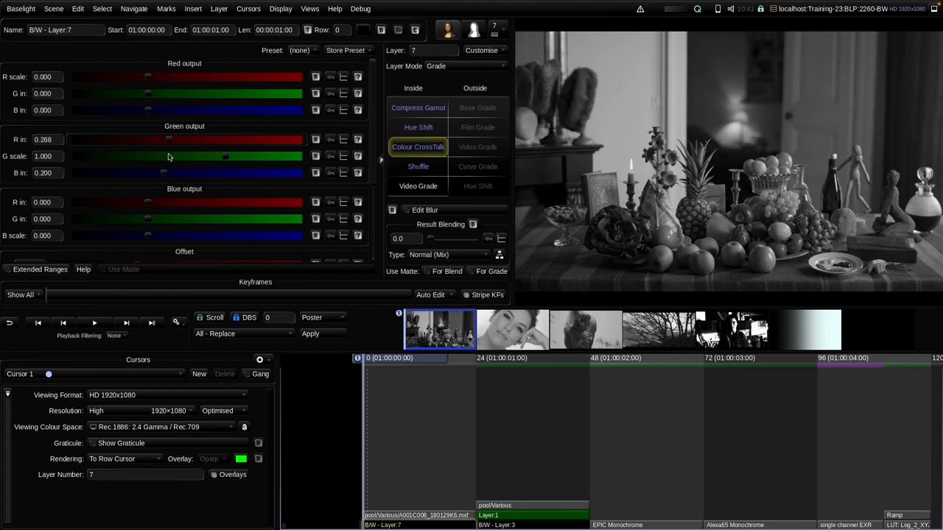
{"action": "left_click_drag", "start_coordinate": [169, 139], "coordinate": [209, 139]}
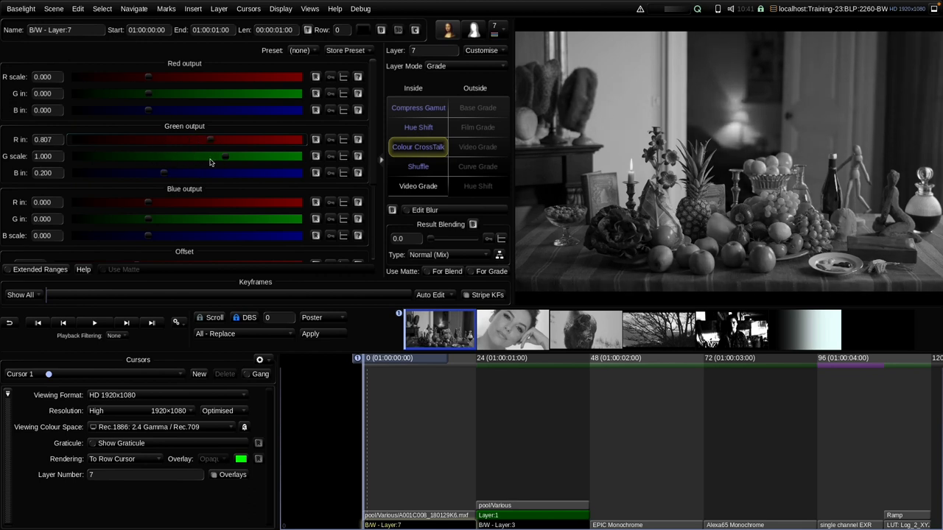
{"action": "left_click_drag", "start_coordinate": [209, 138], "coordinate": [189, 138]}
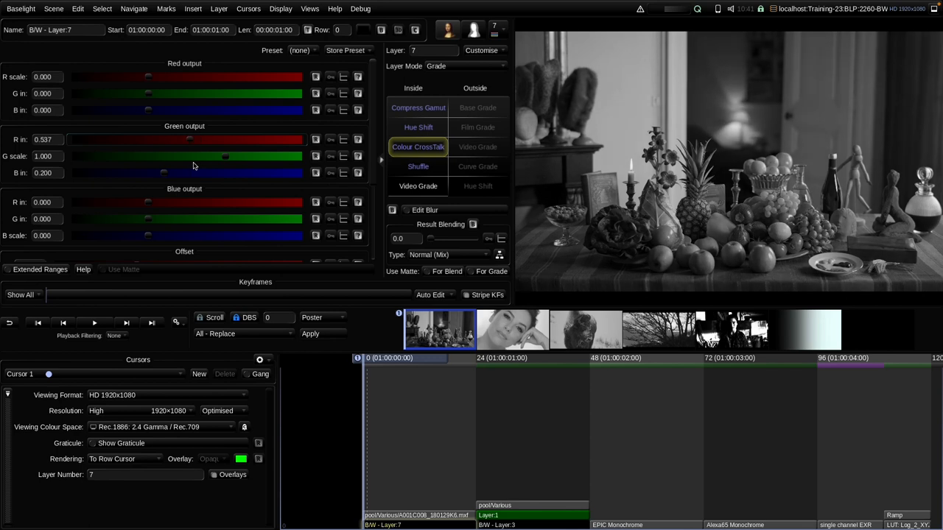
{"action": "left_click_drag", "start_coordinate": [189, 138], "coordinate": [138, 139]}
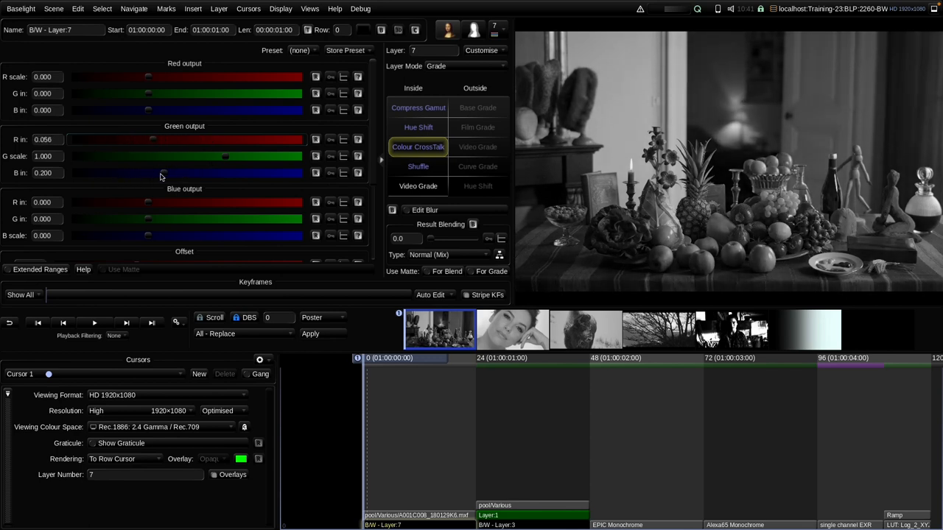
{"action": "left_click_drag", "start_coordinate": [153, 138], "coordinate": [144, 138]}
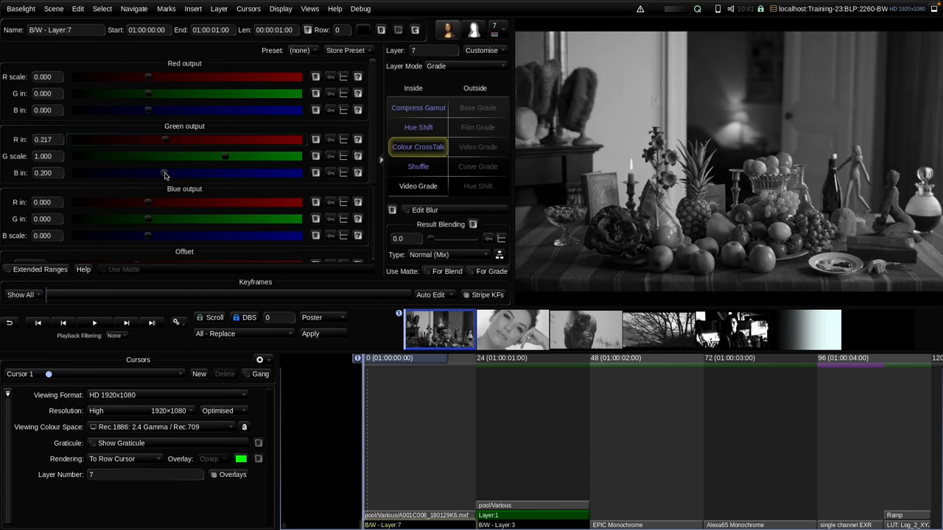
Raise and fine-tune the blue contribution to the Green output.
{"action": "left_click_drag", "start_coordinate": [147, 173], "coordinate": [200, 172]}
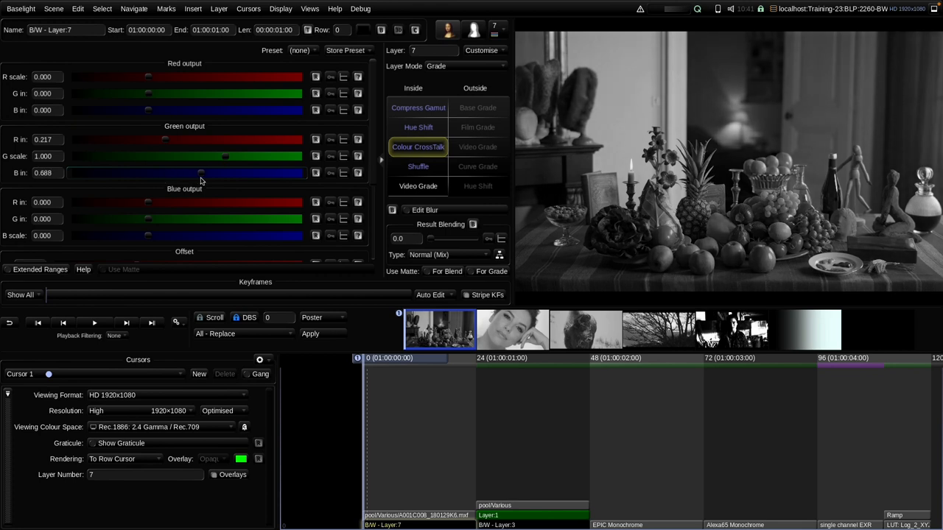
{"action": "left_click_drag", "start_coordinate": [200, 172], "coordinate": [174, 173]}
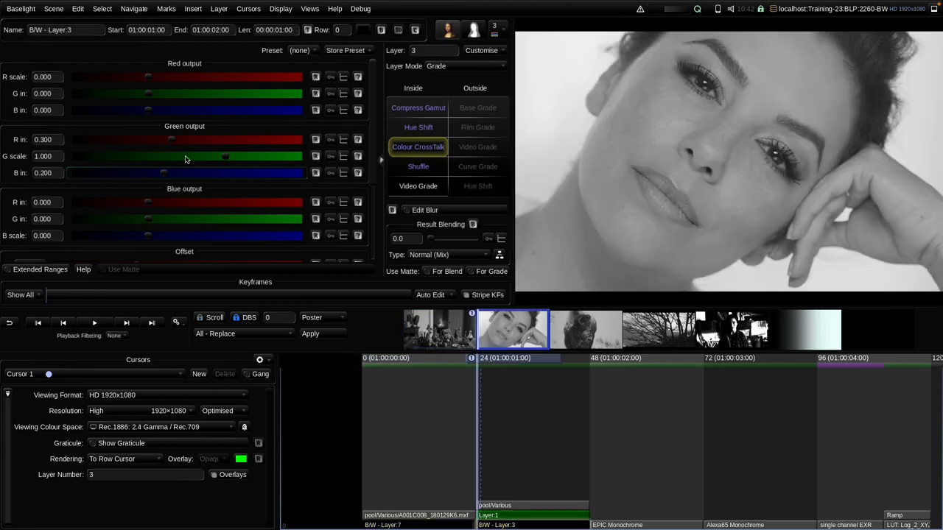
{"action": "mouse_move", "coordinate": [215, 141]}
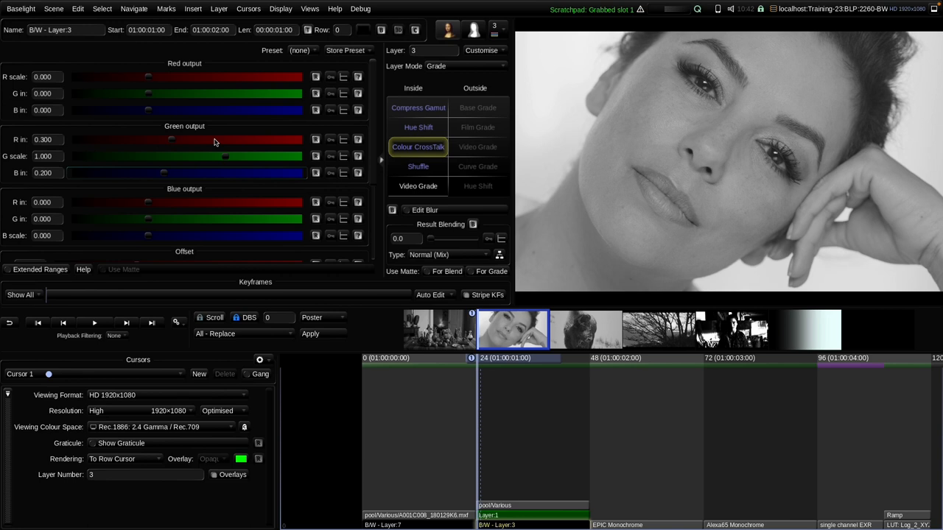
{"action": "mouse_move", "coordinate": [174, 160]}
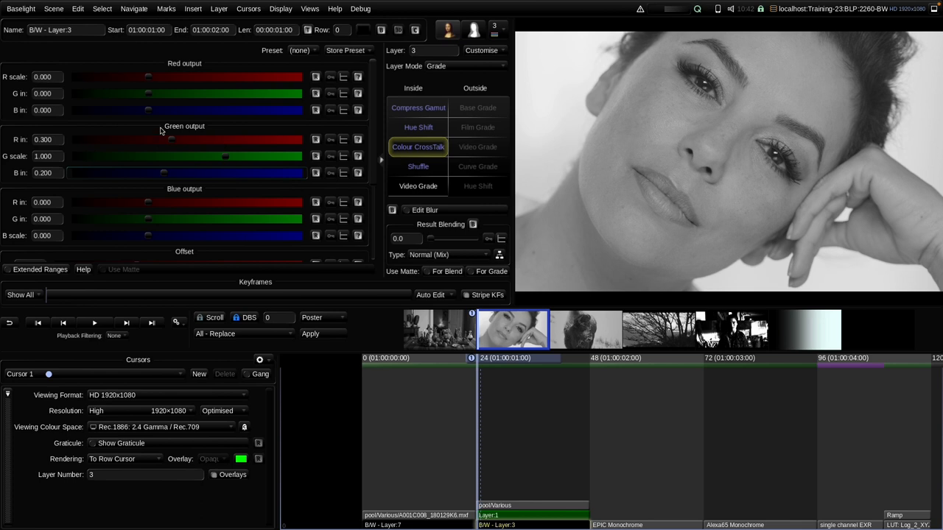
{"action": "mouse_move", "coordinate": [194, 180]}
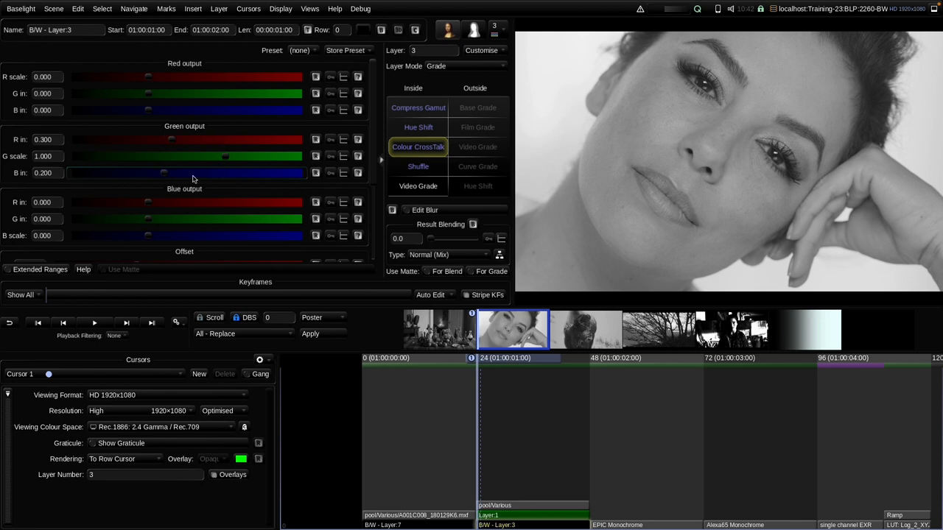
{"action": "mouse_move", "coordinate": [162, 165]}
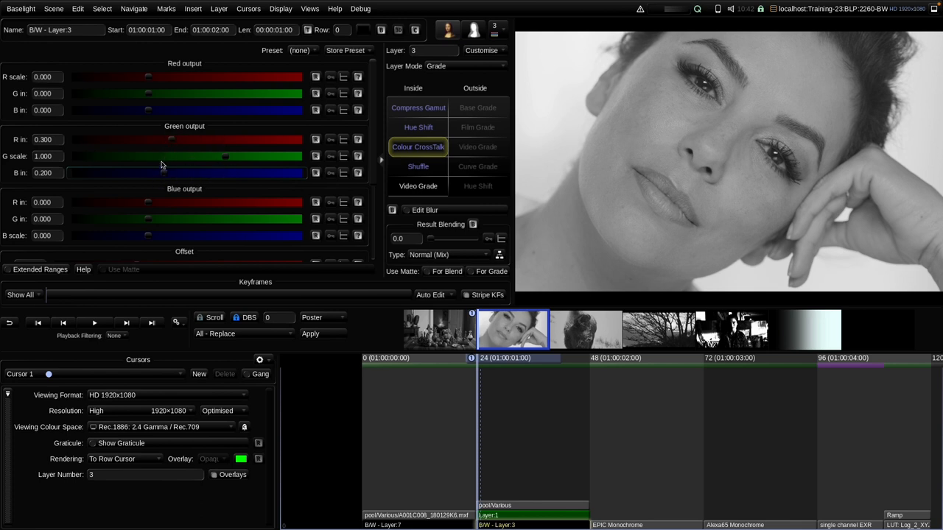
{"action": "mouse_move", "coordinate": [227, 162]}
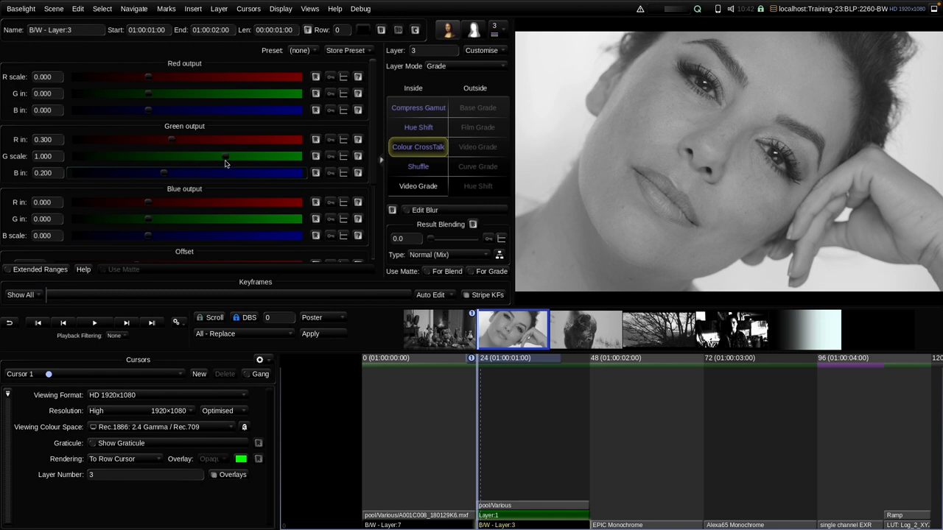
{"action": "mouse_move", "coordinate": [227, 159]}
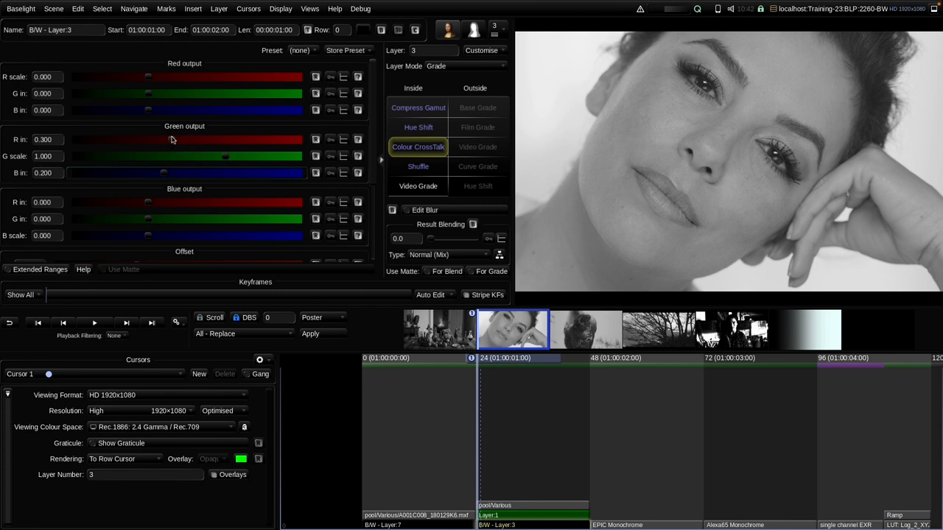
{"action": "mouse_move", "coordinate": [168, 154]}
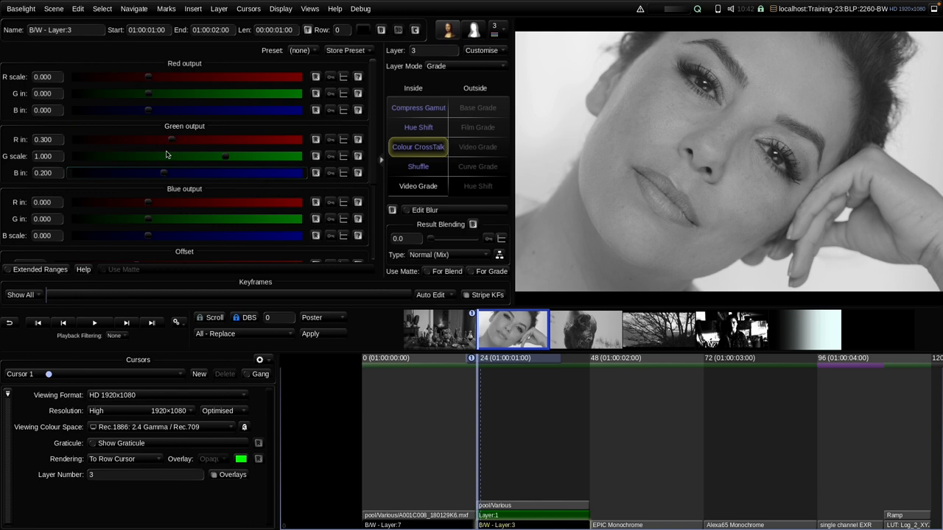
{"action": "mouse_move", "coordinate": [160, 141]}
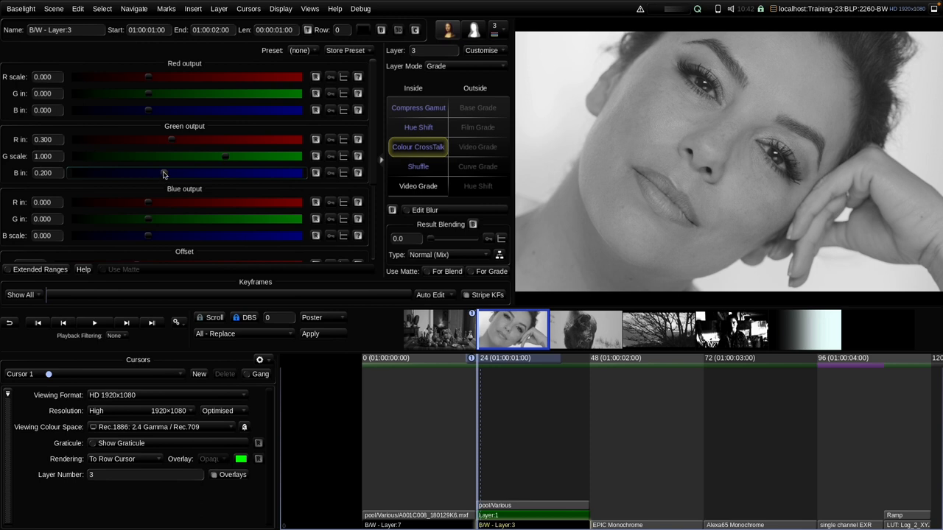
{"action": "mouse_move", "coordinate": [170, 155]}
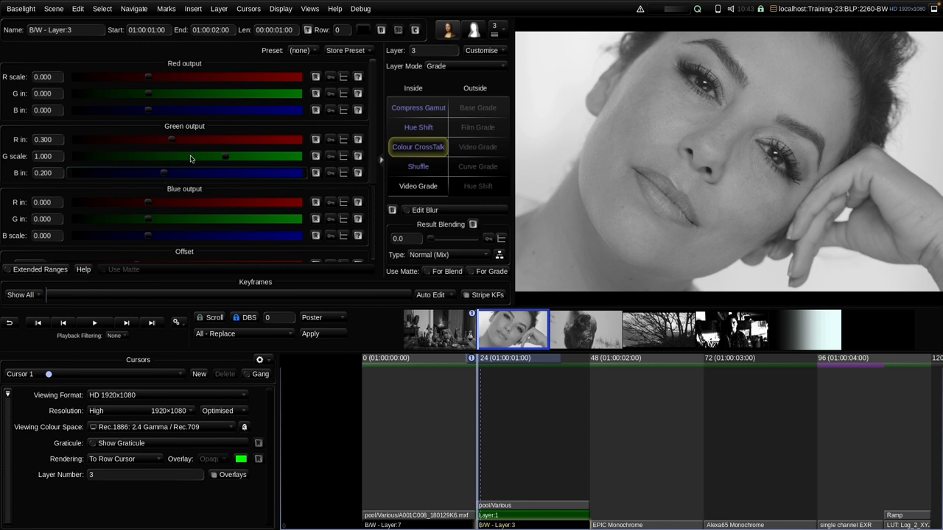
{"action": "mouse_move", "coordinate": [171, 146]}
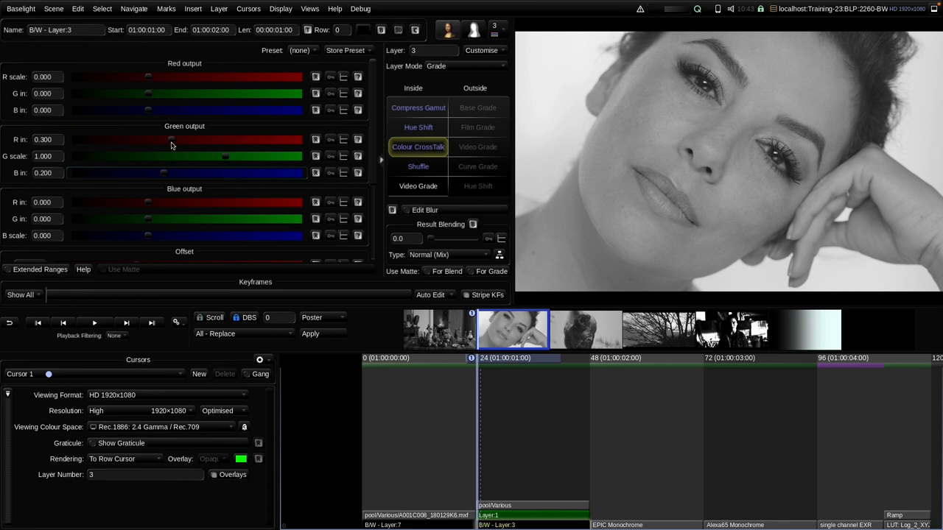
Push the red mix into the portrait's green output down to a negative value.
{"action": "left_click_drag", "start_coordinate": [171, 138], "coordinate": [227, 139]}
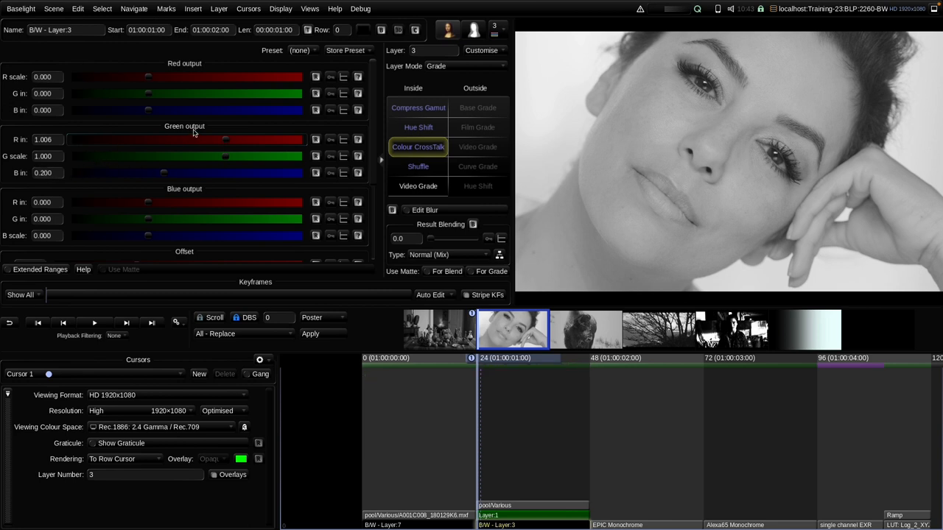
{"action": "mouse_move", "coordinate": [156, 179]}
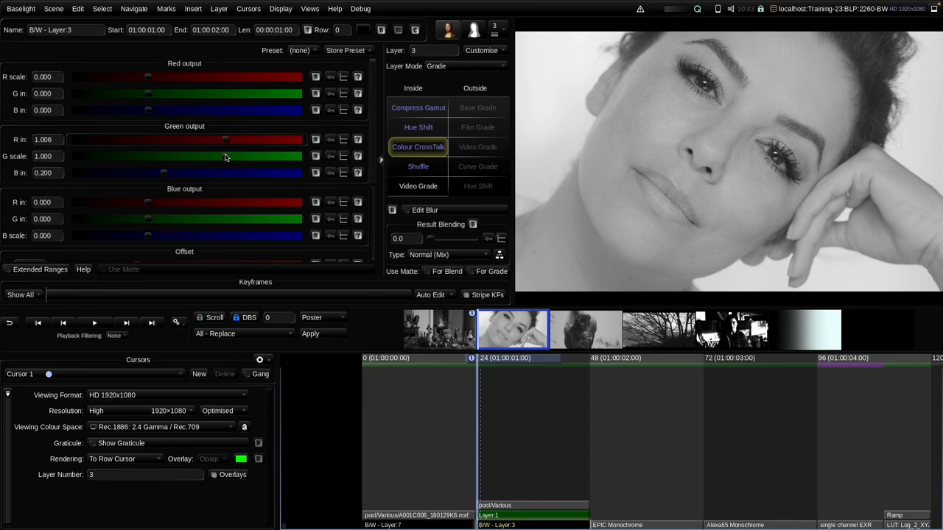
{"action": "mouse_move", "coordinate": [227, 142]}
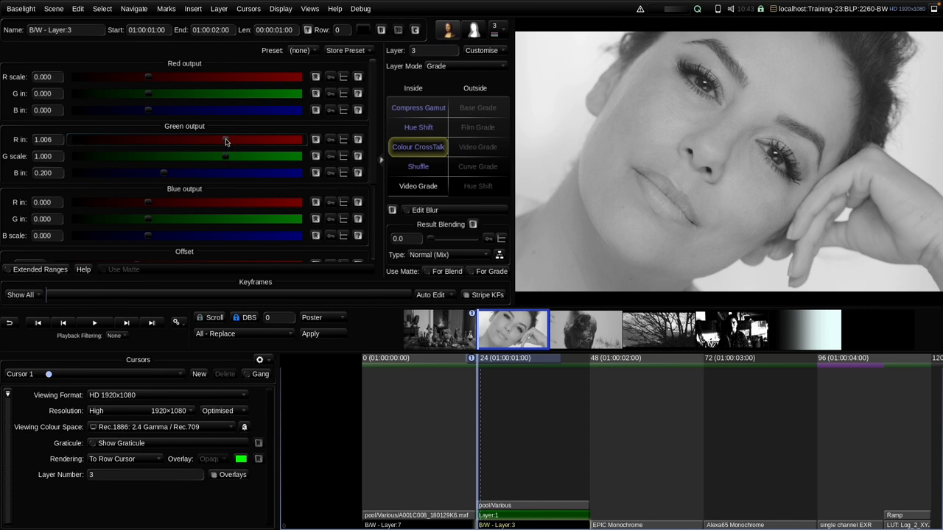
{"action": "mouse_move", "coordinate": [227, 144]}
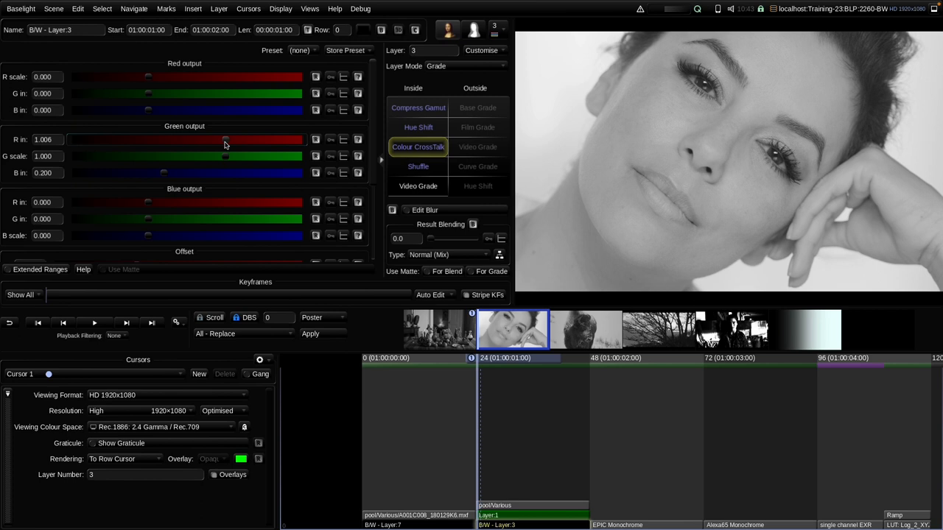
{"action": "left_click_drag", "start_coordinate": [227, 139], "coordinate": [198, 138]}
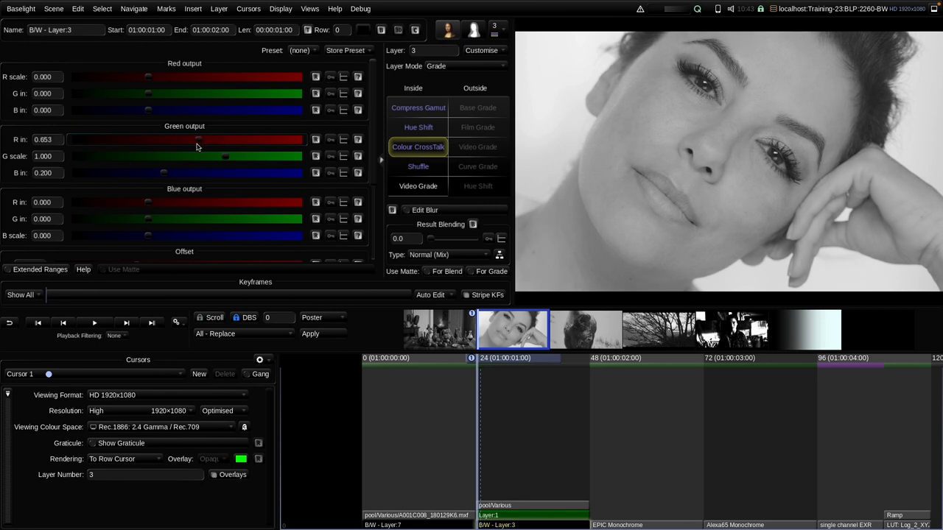
{"action": "left_click_drag", "start_coordinate": [198, 139], "coordinate": [193, 138]}
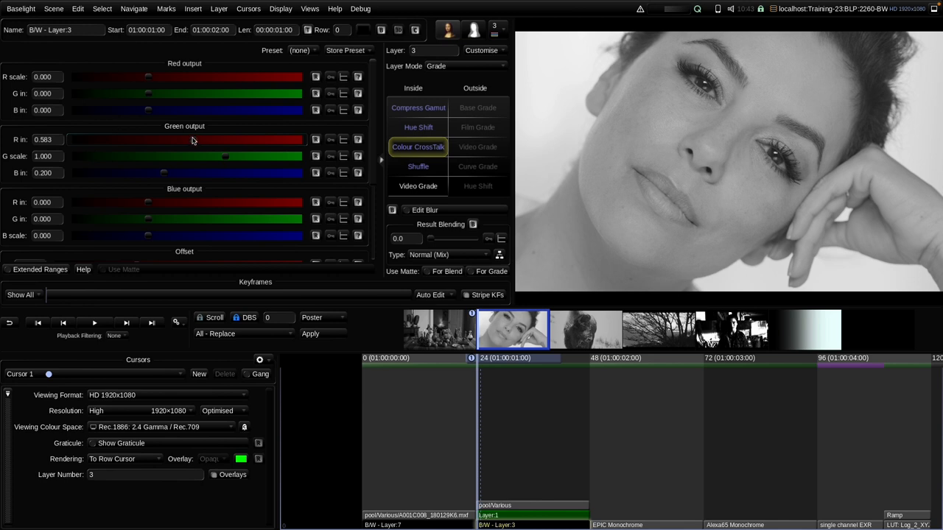
{"action": "left_click_drag", "start_coordinate": [193, 140], "coordinate": [153, 140]}
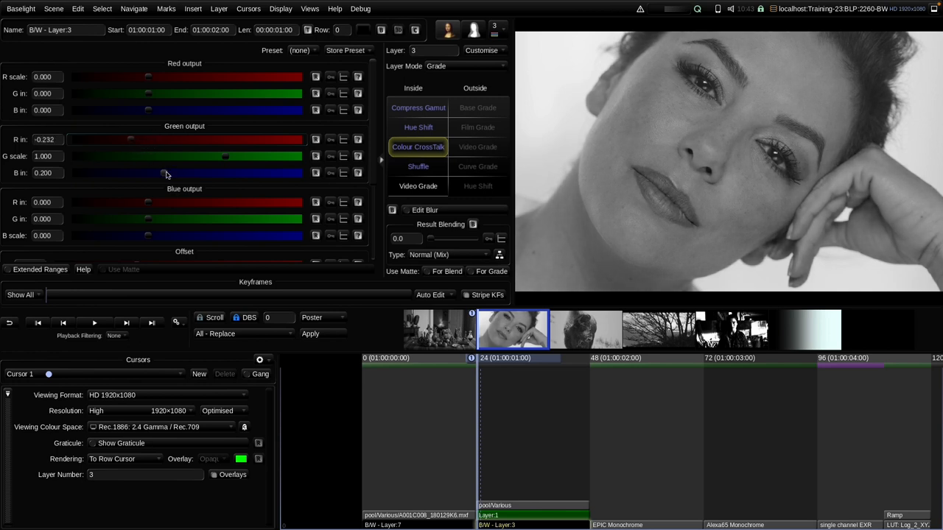
Raise the blue mix into green to 0.829 and fine-tune red to -0.341.
{"action": "left_click_drag", "start_coordinate": [165, 172], "coordinate": [206, 172]}
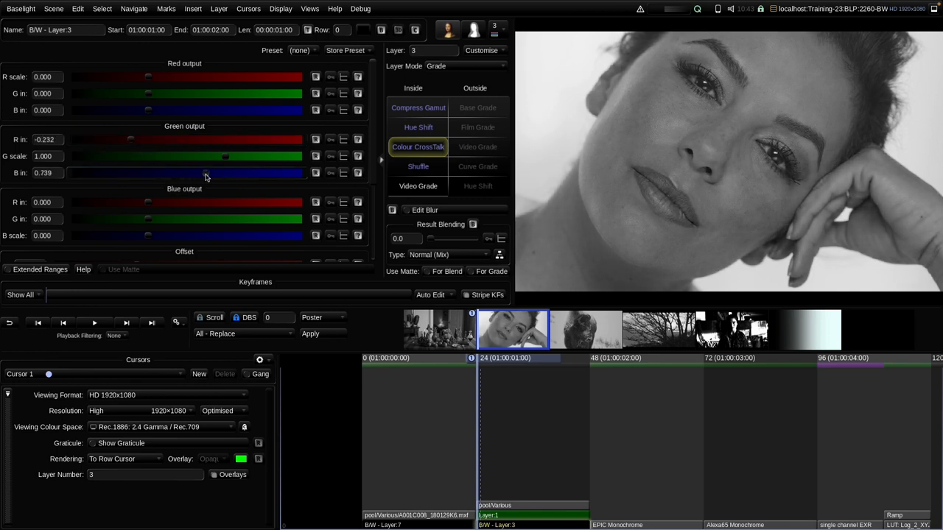
{"action": "left_click_drag", "start_coordinate": [207, 172], "coordinate": [212, 172]}
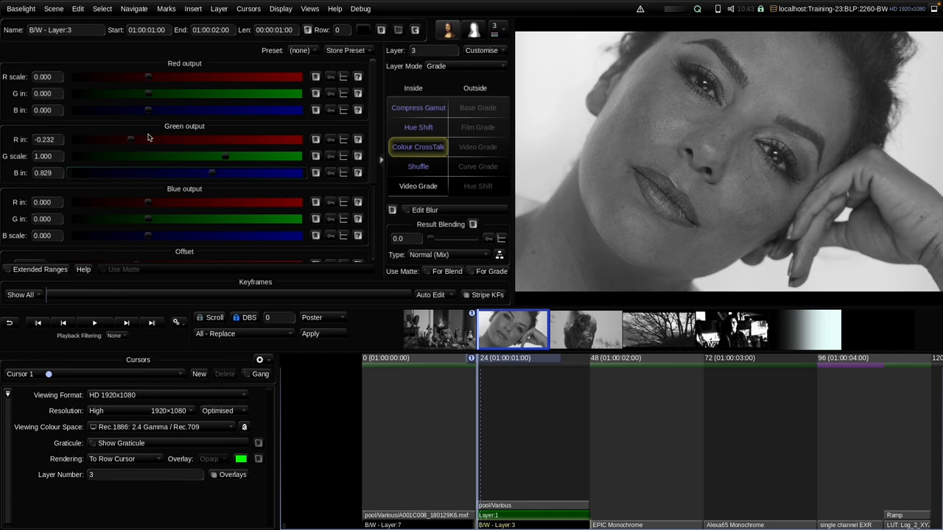
{"action": "left_click_drag", "start_coordinate": [131, 138], "coordinate": [127, 139]}
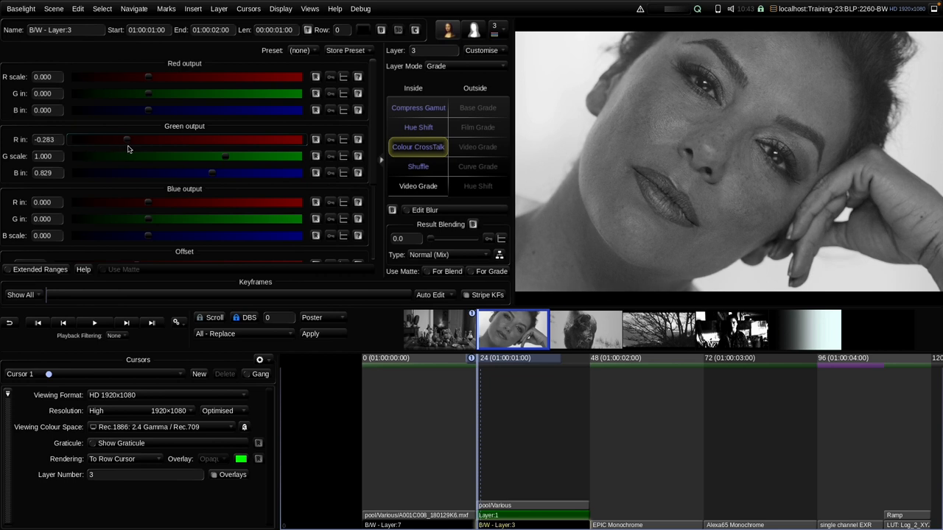
{"action": "left_click_drag", "start_coordinate": [126, 139], "coordinate": [123, 139]}
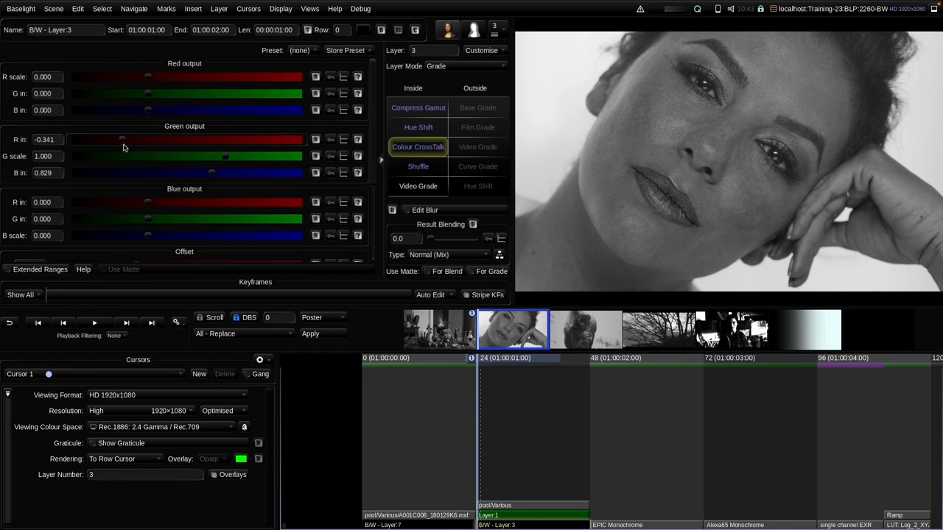
{"action": "left_click_drag", "start_coordinate": [124, 139], "coordinate": [121, 139]}
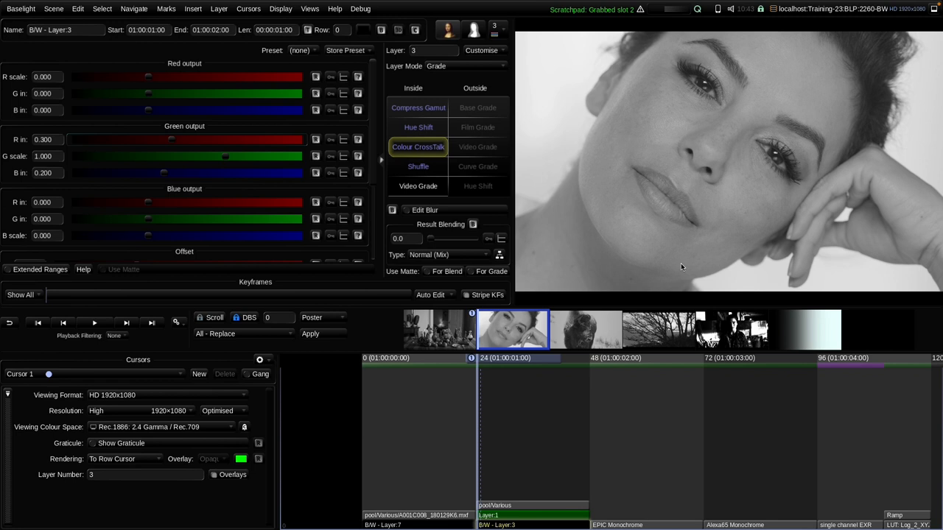
{"action": "mouse_move", "coordinate": [174, 142]}
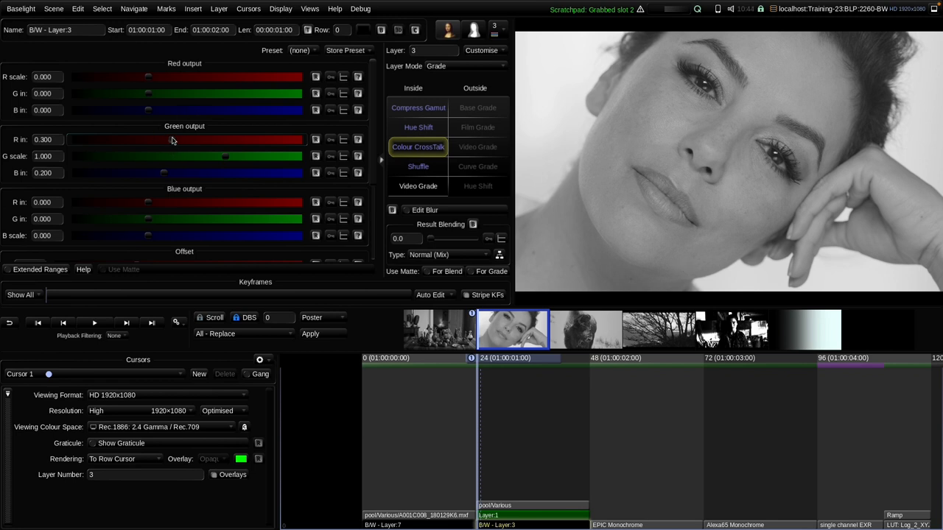
Bring the red mix into green up to about 0.691, then move to the still-life clip.
{"action": "left_click_drag", "start_coordinate": [147, 139], "coordinate": [203, 139]}
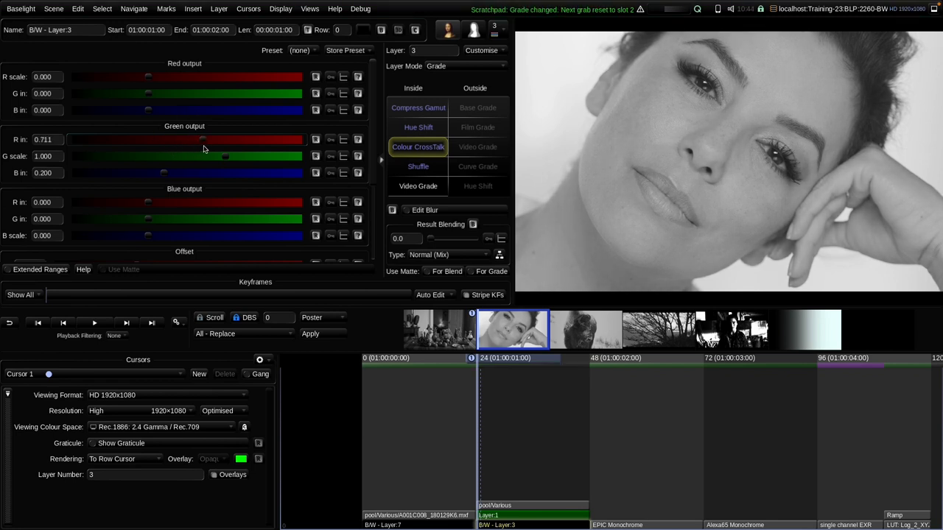
{"action": "left_click_drag", "start_coordinate": [204, 139], "coordinate": [197, 139]}
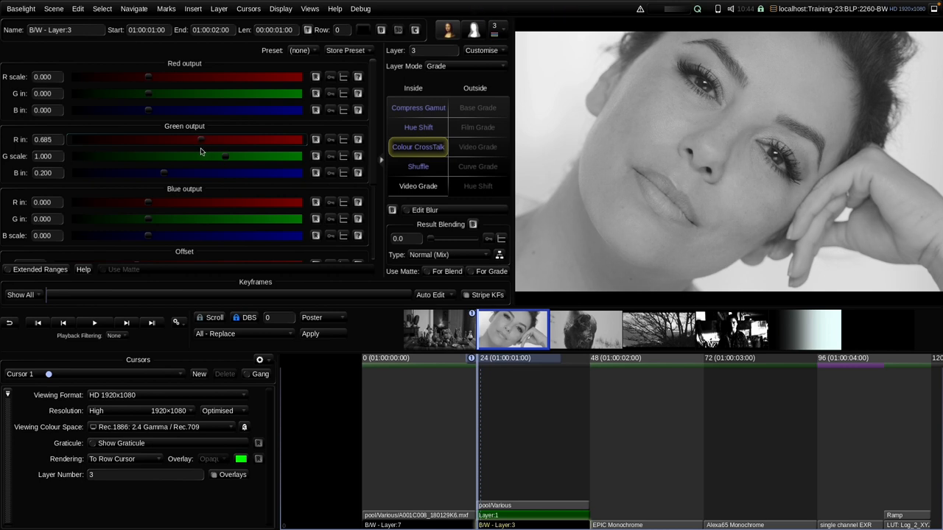
{"action": "left_click_drag", "start_coordinate": [200, 139], "coordinate": [197, 139]}
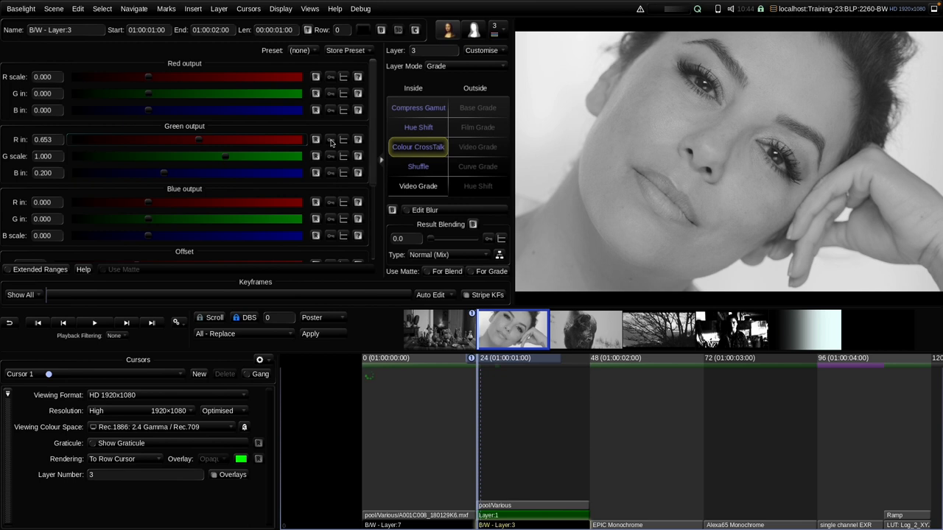
{"action": "left_click_drag", "start_coordinate": [199, 139], "coordinate": [199, 139]}
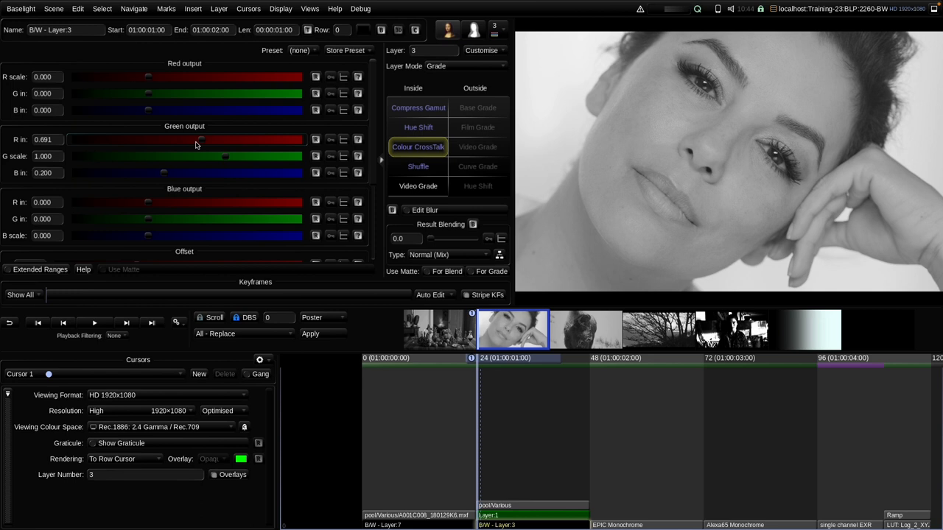
{"action": "left_click", "coordinate": [439, 328]}
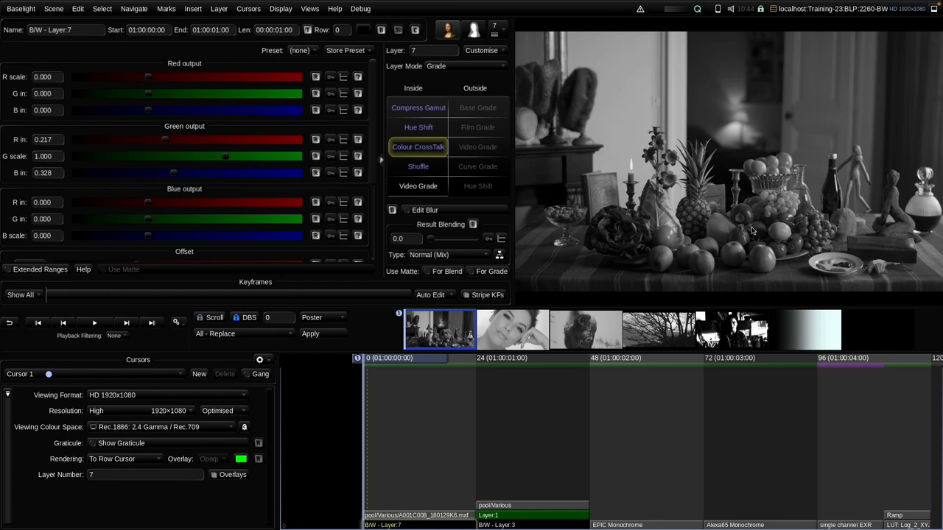
{"action": "mouse_move", "coordinate": [689, 247]}
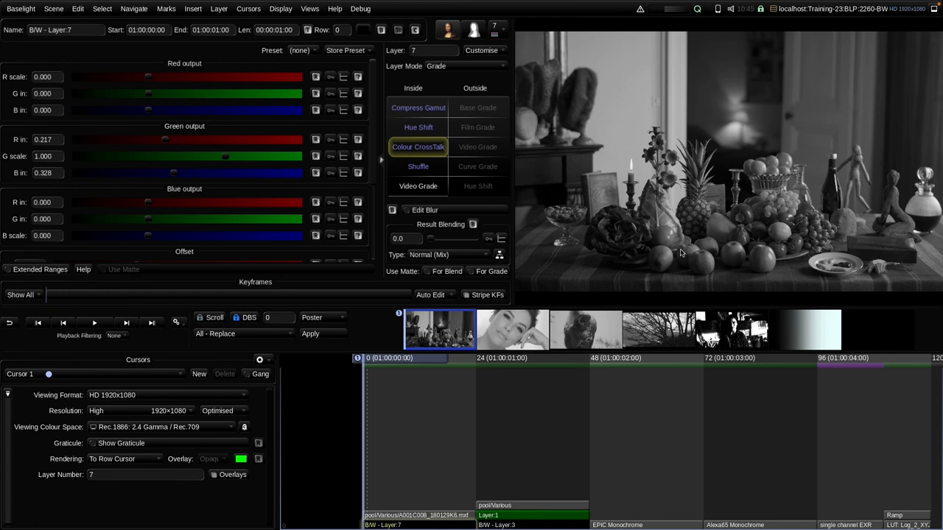
{"action": "mouse_move", "coordinate": [176, 162]}
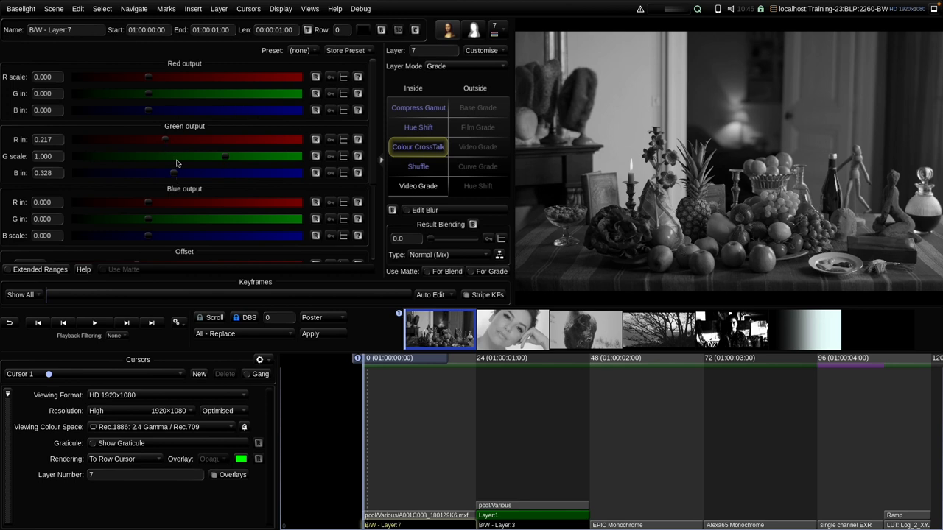
{"action": "mouse_move", "coordinate": [169, 150]}
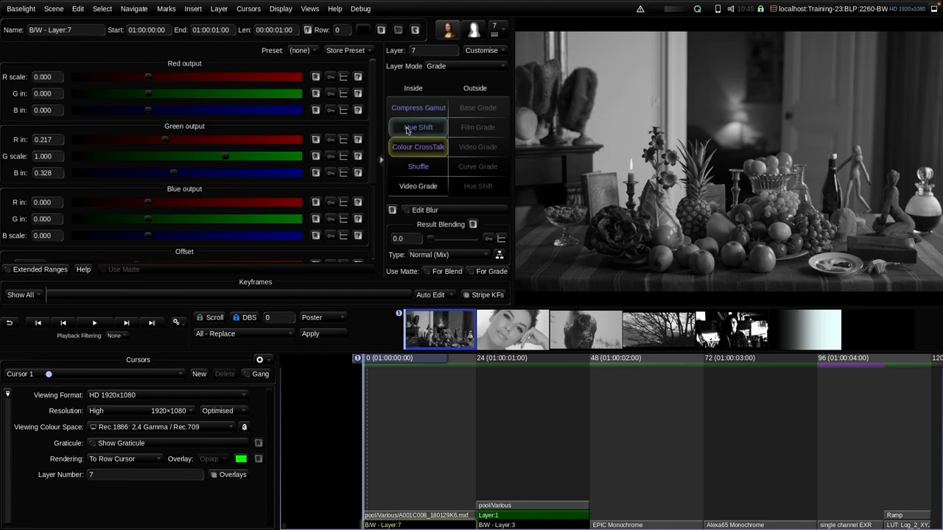
Show the Hue Shift hue and saturation controls for B/W Layer 7.
{"action": "left_click", "coordinate": [418, 127]}
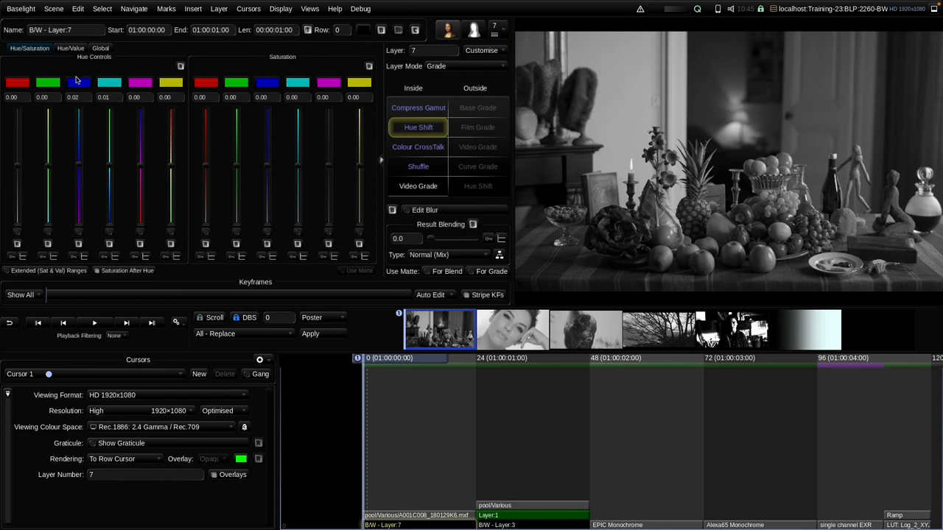
On the Hue/Value controls, lift red's per-hue value to 1.34 and tweak neighbouring ranges.
{"action": "left_click", "coordinate": [71, 47]}
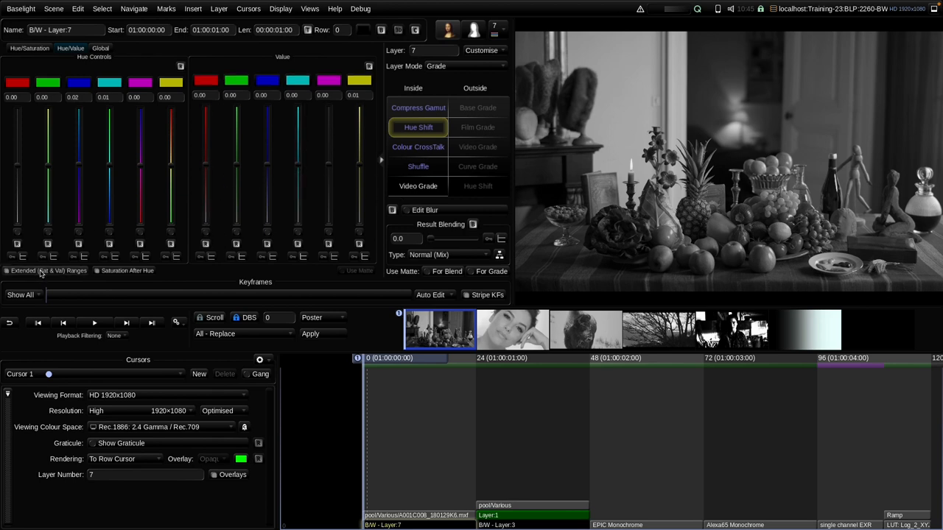
{"action": "mouse_move", "coordinate": [689, 218]}
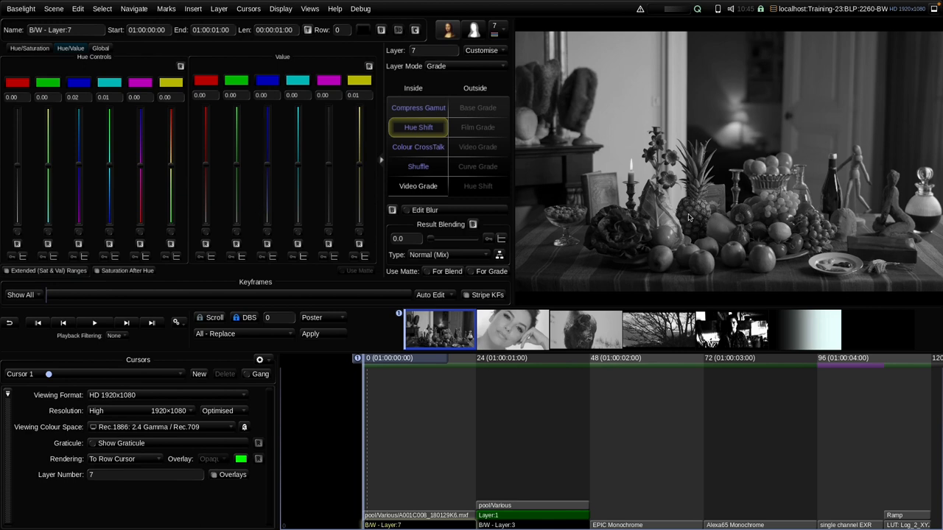
{"action": "mouse_move", "coordinate": [787, 259]}
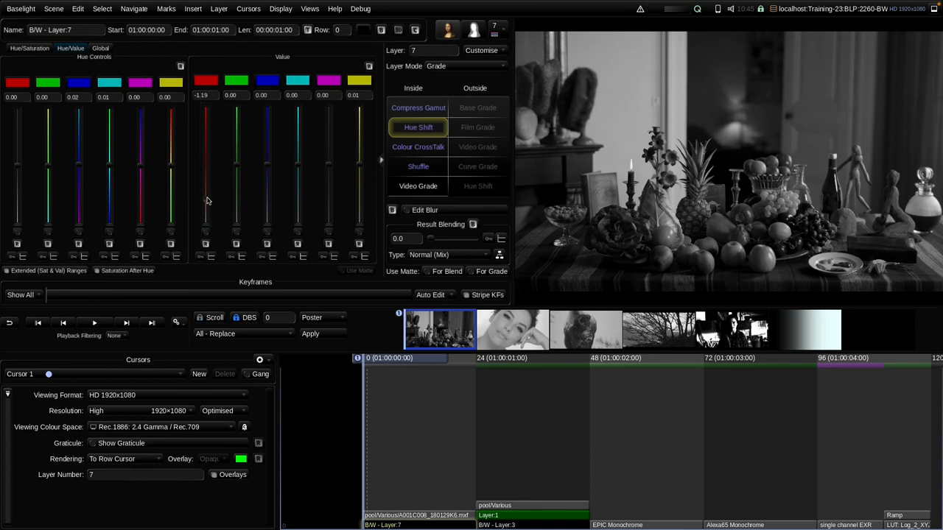
{"action": "left_click_drag", "start_coordinate": [206, 177], "coordinate": [206, 111]}
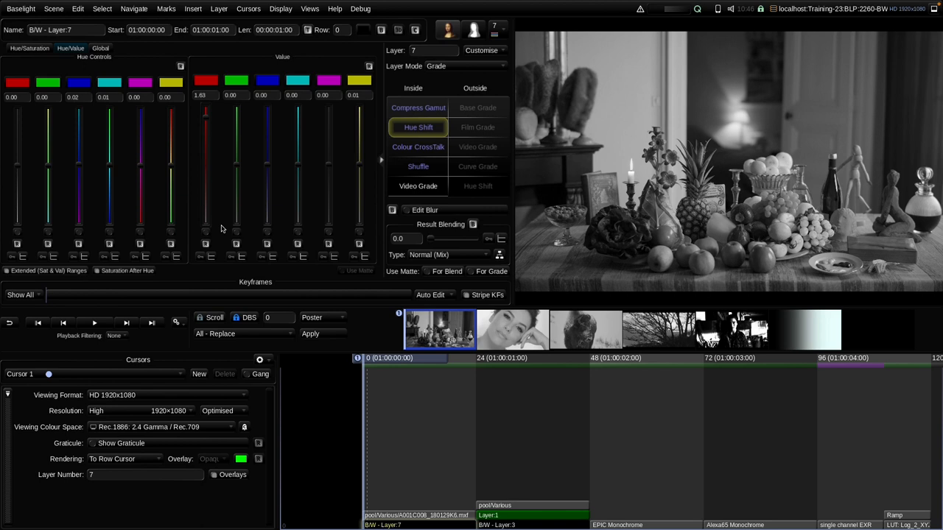
{"action": "left_click_drag", "start_coordinate": [206, 115], "coordinate": [206, 125]}
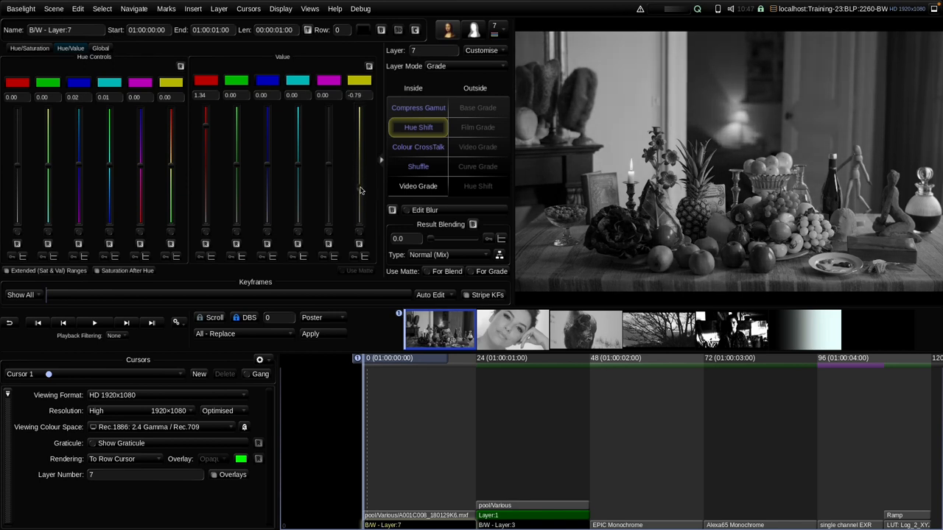
{"action": "left_click_drag", "start_coordinate": [268, 155], "coordinate": [268, 177]}
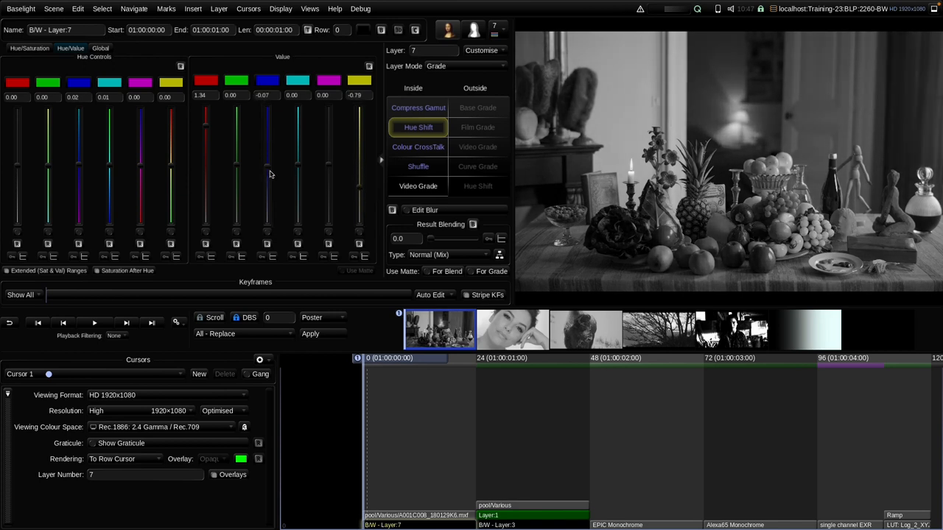
{"action": "left_click_drag", "start_coordinate": [268, 162], "coordinate": [268, 183]}
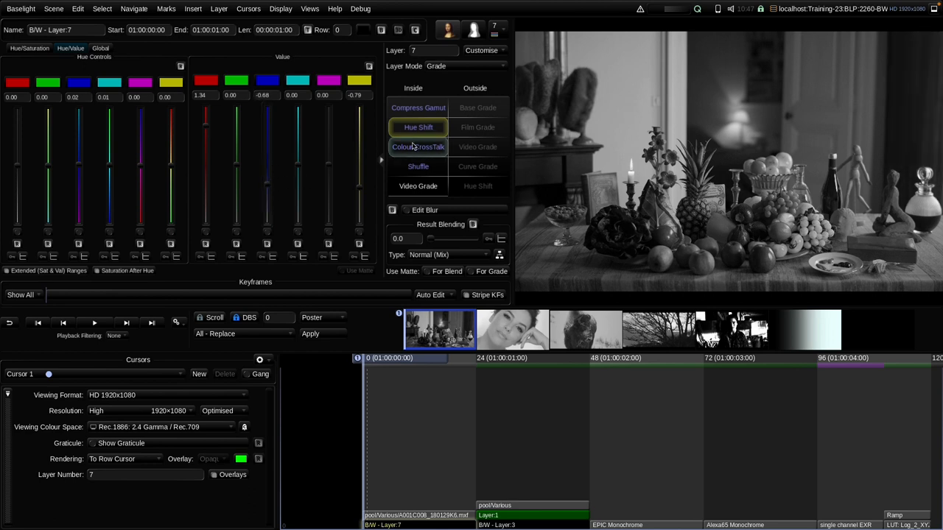
{"action": "left_click", "coordinate": [419, 147]}
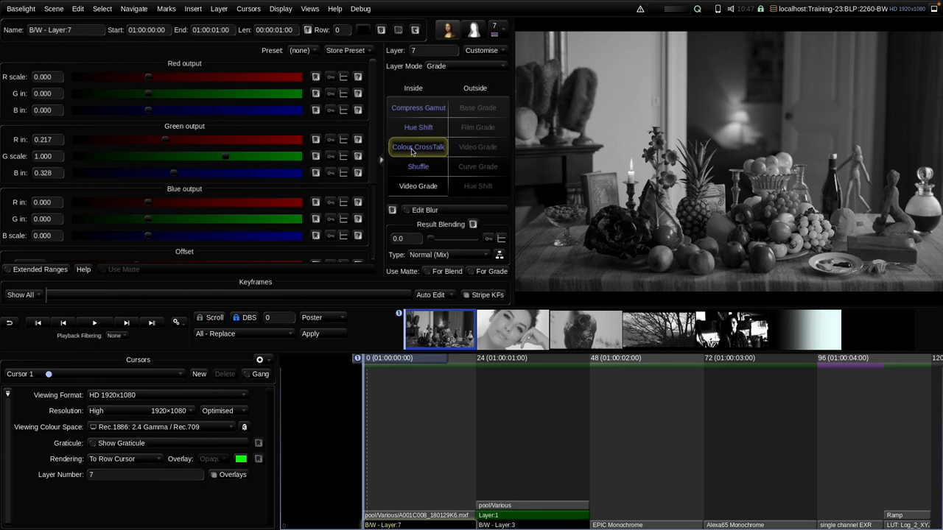
{"action": "left_click", "coordinate": [418, 126]}
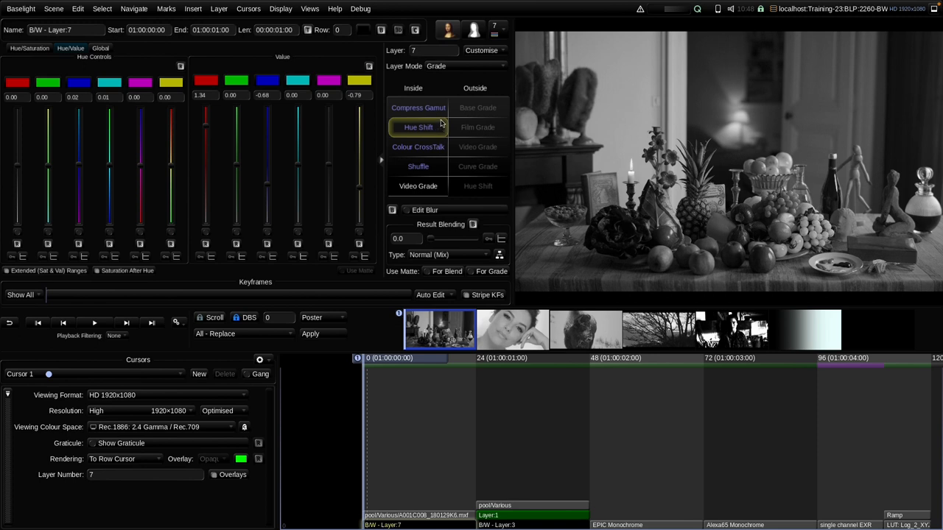
{"action": "mouse_move", "coordinate": [418, 108]}
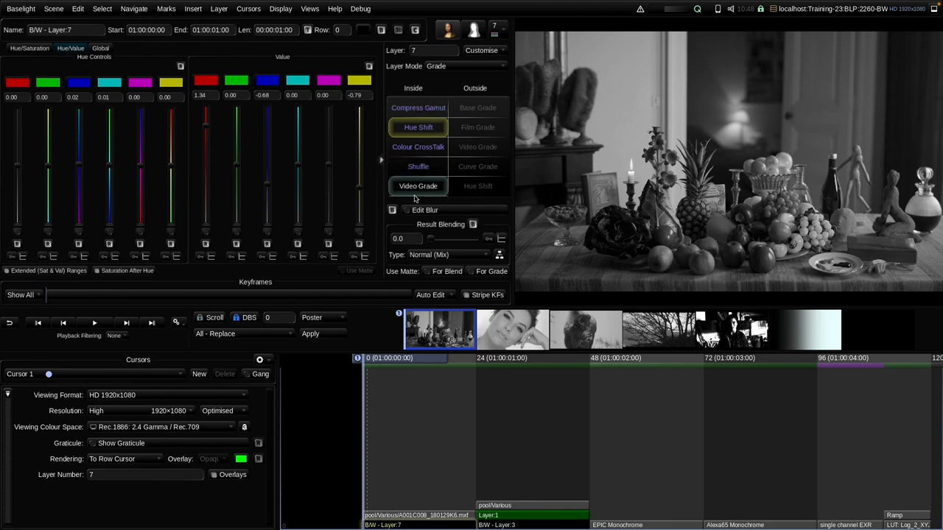
{"action": "left_click", "coordinate": [419, 186]}
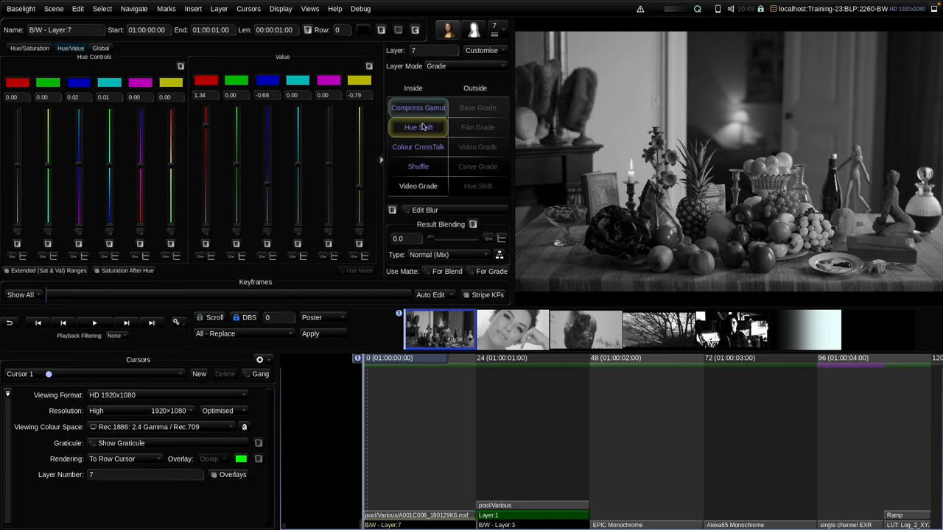
Show the Video Grade operator's lift, gamma and gain wheels for Layer 7.
{"action": "left_click", "coordinate": [418, 185]}
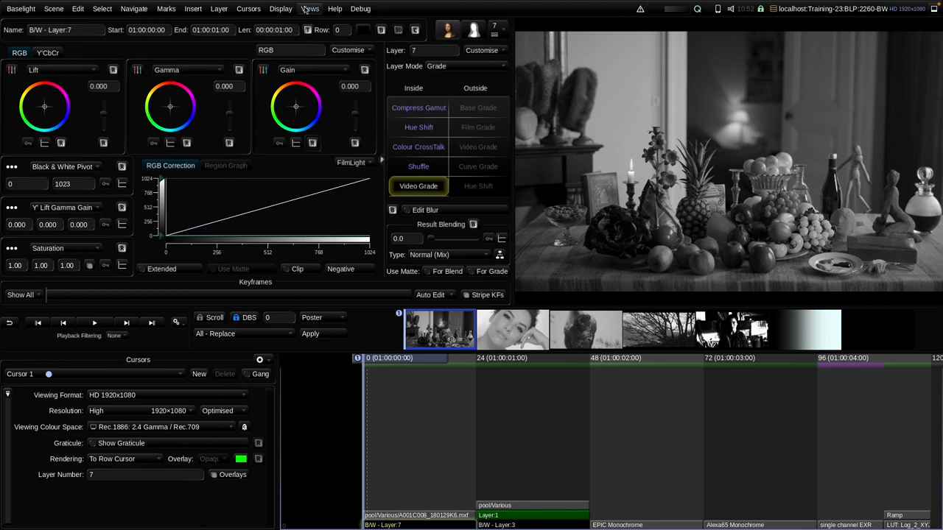
In Scene Settings' Format & Colour, set mastering colour space to Dolby ST 2084 PQ / P3 D65 / 1000 nits.
{"action": "left_click", "coordinate": [309, 9]}
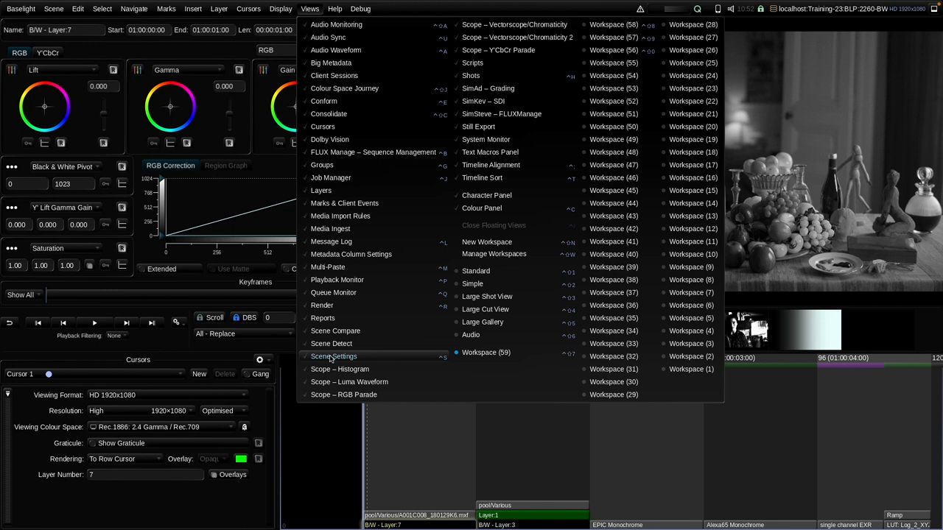
{"action": "left_click", "coordinate": [333, 354]}
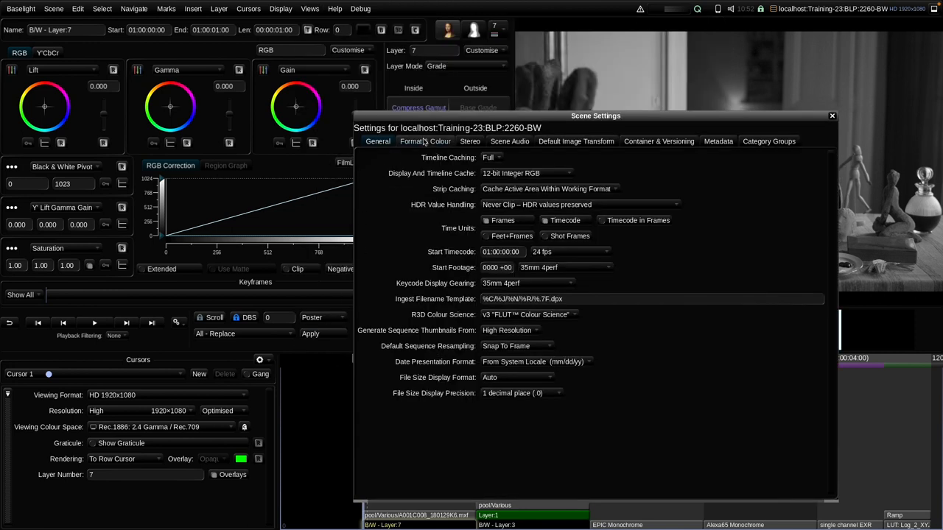
{"action": "left_click", "coordinate": [425, 141]}
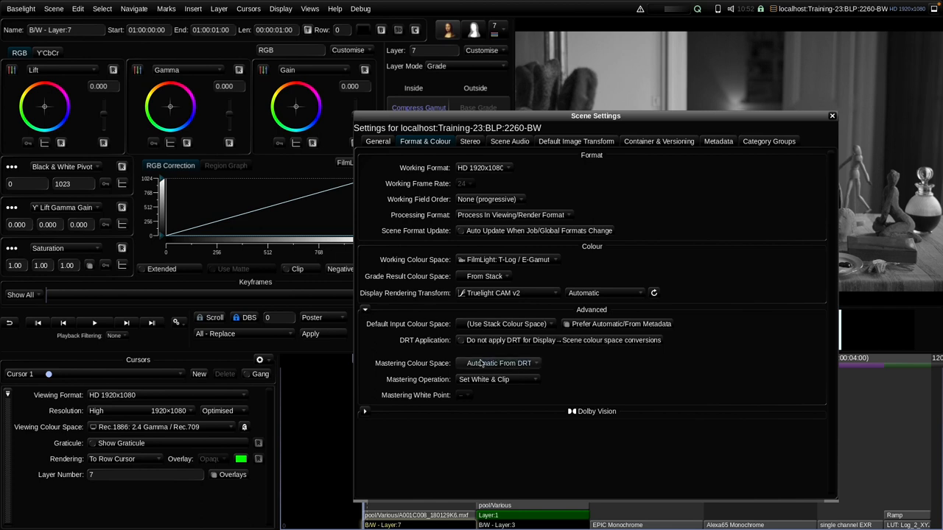
{"action": "left_click", "coordinate": [497, 363]}
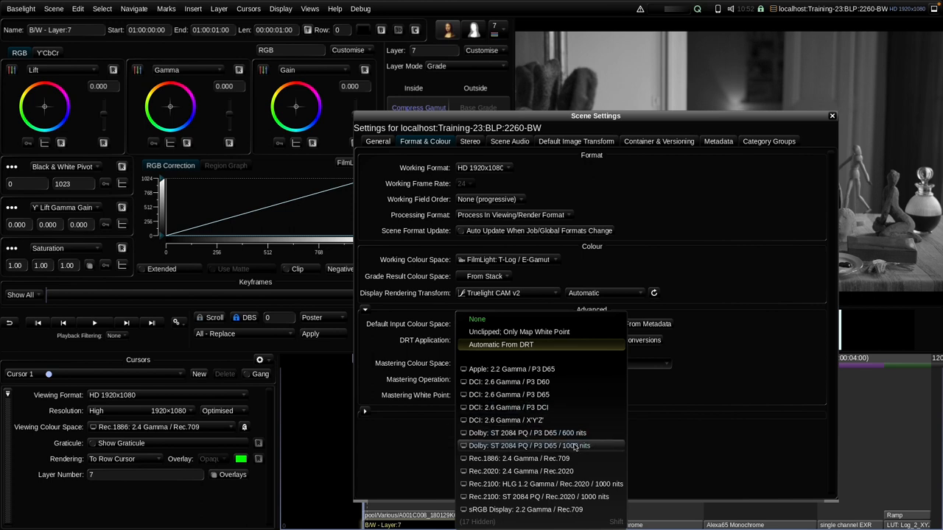
{"action": "left_click", "coordinate": [529, 445]}
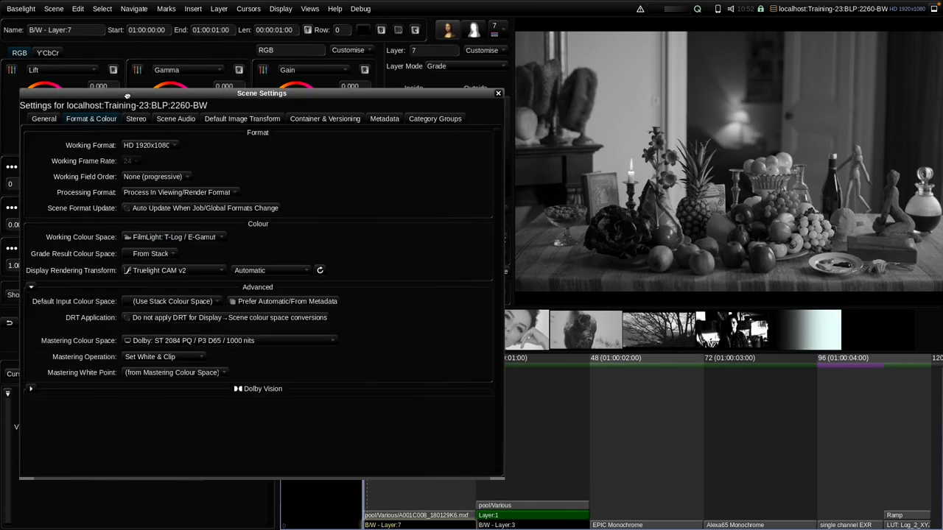
Trial the mastering white point at D55 and then D93.
{"action": "left_click", "coordinate": [174, 371]}
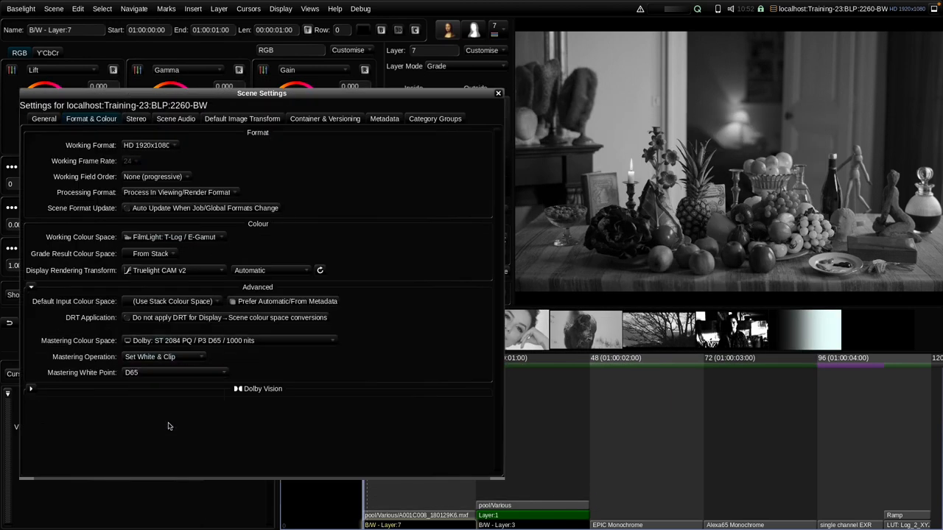
{"action": "mouse_move", "coordinate": [878, 194]}
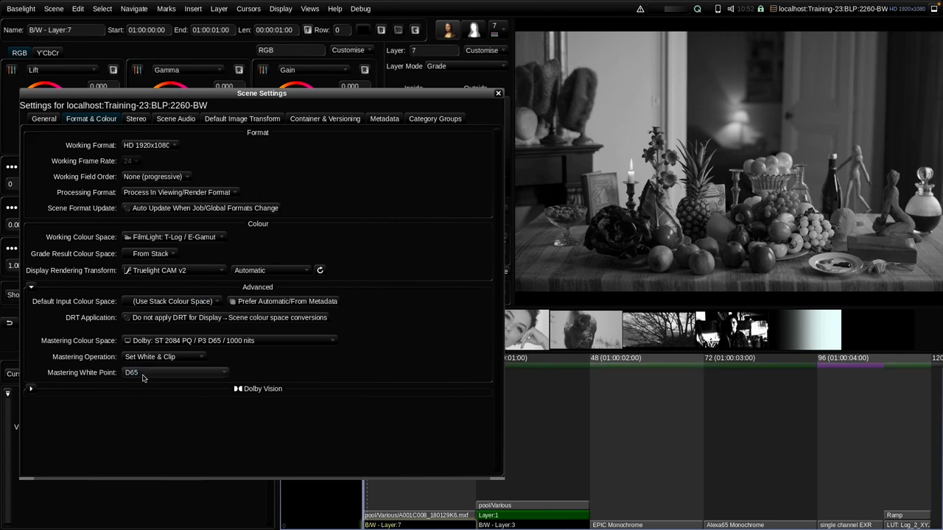
{"action": "left_click", "coordinate": [176, 371]}
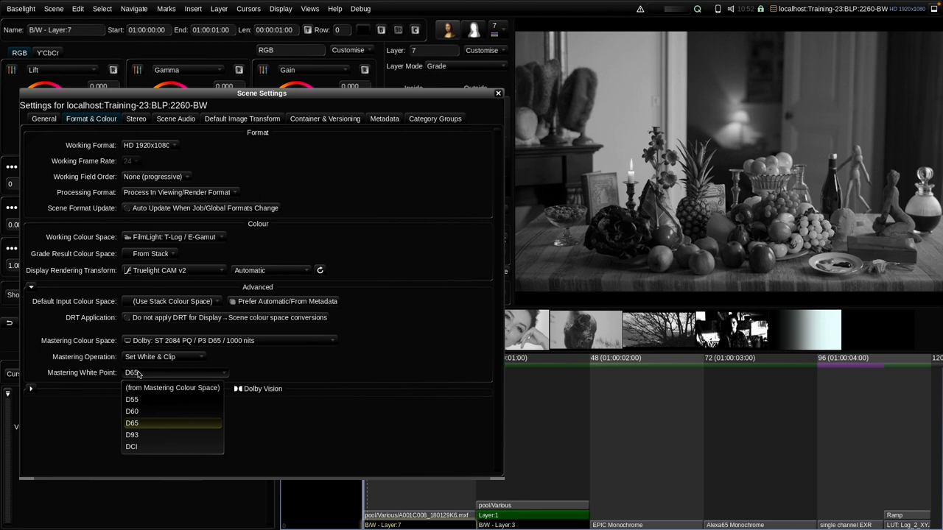
{"action": "left_click", "coordinate": [133, 399]}
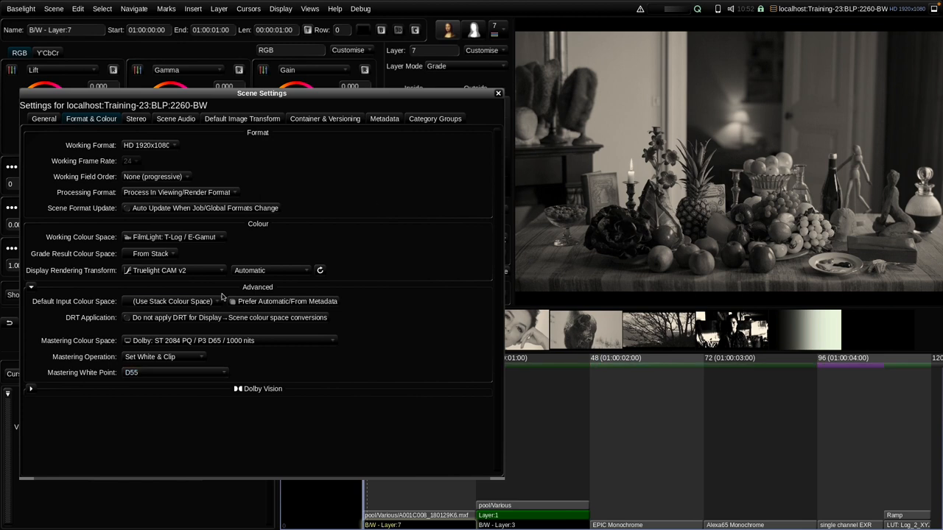
{"action": "left_click", "coordinate": [174, 371]}
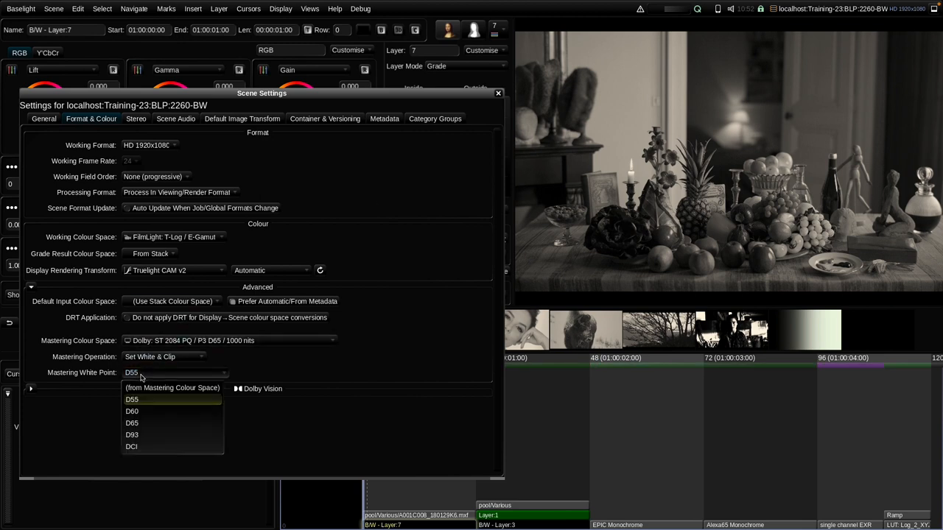
{"action": "mouse_move", "coordinate": [143, 435]}
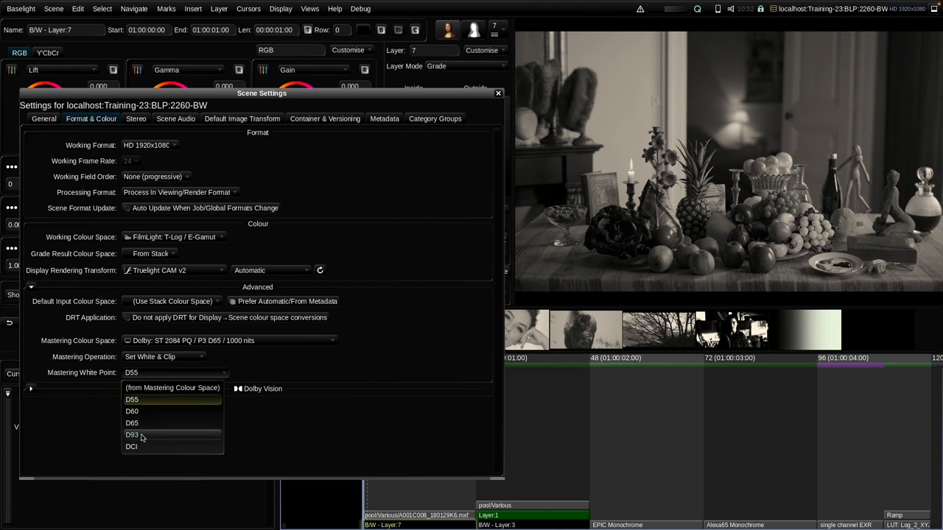
{"action": "left_click", "coordinate": [133, 435]}
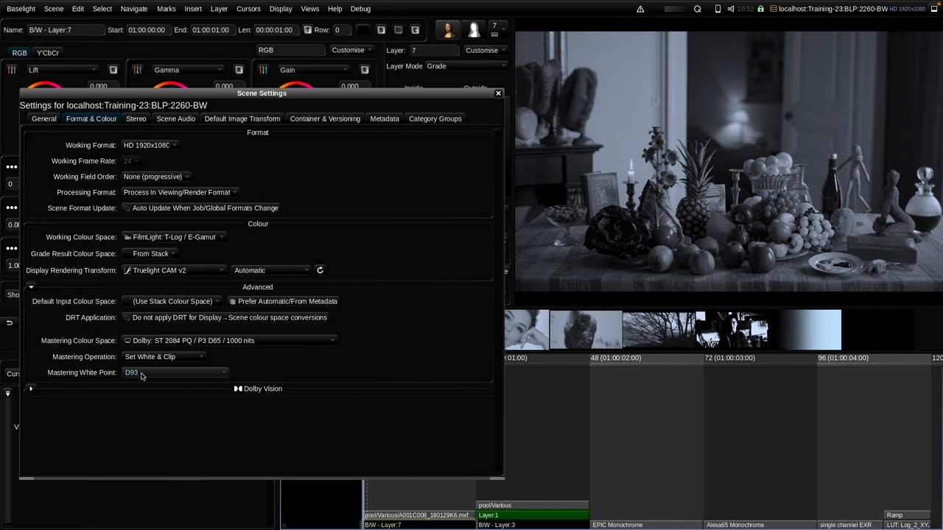
Try the D60 white point, then close the scene settings.
{"action": "left_click", "coordinate": [173, 371]}
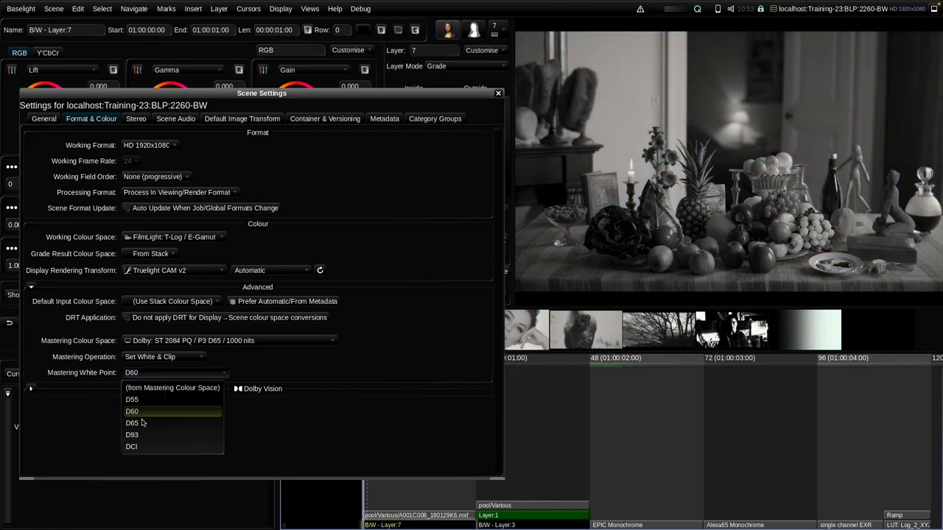
{"action": "left_click", "coordinate": [133, 399]}
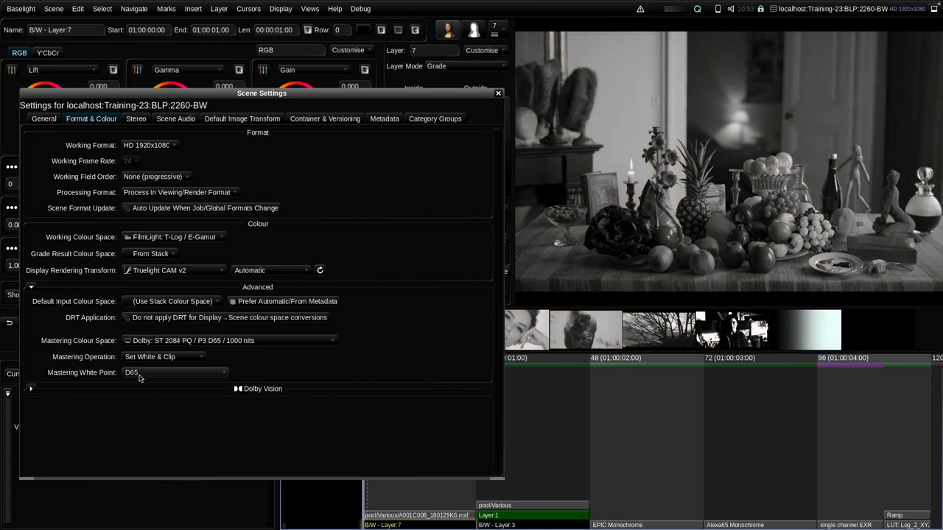
{"action": "left_click", "coordinate": [174, 371]}
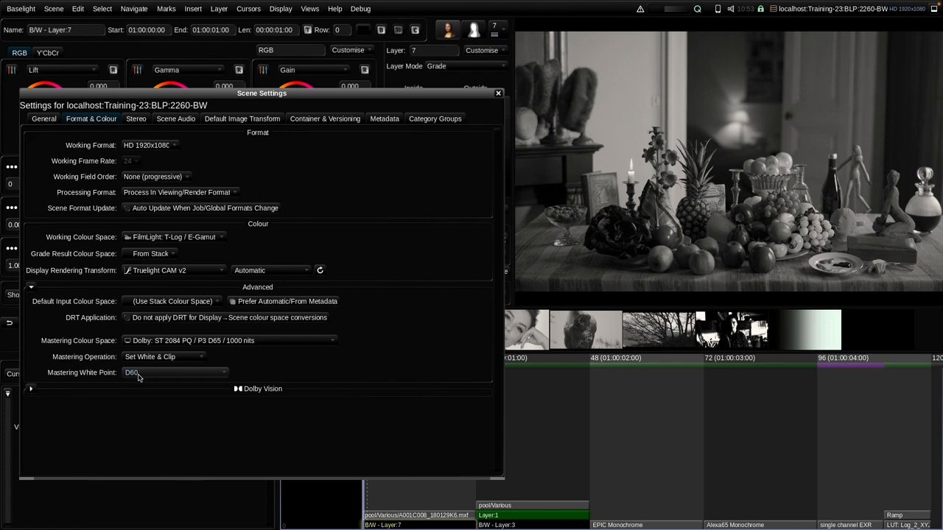
{"action": "mouse_move", "coordinate": [125, 368]}
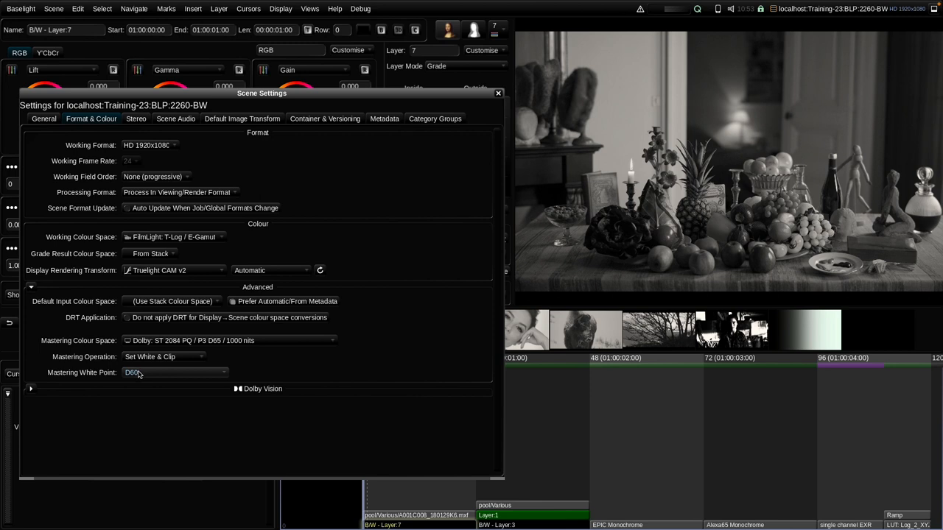
{"action": "left_click", "coordinate": [498, 93]}
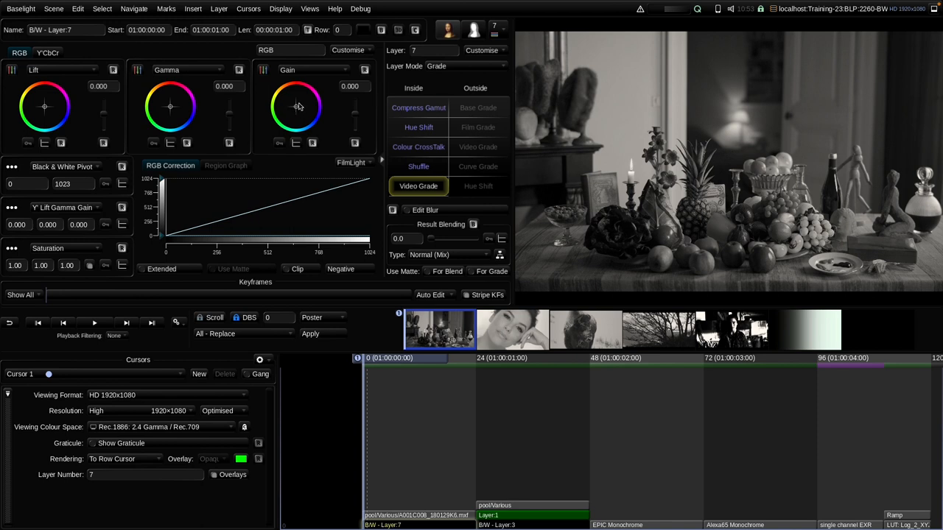
{"action": "mouse_move", "coordinate": [298, 109]}
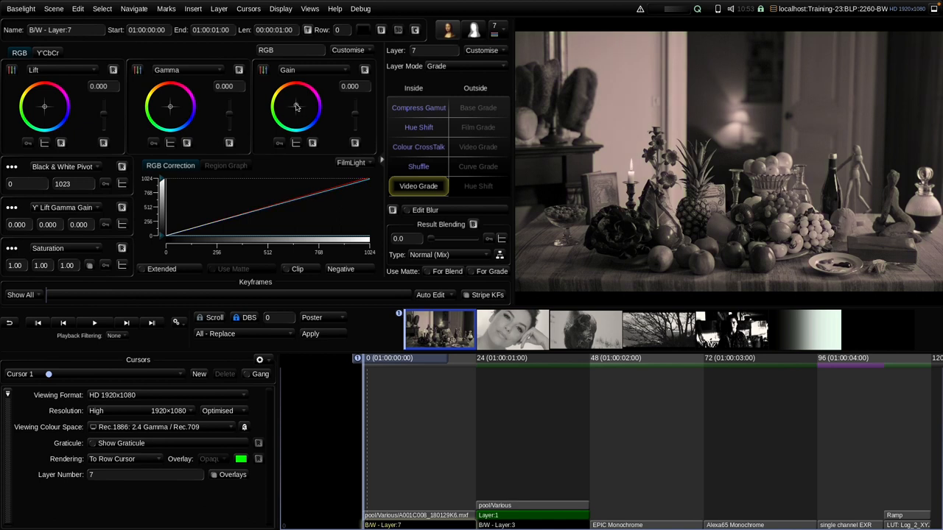
{"action": "left_click", "coordinate": [294, 106]}
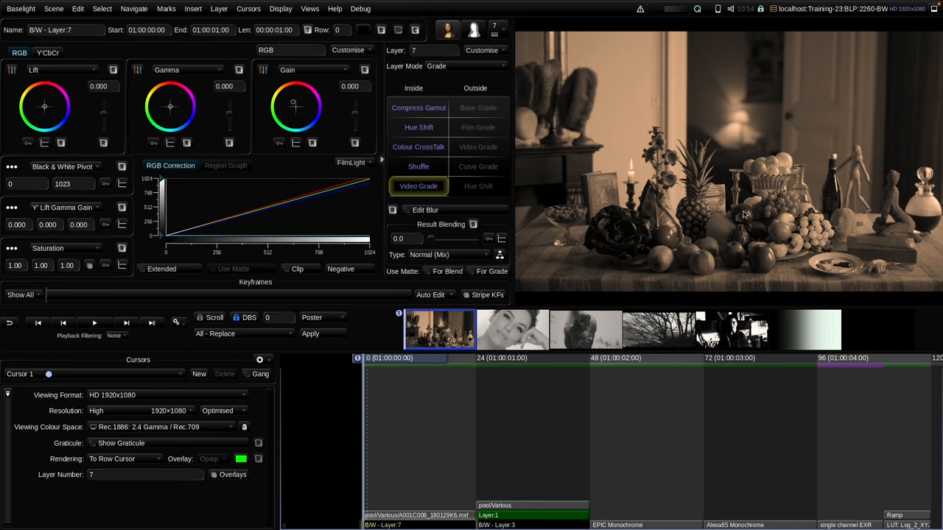
{"action": "mouse_move", "coordinate": [662, 265]}
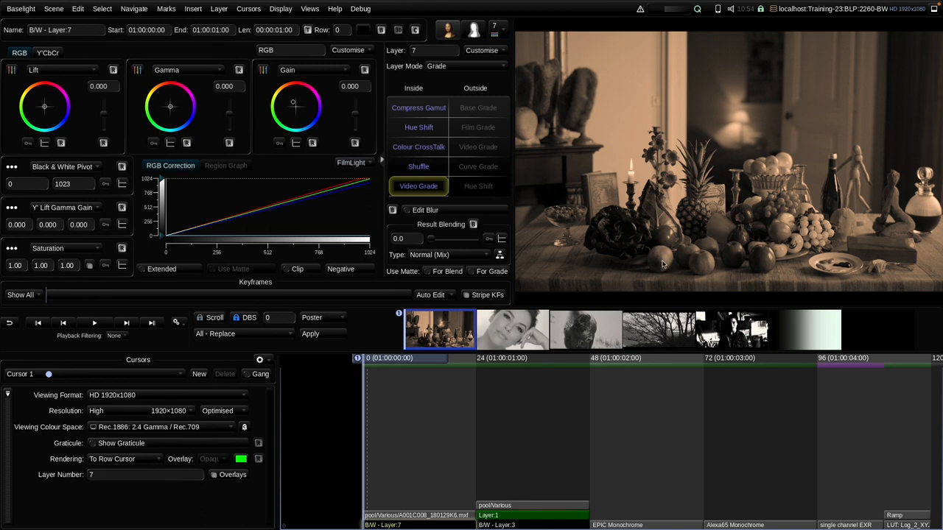
{"action": "mouse_move", "coordinate": [663, 265]}
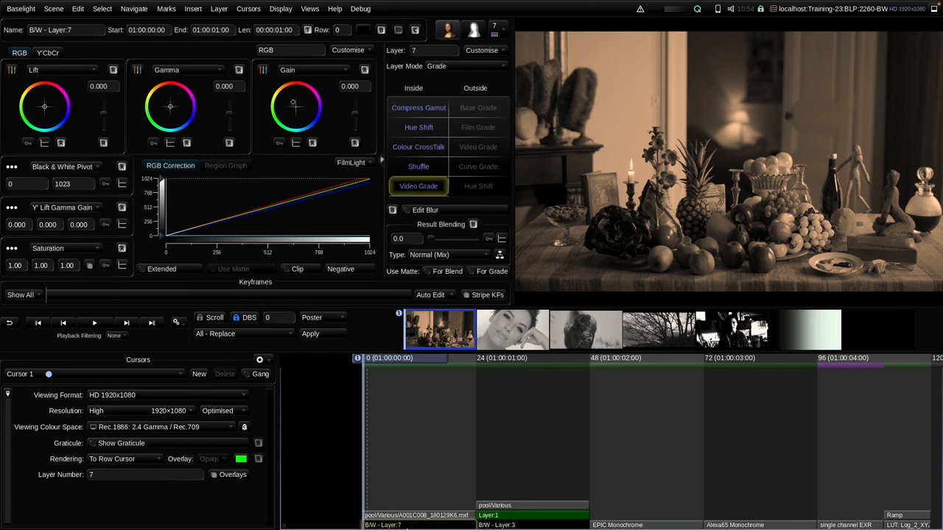
{"action": "mouse_move", "coordinate": [300, 103]}
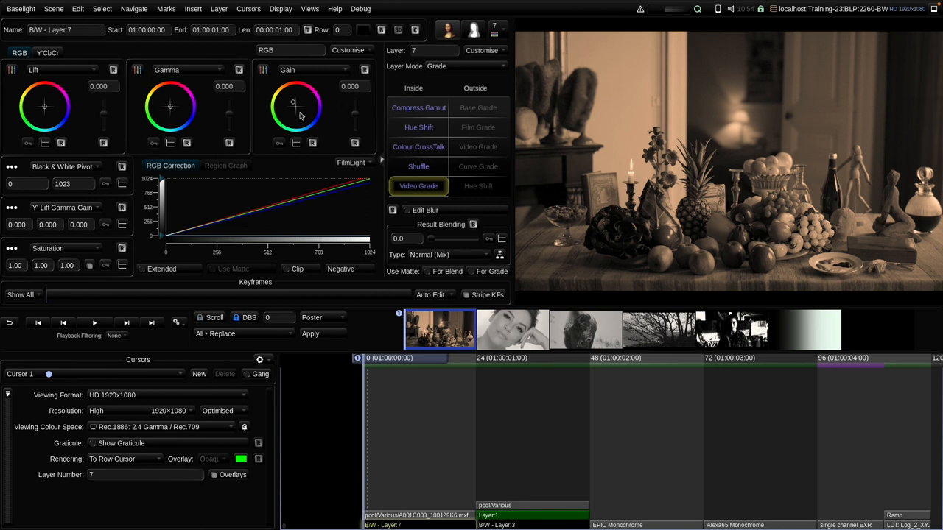
{"action": "mouse_move", "coordinate": [295, 106]}
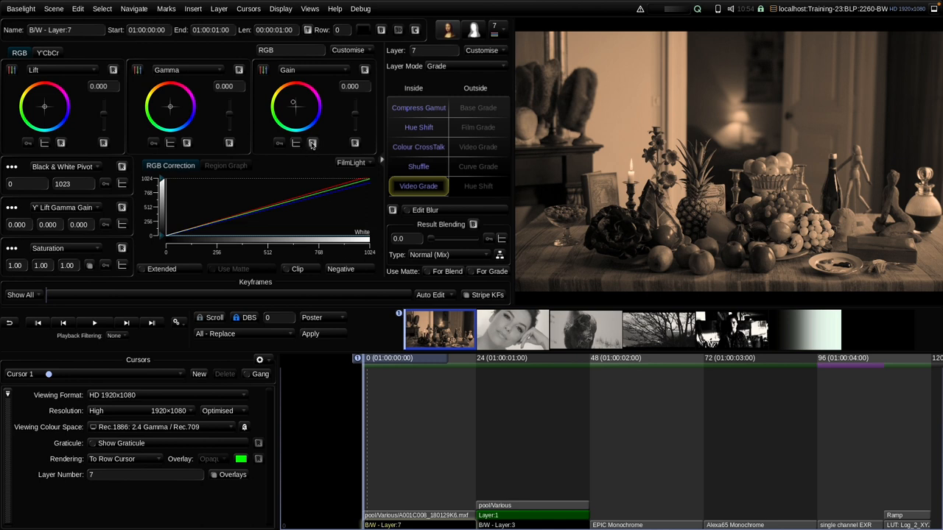
{"action": "mouse_move", "coordinate": [312, 143]}
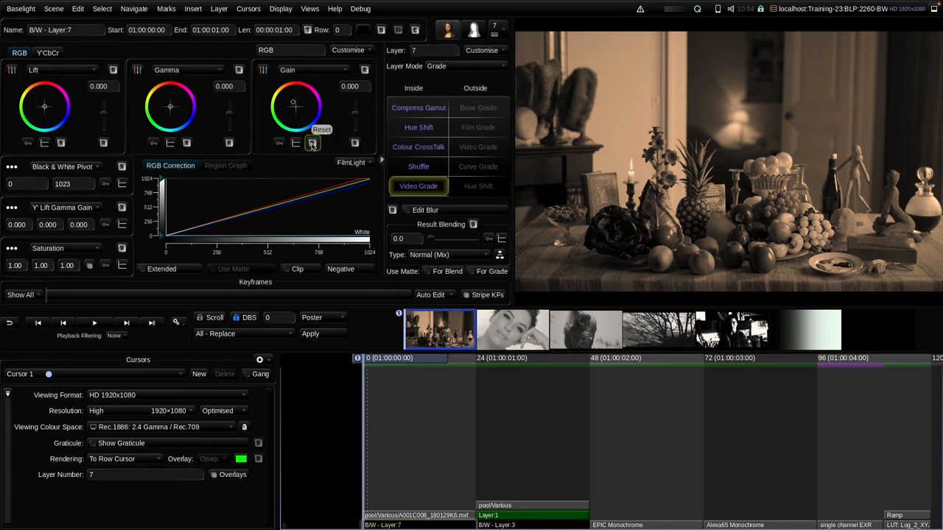
{"action": "left_click", "coordinate": [313, 141]}
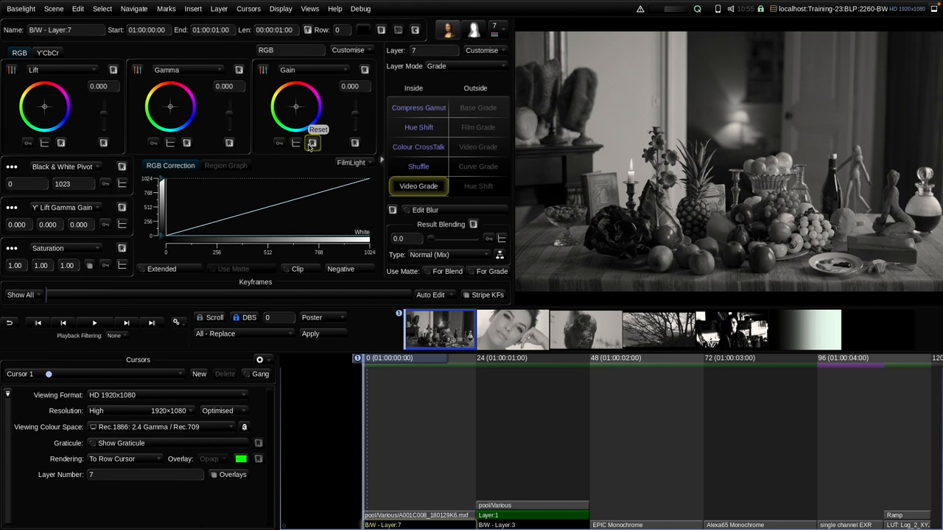
{"action": "left_click", "coordinate": [586, 328]}
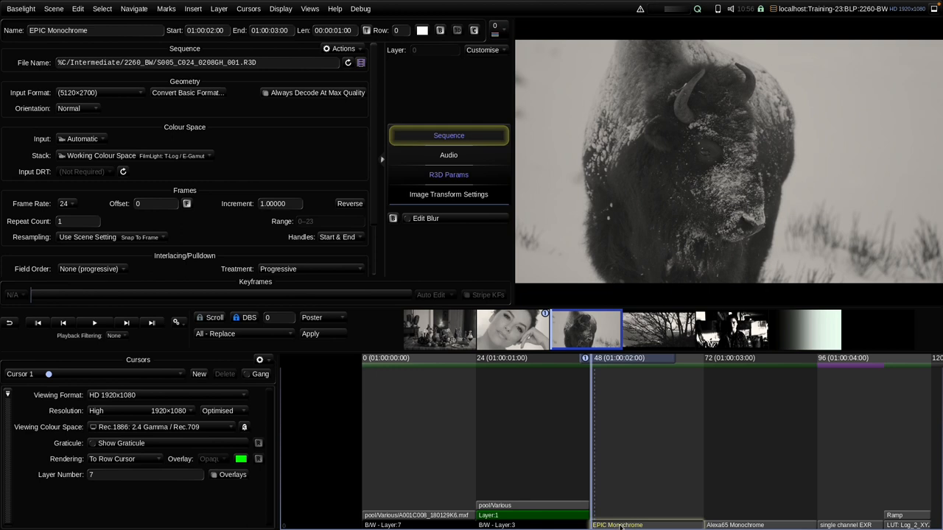
{"action": "mouse_move", "coordinate": [624, 452]}
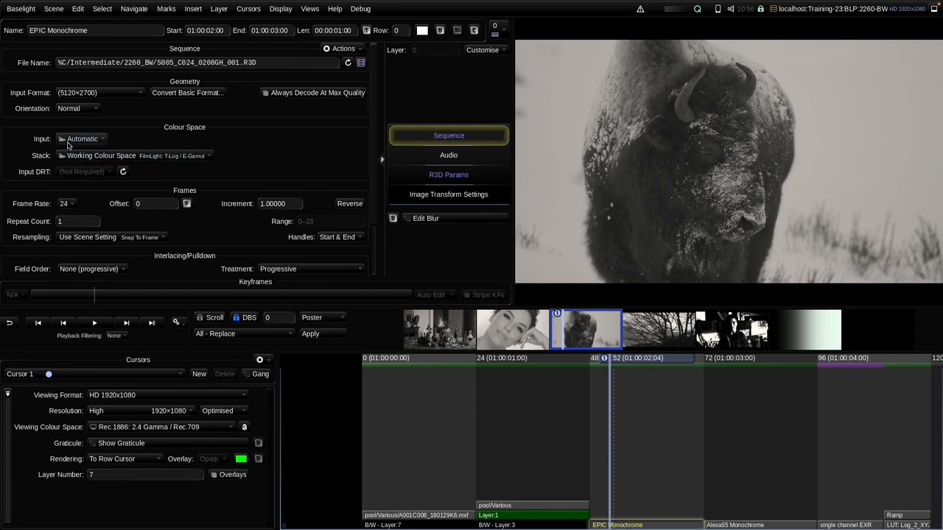
{"action": "mouse_move", "coordinate": [583, 182]}
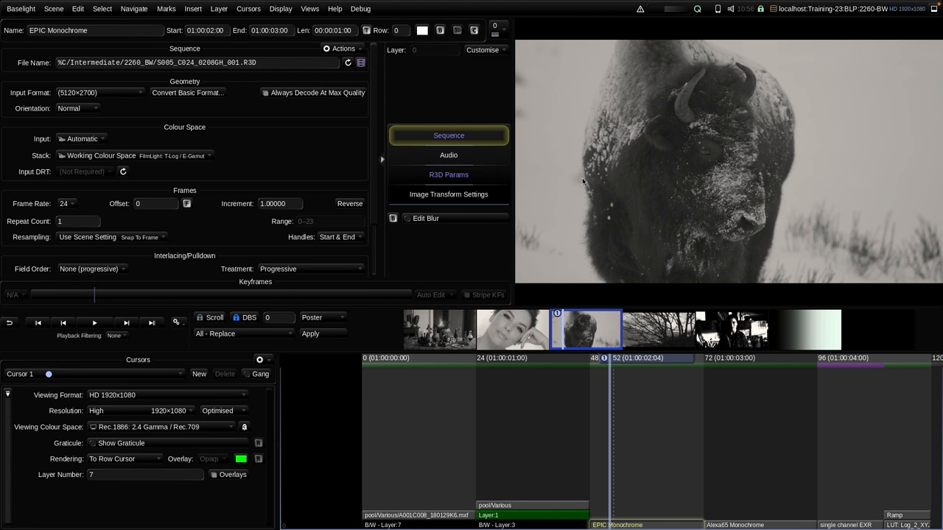
In the bison clip's R3D Params, set the Exposure ISO to 640.
{"action": "left_click", "coordinate": [448, 174]}
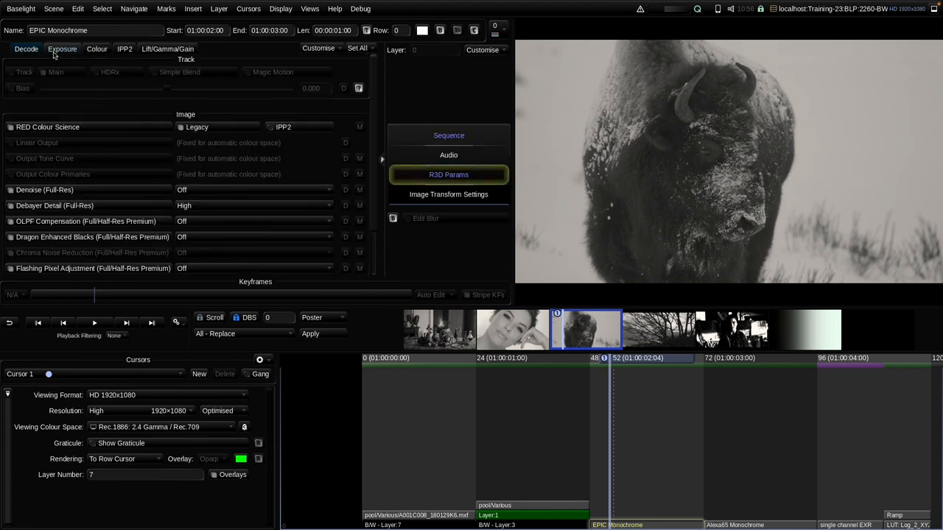
{"action": "left_click", "coordinate": [62, 49]}
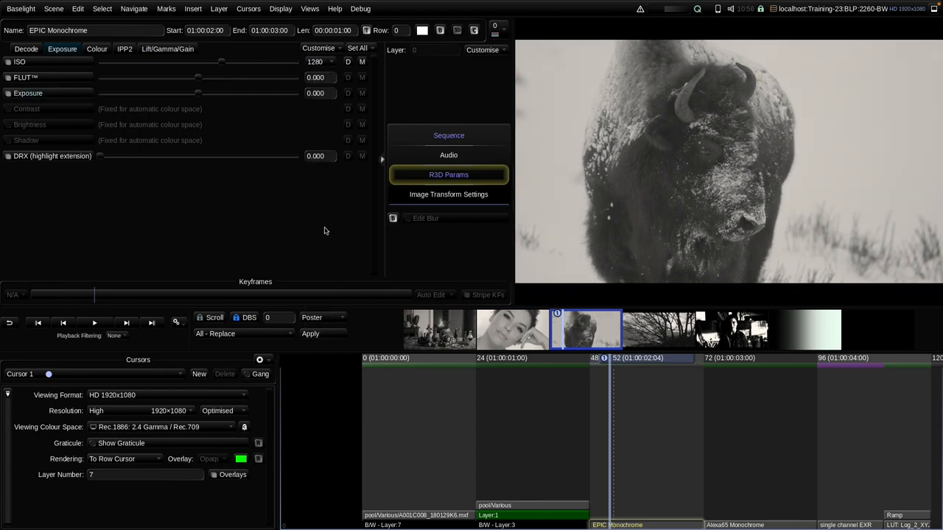
{"action": "left_click", "coordinate": [315, 62]}
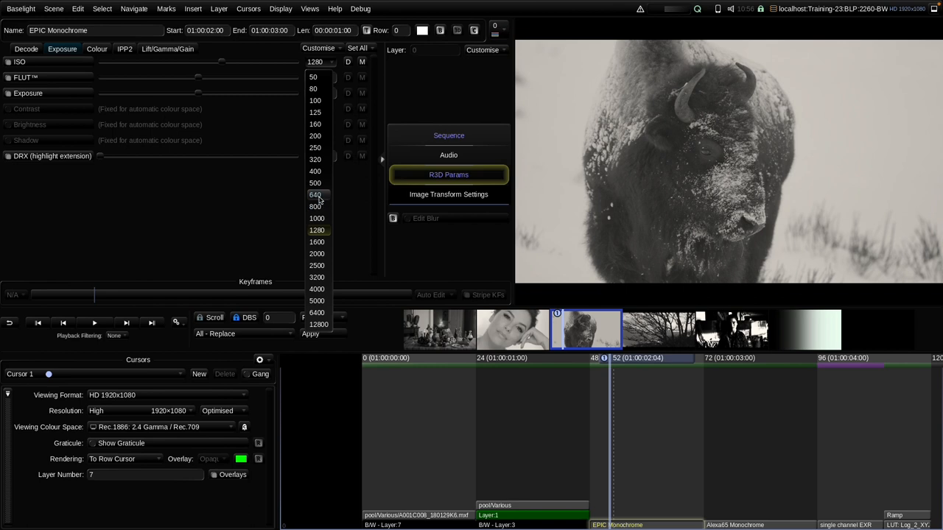
{"action": "left_click", "coordinate": [315, 194]}
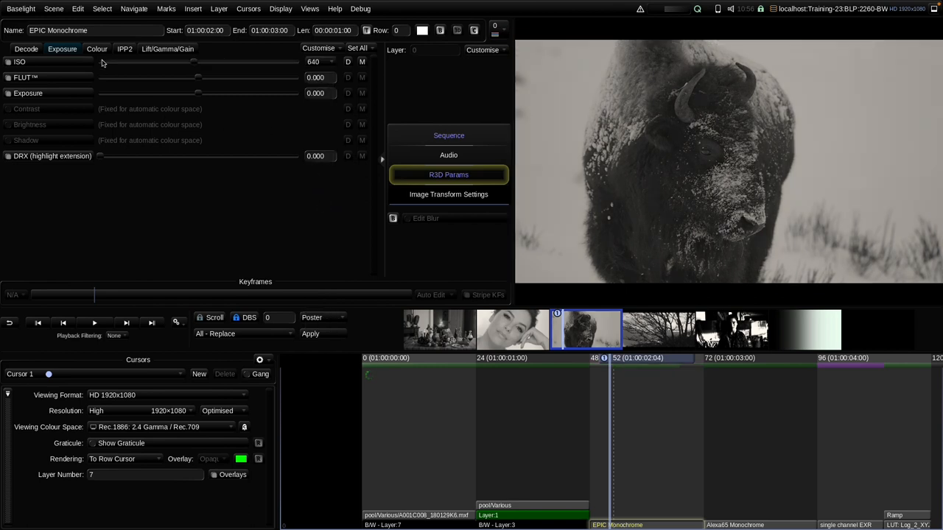
Set the RED decode colour temperature to 5600 K and return to Sequence settings.
{"action": "left_click", "coordinate": [97, 48]}
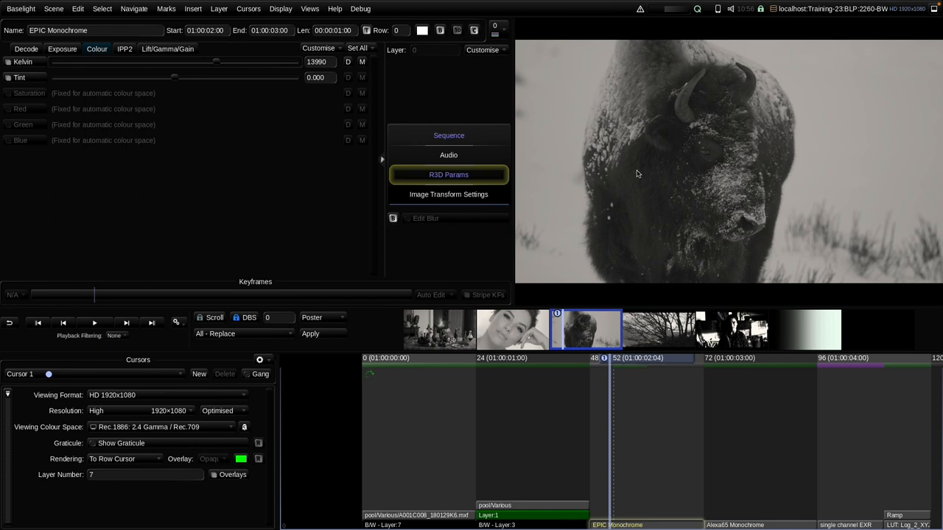
{"action": "left_click_drag", "start_coordinate": [215, 62], "coordinate": [103, 62]}
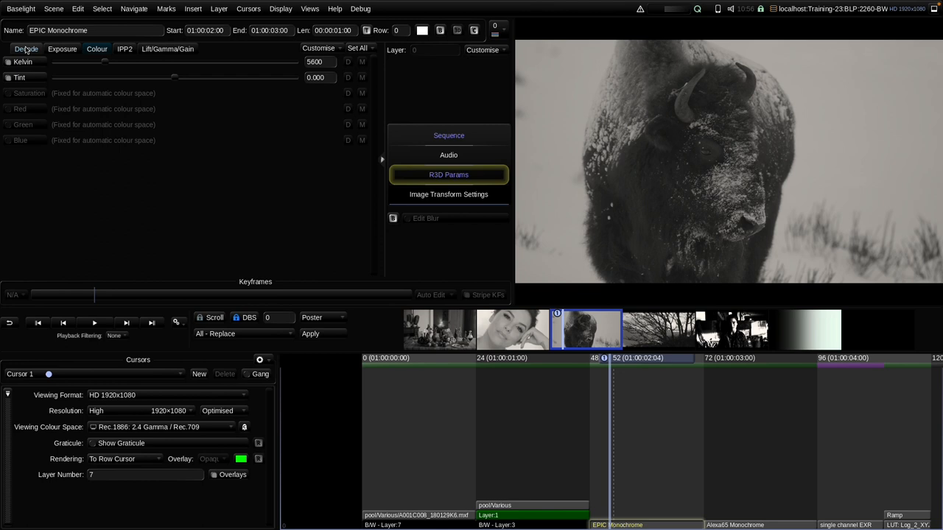
{"action": "left_click", "coordinate": [447, 136]}
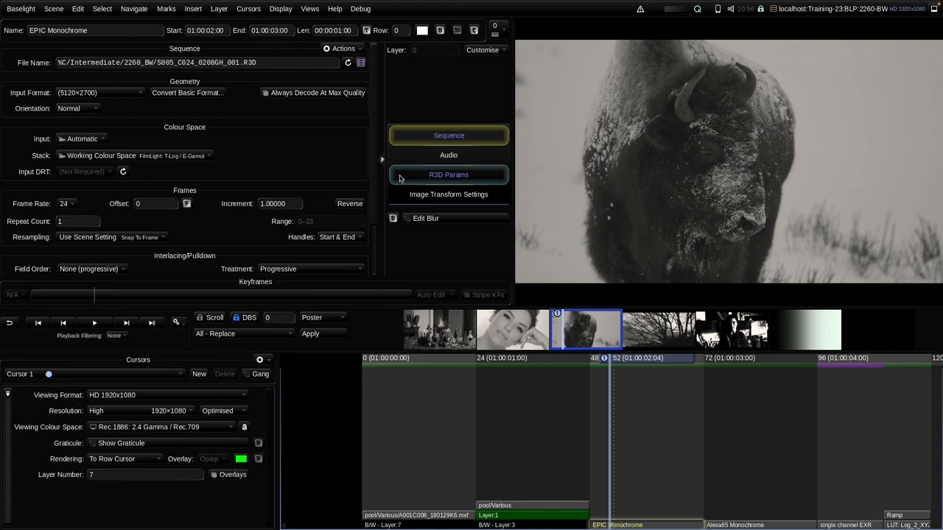
{"action": "mouse_move", "coordinate": [624, 413]}
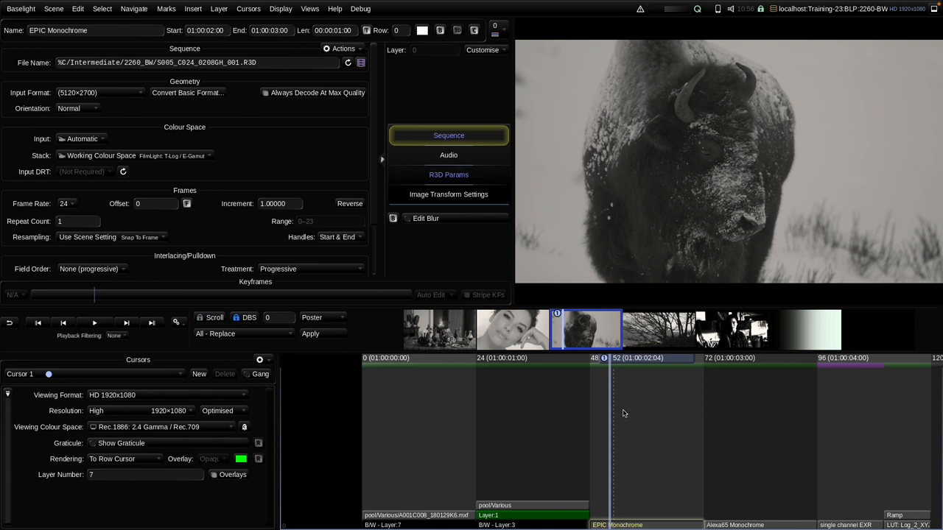
On the Alexa65 Monochrome clip's ARRIRAW Params, raise ISO to about 970 and return it to 200.
{"action": "left_click", "coordinate": [656, 328]}
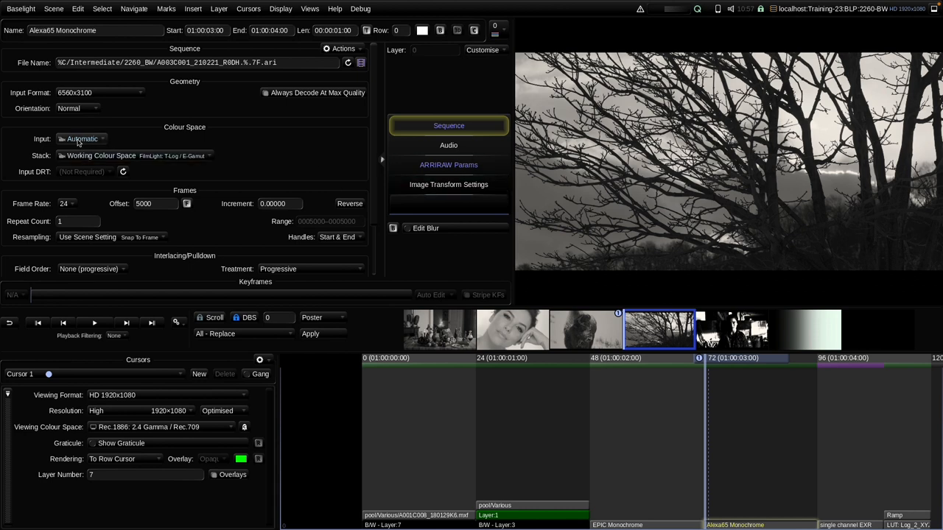
{"action": "mouse_move", "coordinate": [427, 189]}
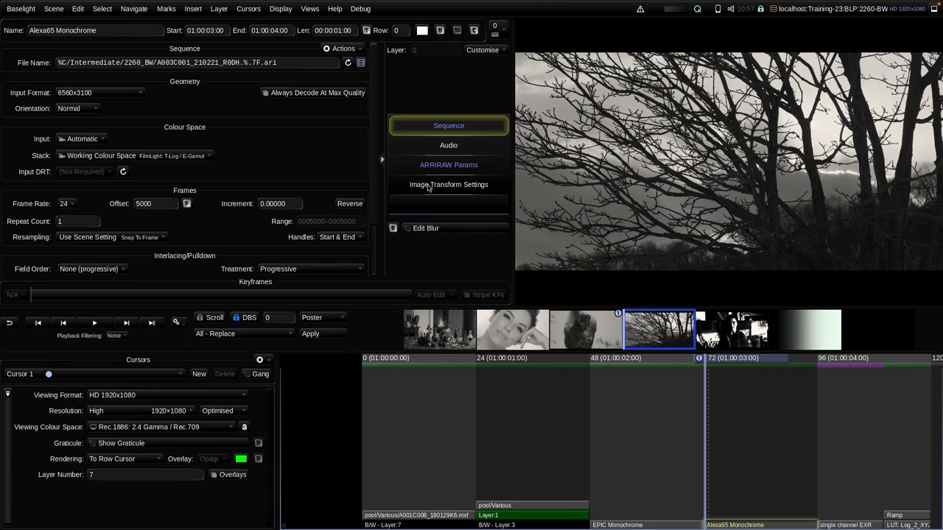
{"action": "left_click", "coordinate": [448, 165]}
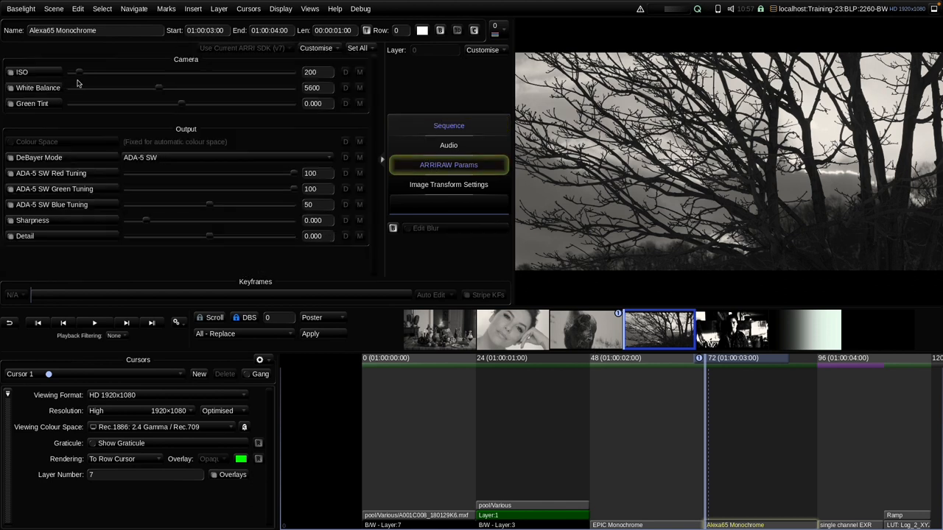
{"action": "left_click_drag", "start_coordinate": [79, 71], "coordinate": [134, 71]}
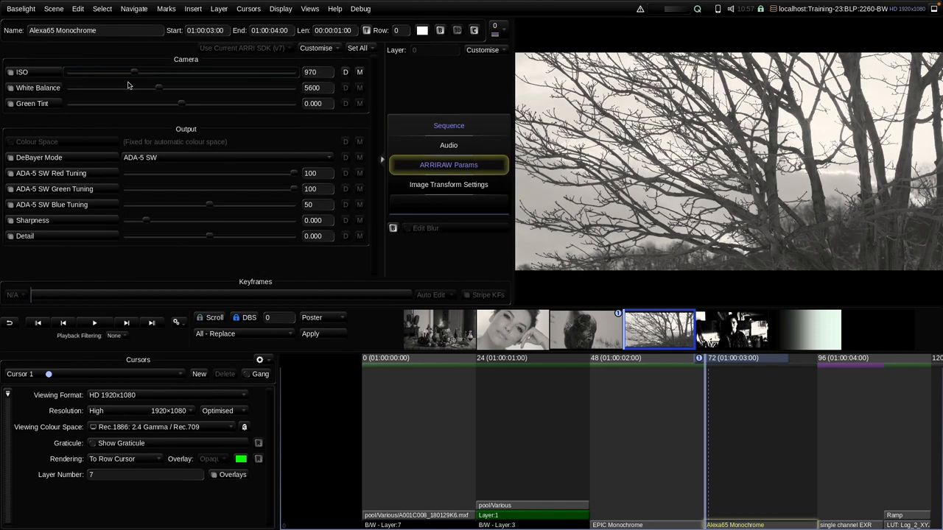
{"action": "left_click_drag", "start_coordinate": [133, 71], "coordinate": [77, 71]}
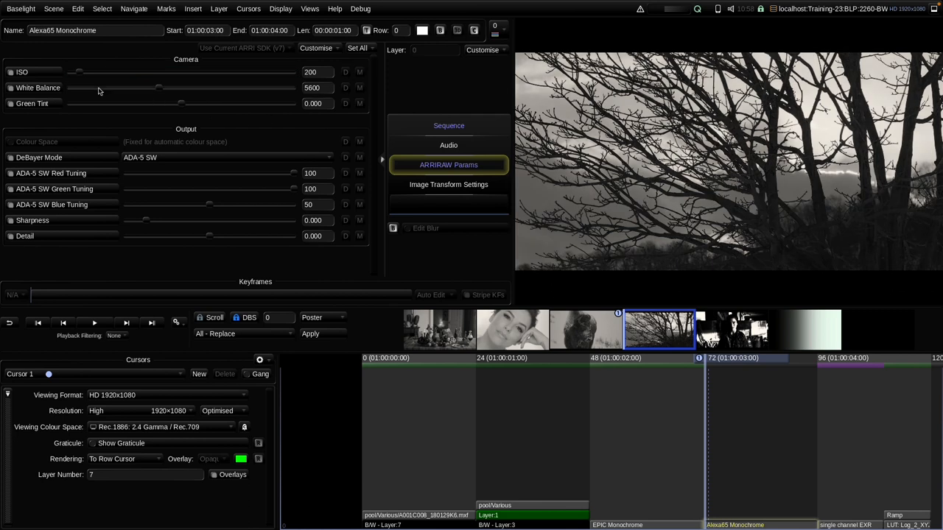
{"action": "left_click_drag", "start_coordinate": [159, 89], "coordinate": [117, 88]}
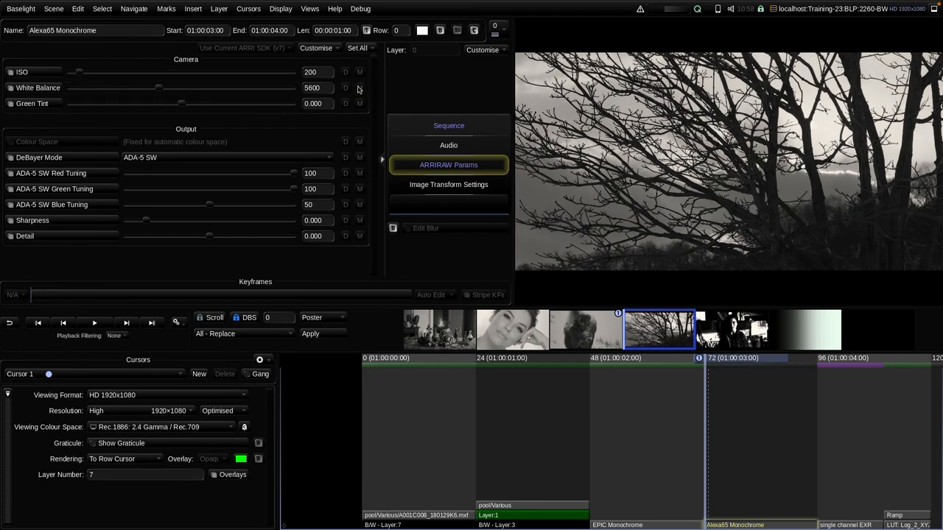
{"action": "mouse_move", "coordinate": [350, 94]}
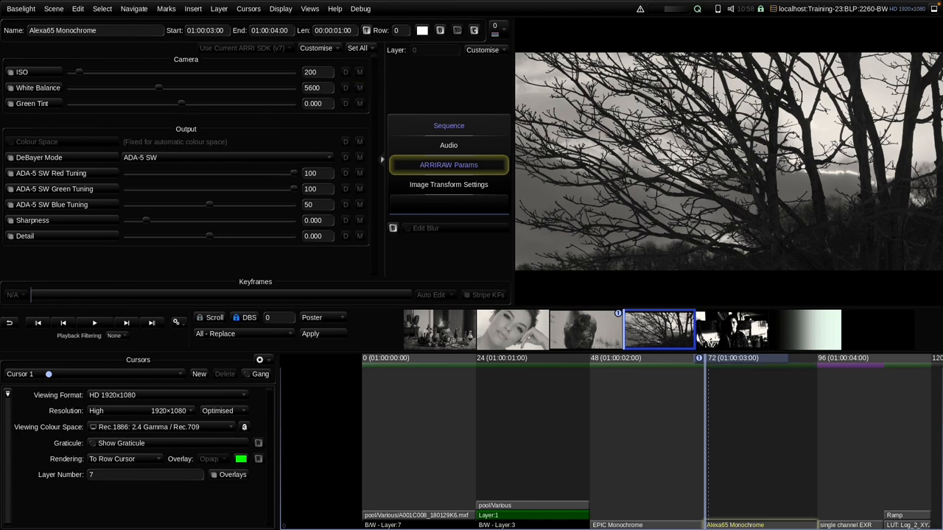
{"action": "mouse_move", "coordinate": [726, 278]}
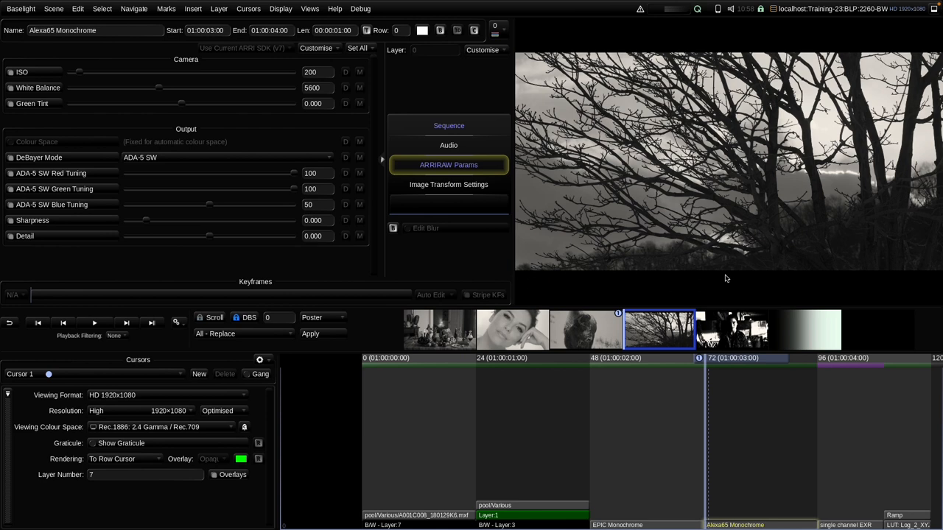
{"action": "mouse_move", "coordinate": [361, 371]}
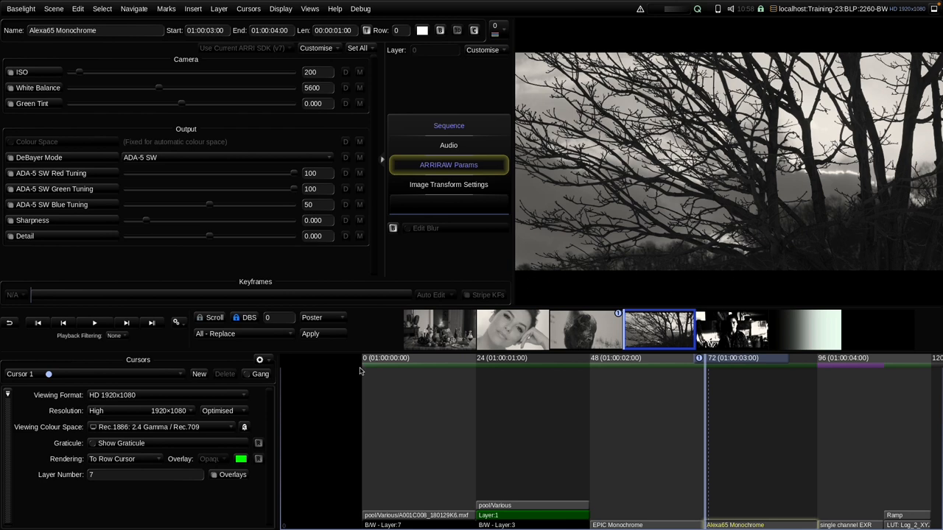
{"action": "left_click", "coordinate": [112, 395]}
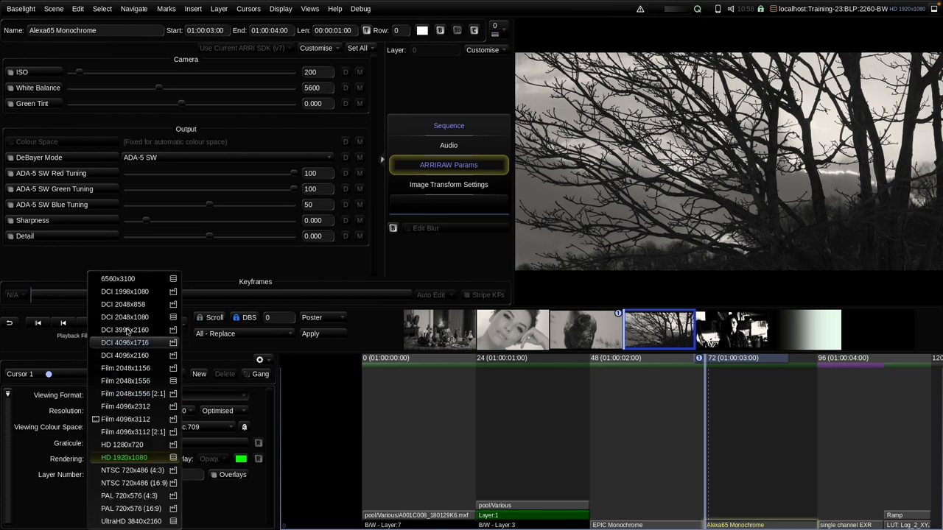
{"action": "left_click", "coordinate": [118, 278]}
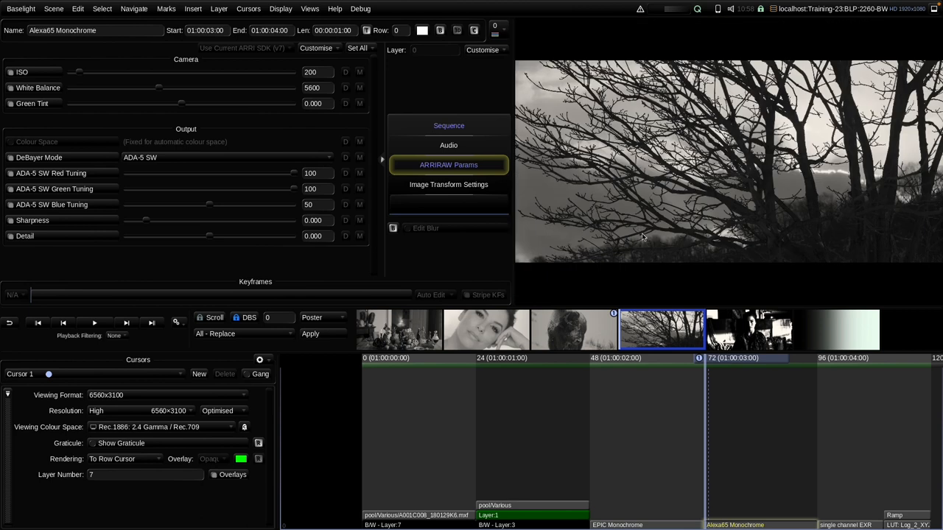
{"action": "left_click", "coordinate": [106, 395]}
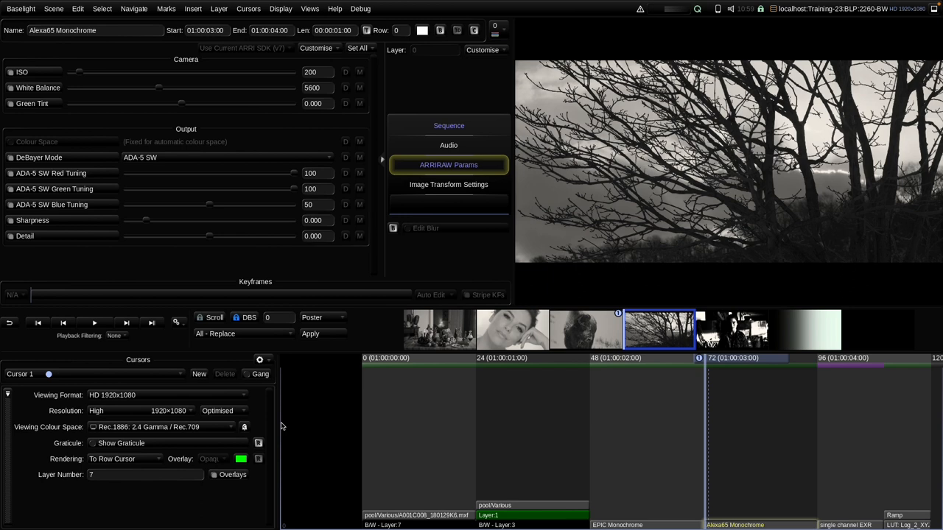
{"action": "mouse_move", "coordinate": [783, 257]}
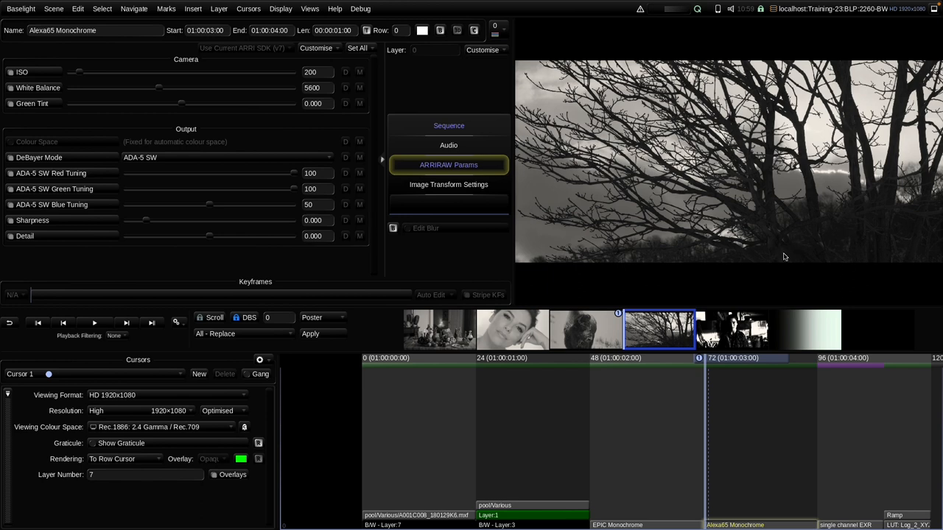
{"action": "mouse_move", "coordinate": [807, 252]}
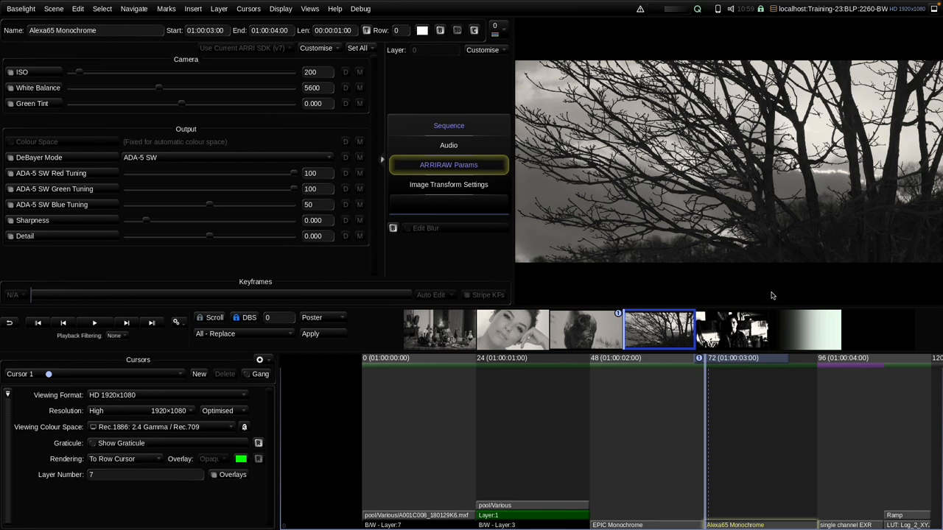
{"action": "left_click", "coordinate": [731, 330]}
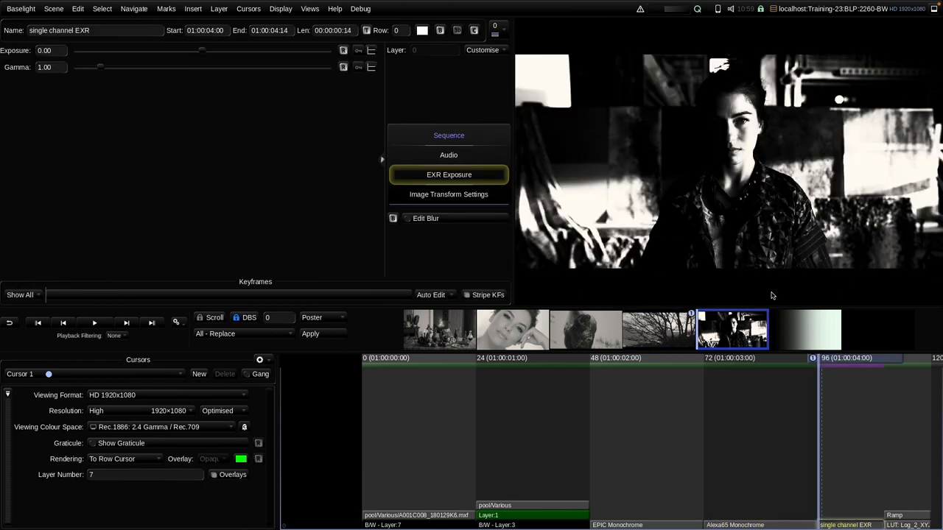
{"action": "mouse_move", "coordinate": [448, 124]}
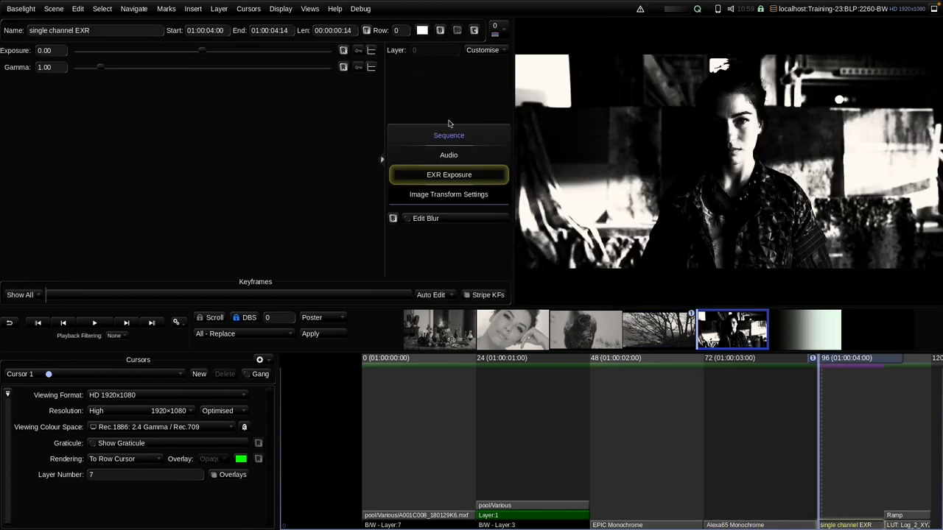
{"action": "left_click", "coordinate": [448, 136]}
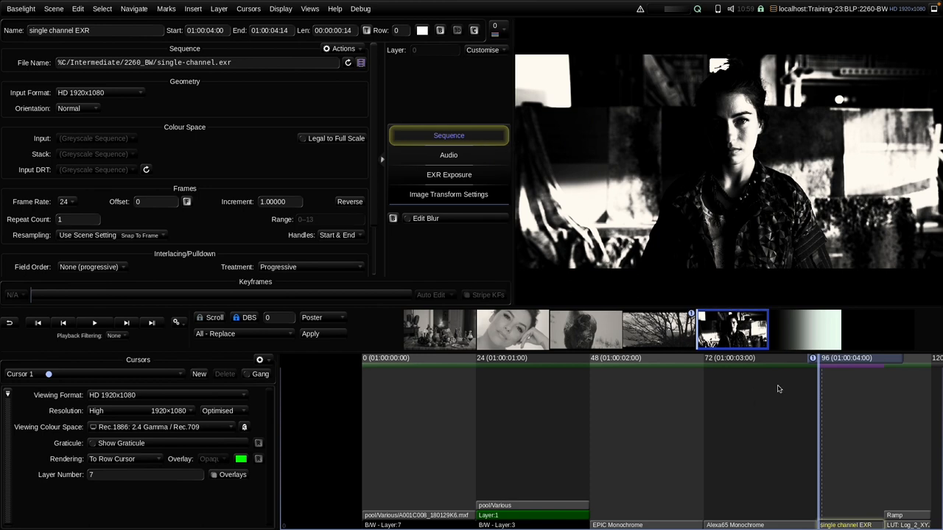
{"action": "mouse_move", "coordinate": [792, 168]}
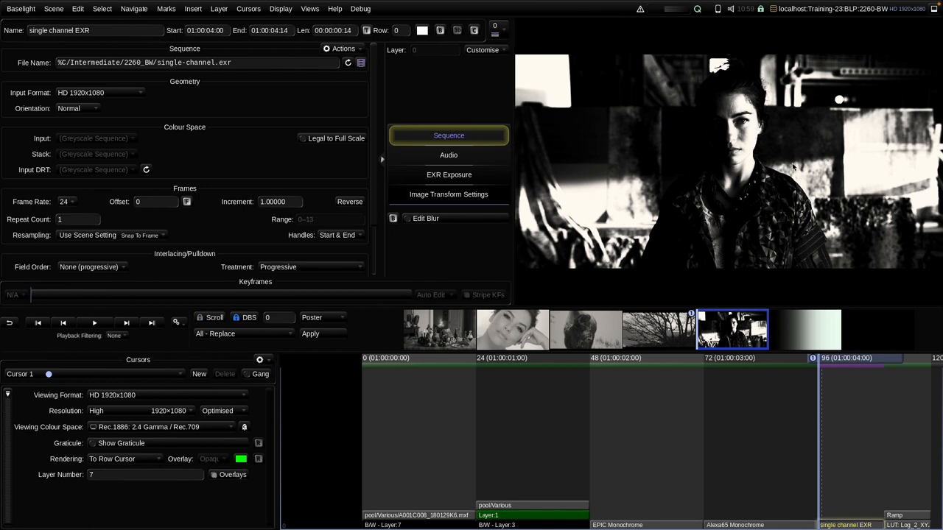
{"action": "mouse_move", "coordinate": [695, 284]}
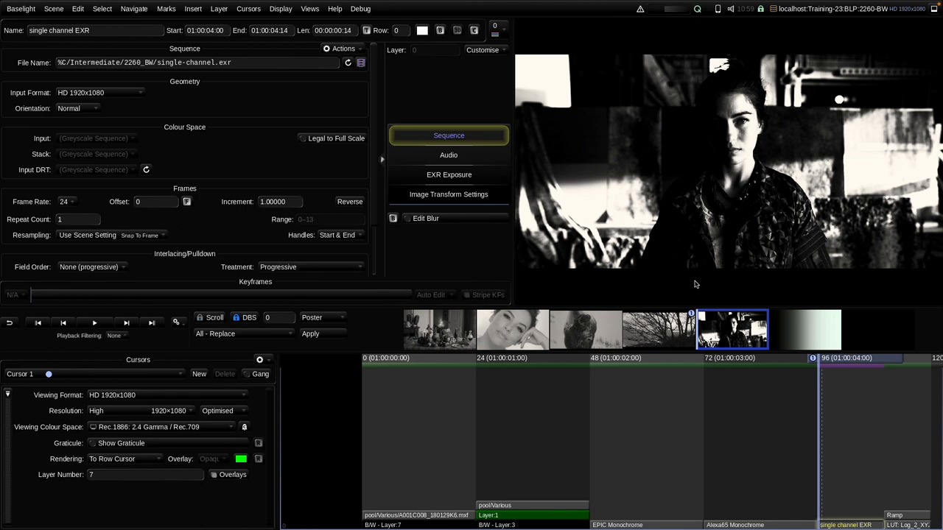
{"action": "mouse_move", "coordinate": [751, 202]}
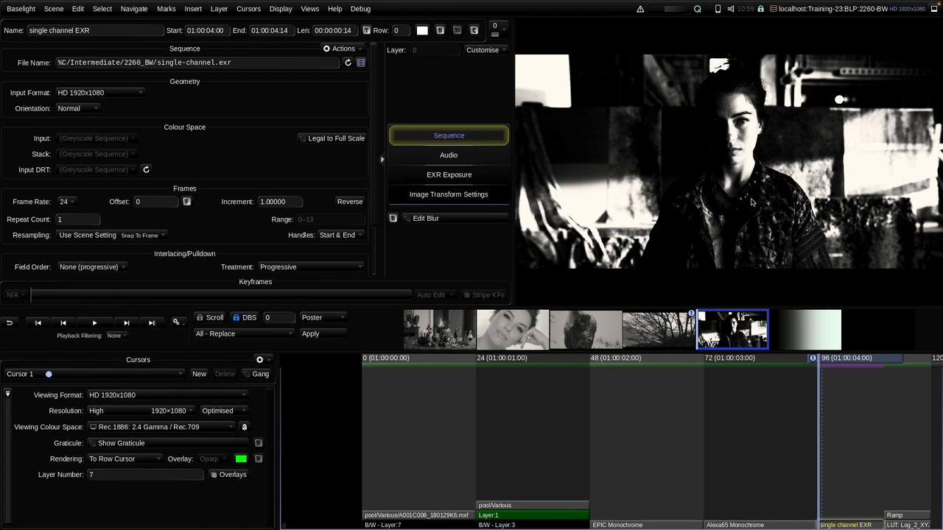
{"action": "mouse_move", "coordinate": [735, 251]}
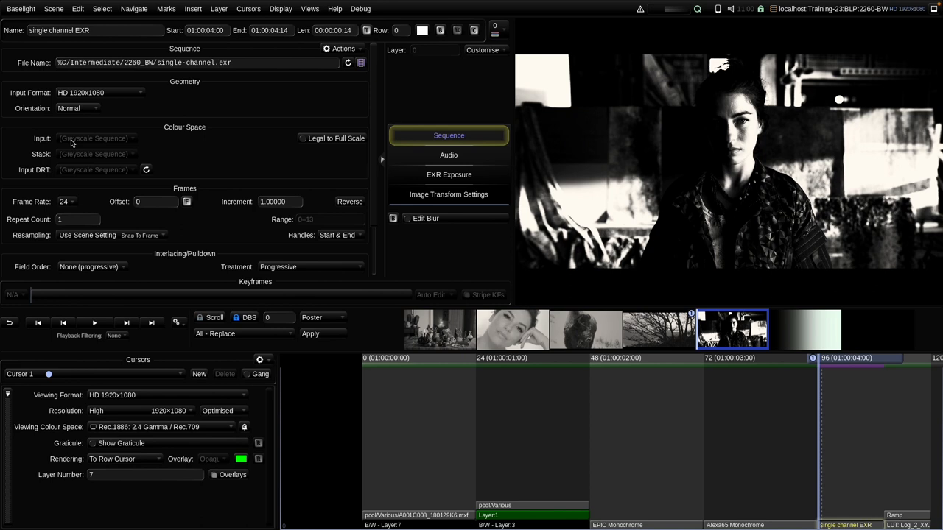
{"action": "mouse_move", "coordinate": [239, 188]}
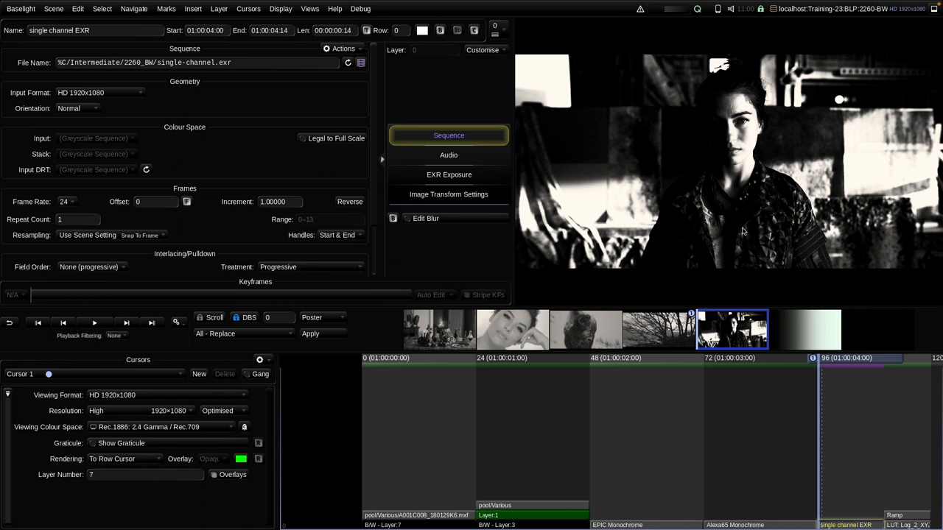
{"action": "mouse_move", "coordinate": [742, 231]}
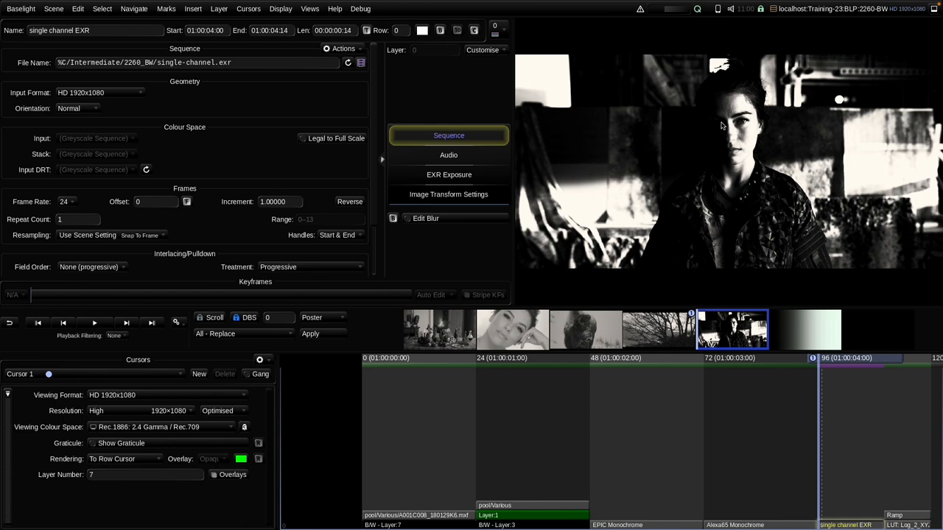
{"action": "mouse_move", "coordinate": [707, 128]}
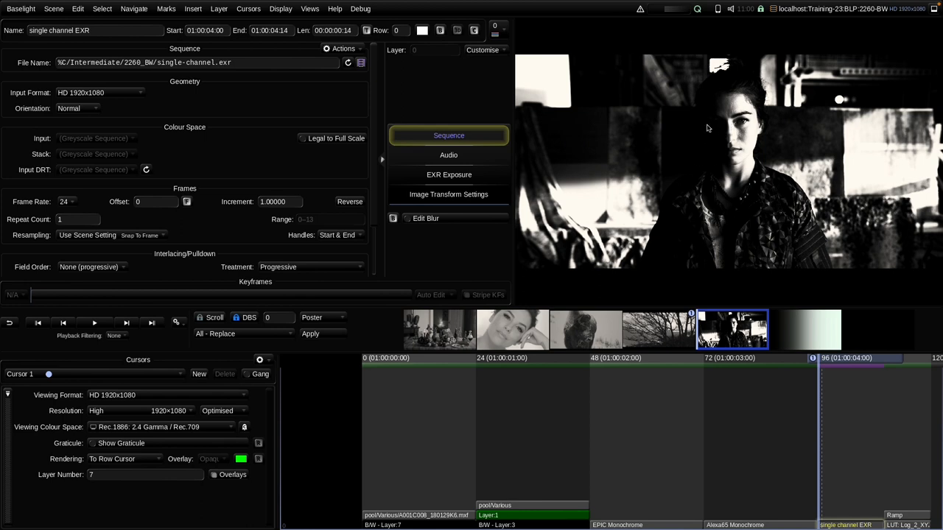
{"action": "mouse_move", "coordinate": [469, 94]}
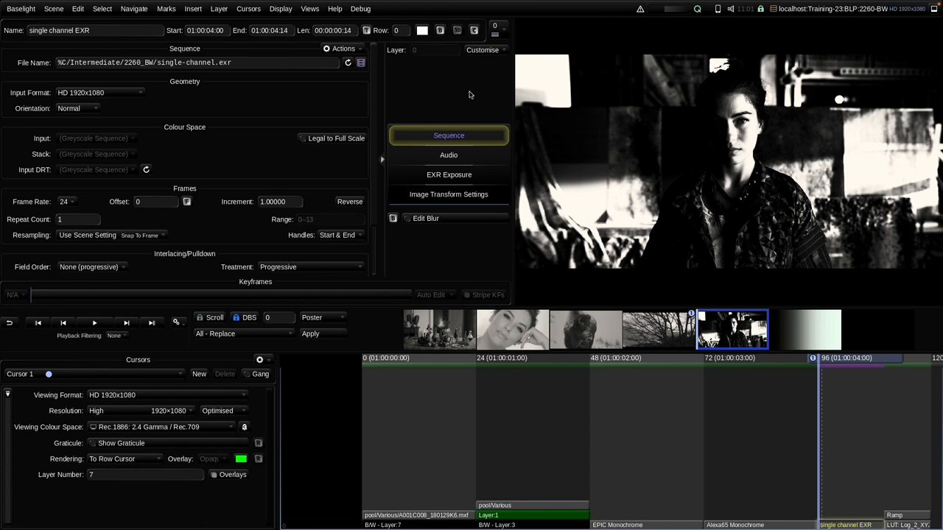
{"action": "mouse_move", "coordinate": [455, 213]}
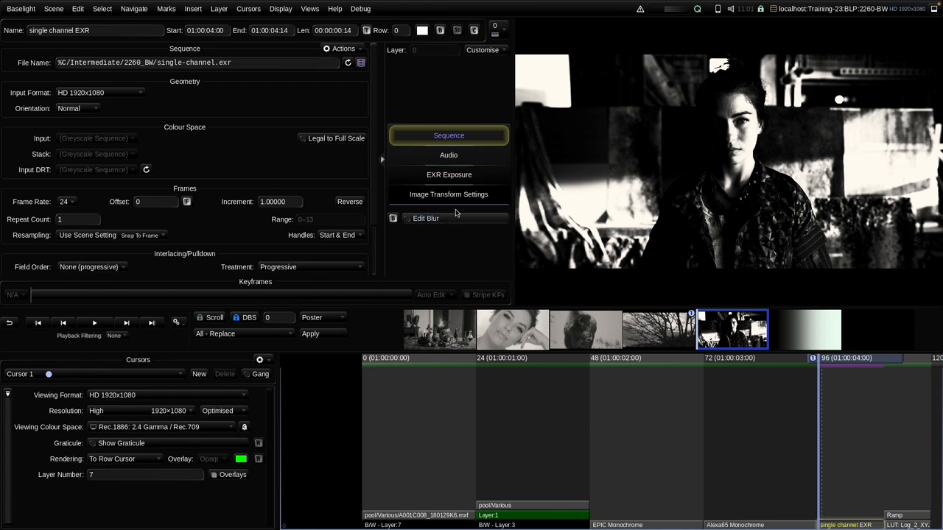
{"action": "left_click", "coordinate": [309, 9]}
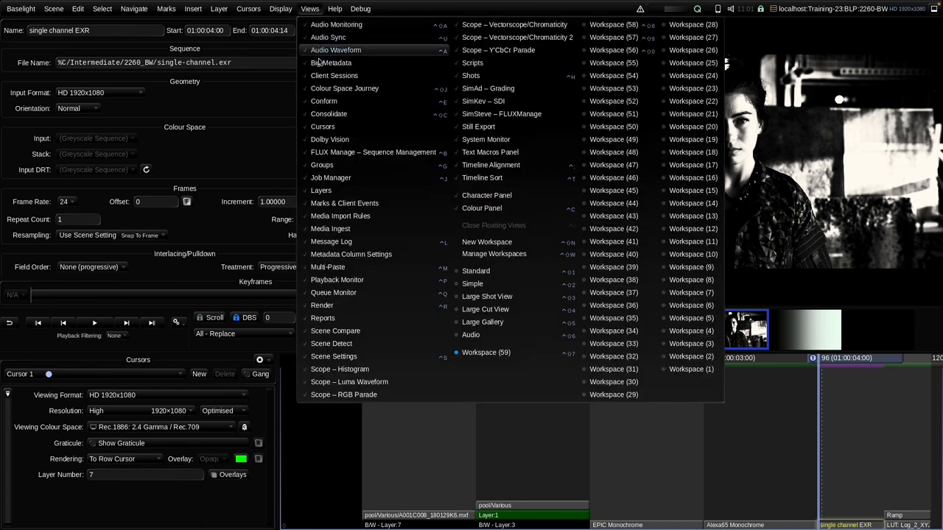
{"action": "left_click", "coordinate": [344, 88]}
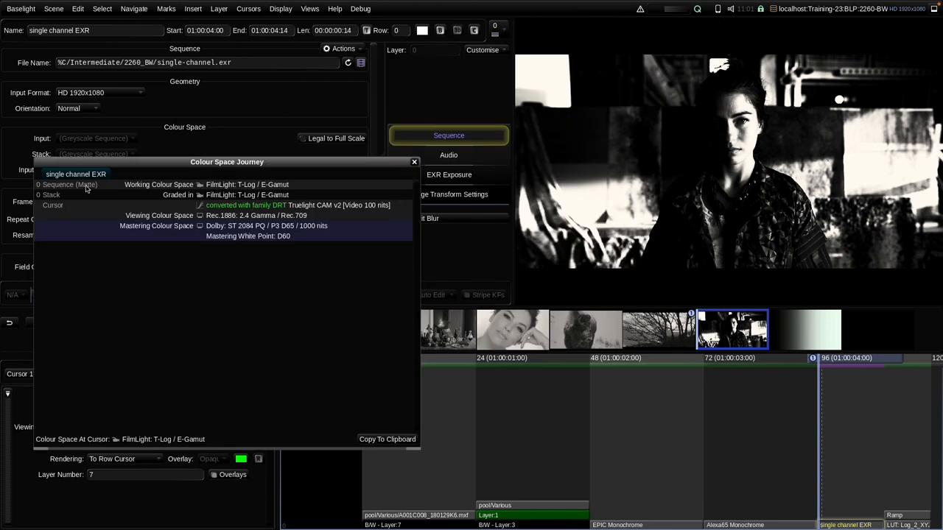
{"action": "mouse_move", "coordinate": [236, 188]}
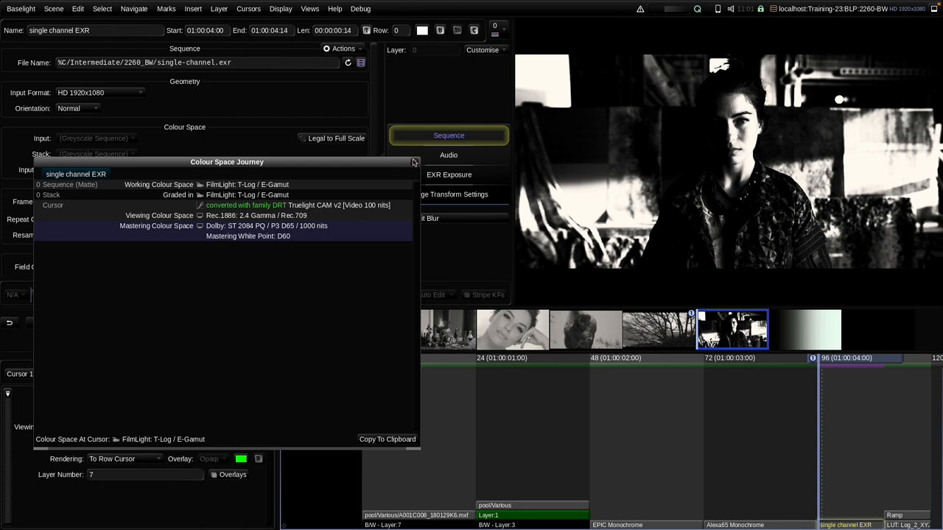
{"action": "left_click", "coordinate": [414, 162]}
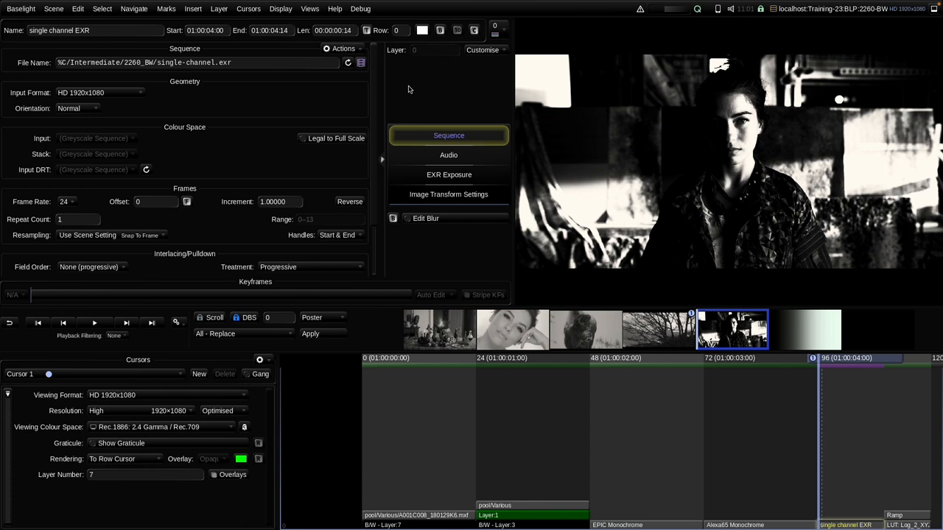
{"action": "mouse_move", "coordinate": [833, 516]}
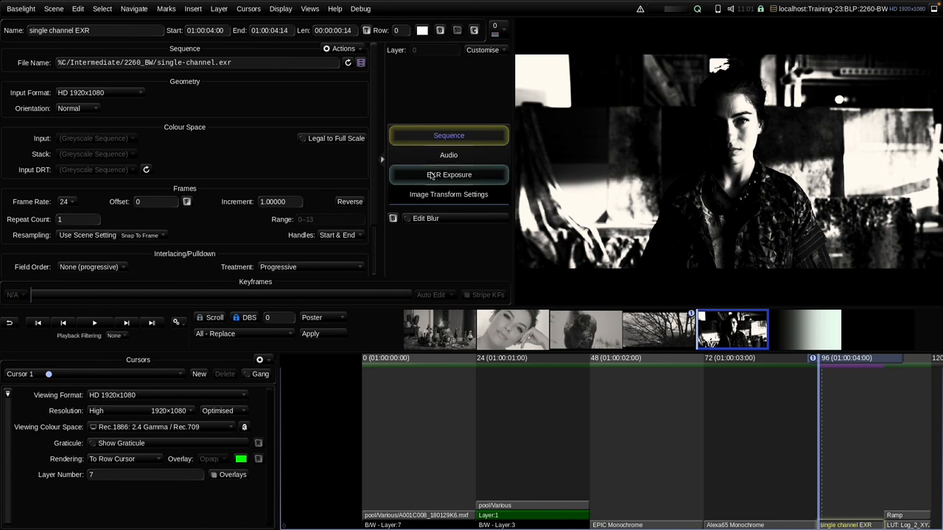
Change the EXR Exposure operator to a Colour Space operator set to Identify Colour Space.
{"action": "left_click", "coordinate": [447, 174]}
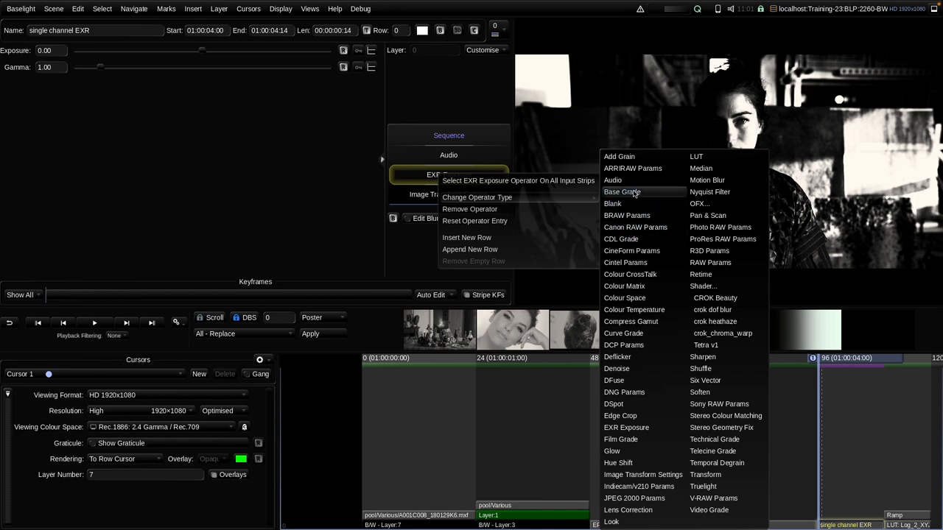
{"action": "mouse_move", "coordinate": [625, 298]}
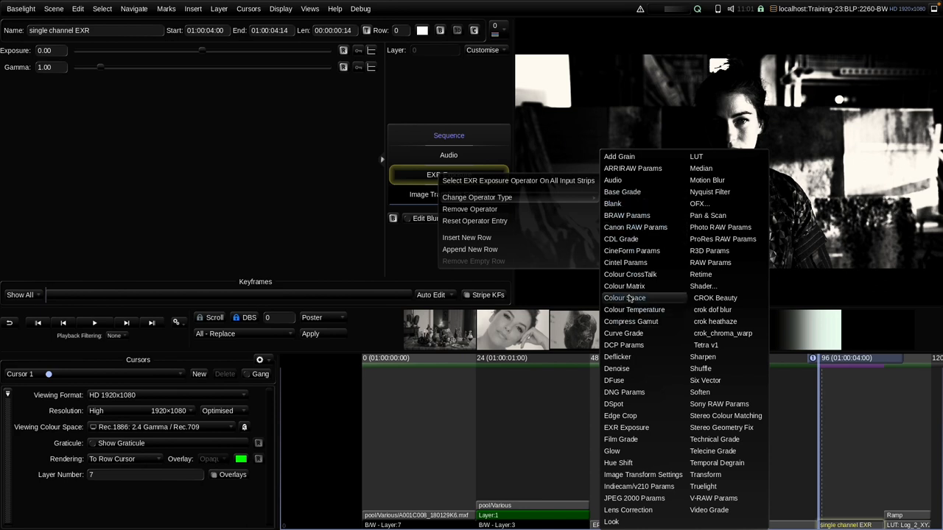
{"action": "left_click", "coordinate": [624, 298]}
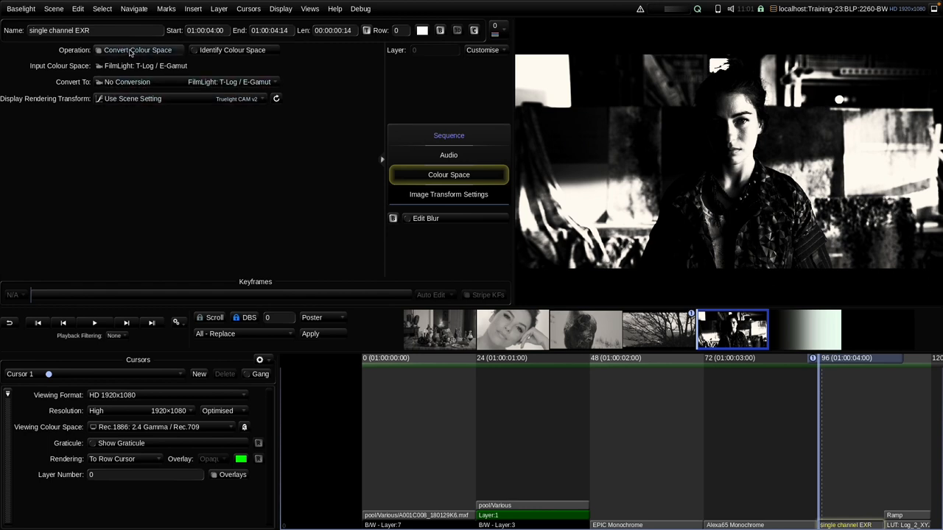
{"action": "left_click", "coordinate": [232, 50]}
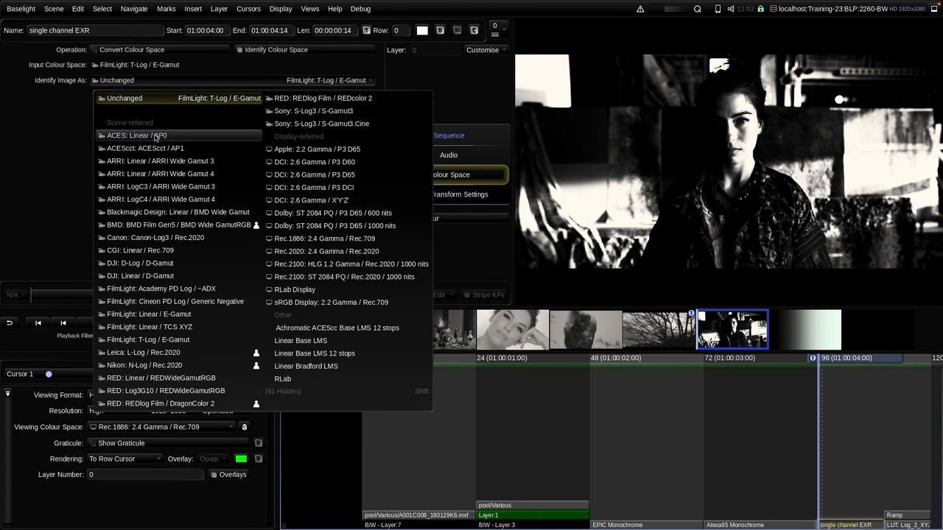
Identify the EXR image as ACES: Linear / AP0 after briefly trying another camera colour space.
{"action": "left_click", "coordinate": [136, 135]}
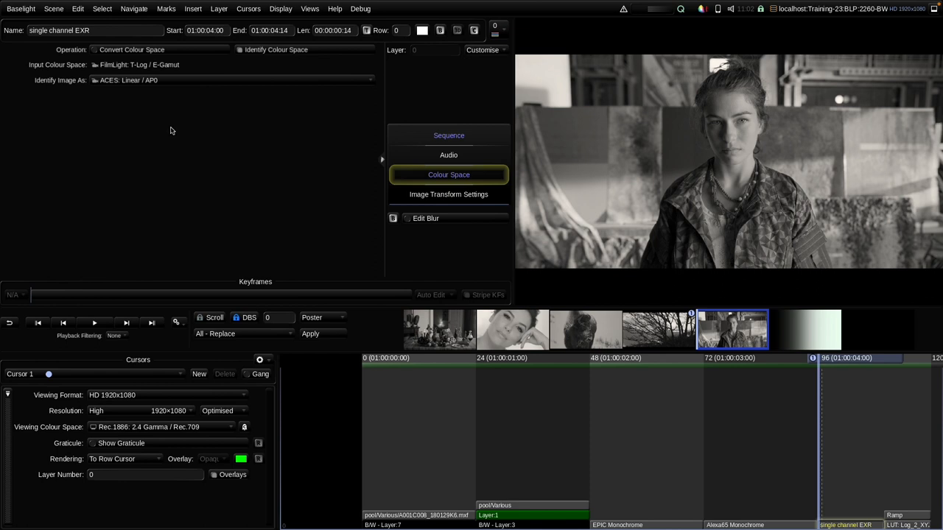
{"action": "left_click", "coordinate": [128, 79]}
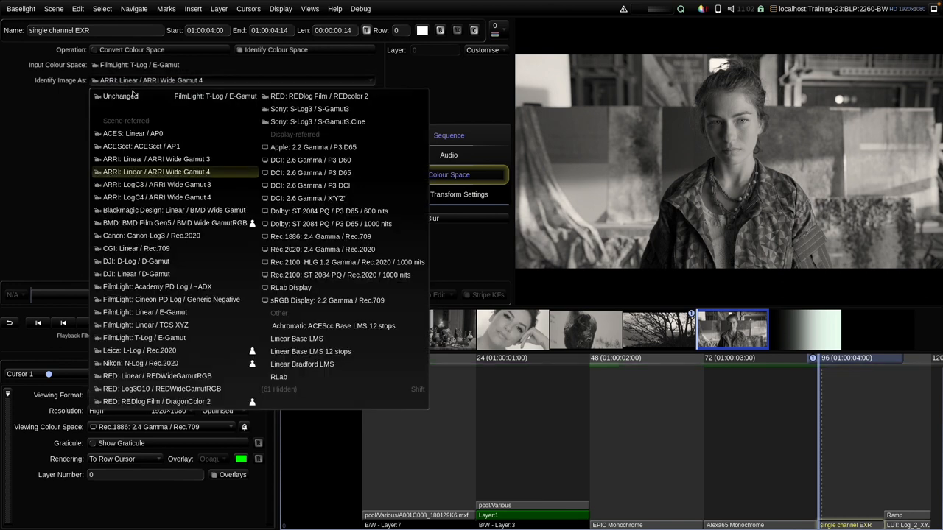
{"action": "left_click", "coordinate": [136, 248]}
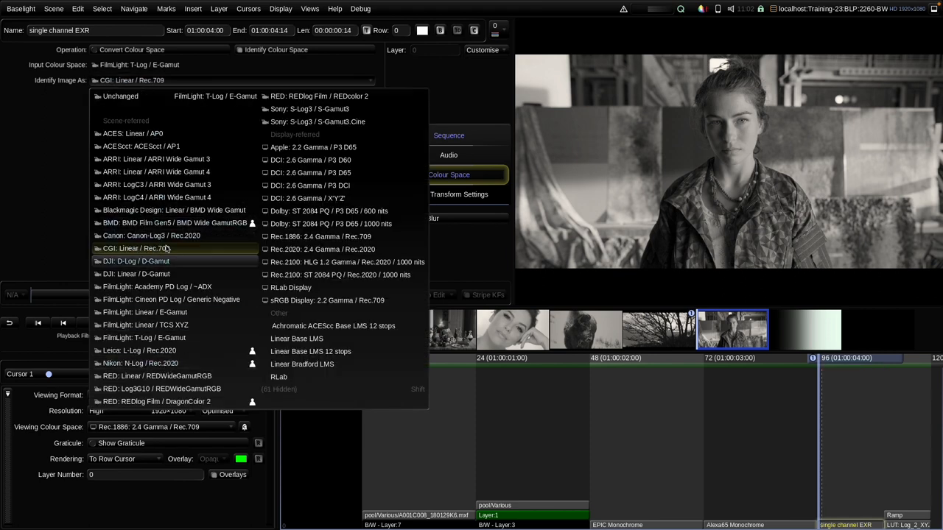
{"action": "mouse_move", "coordinate": [147, 247]}
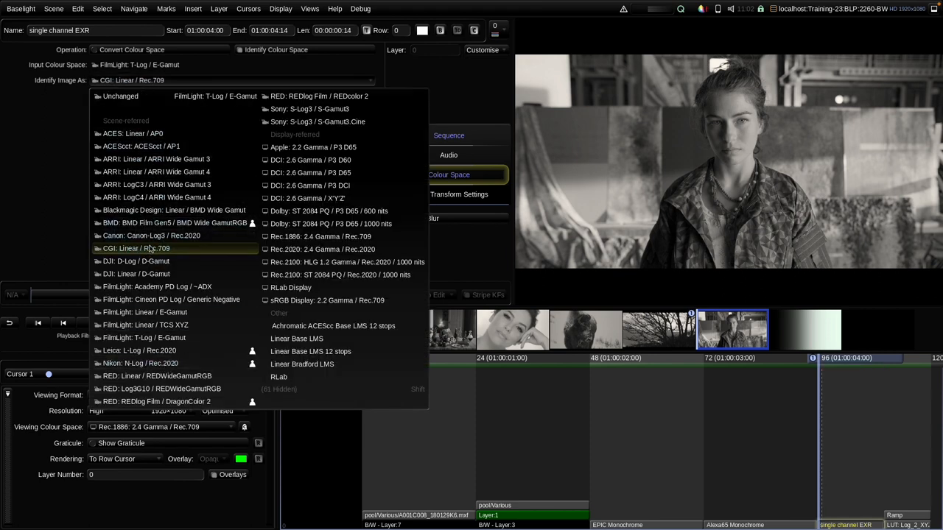
{"action": "mouse_move", "coordinate": [154, 260]}
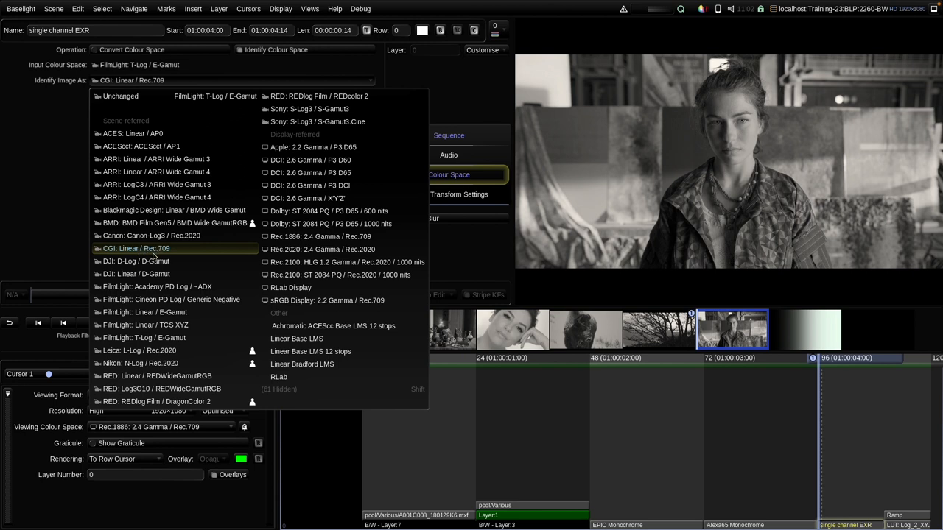
{"action": "left_click", "coordinate": [133, 133]}
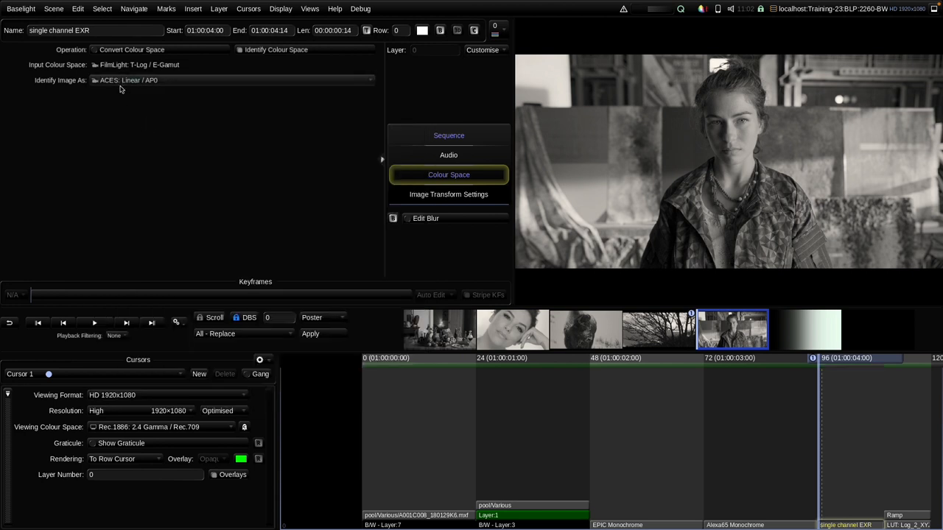
{"action": "mouse_move", "coordinate": [126, 80]}
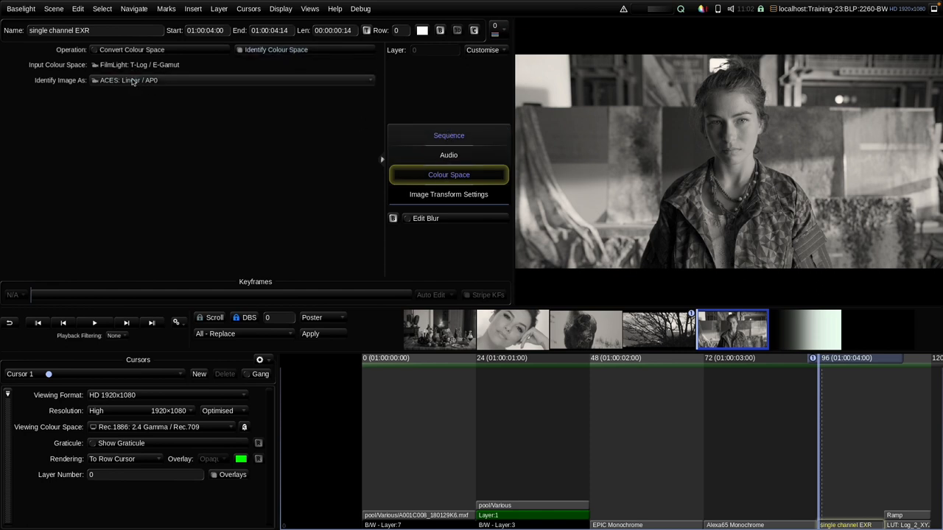
{"action": "left_click", "coordinate": [448, 135]}
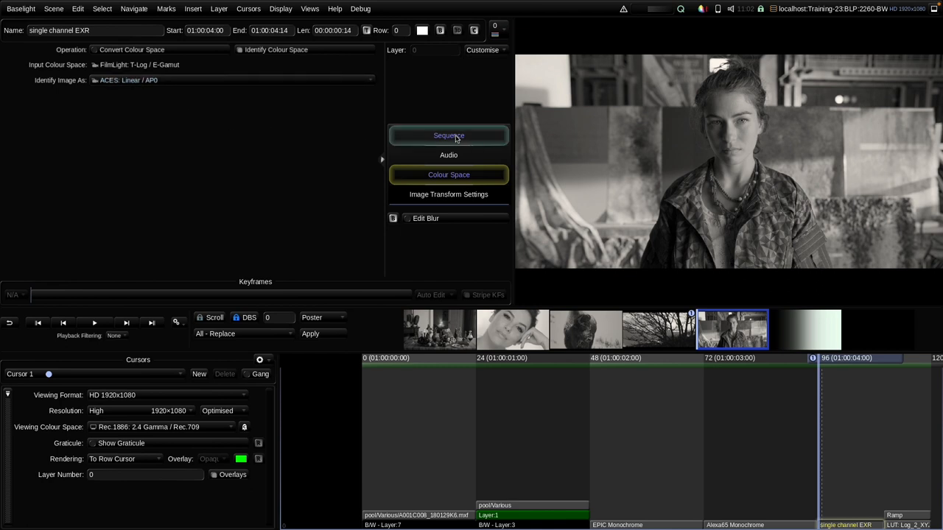
Return to the EXR strip's Sequence settings showing HD 1920x1080 at 24 fps.
{"action": "left_click", "coordinate": [448, 136]}
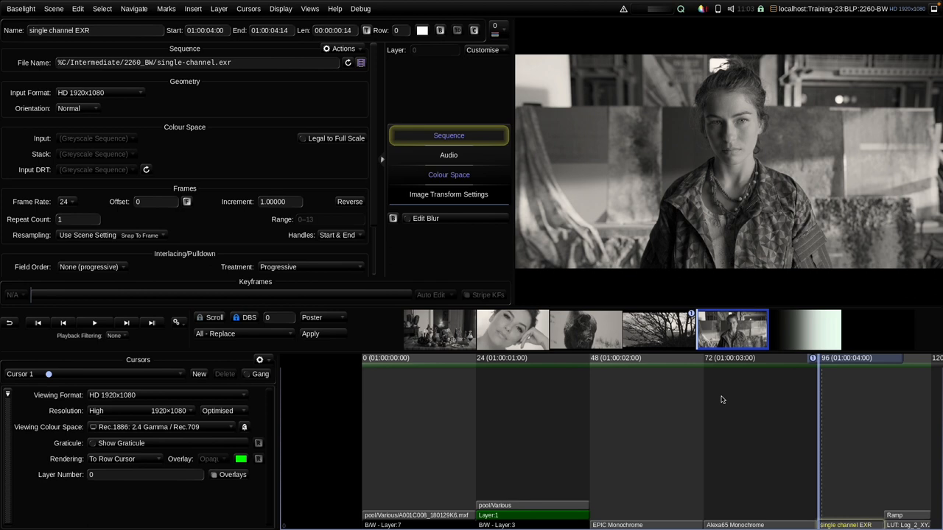
{"action": "mouse_move", "coordinate": [732, 422]}
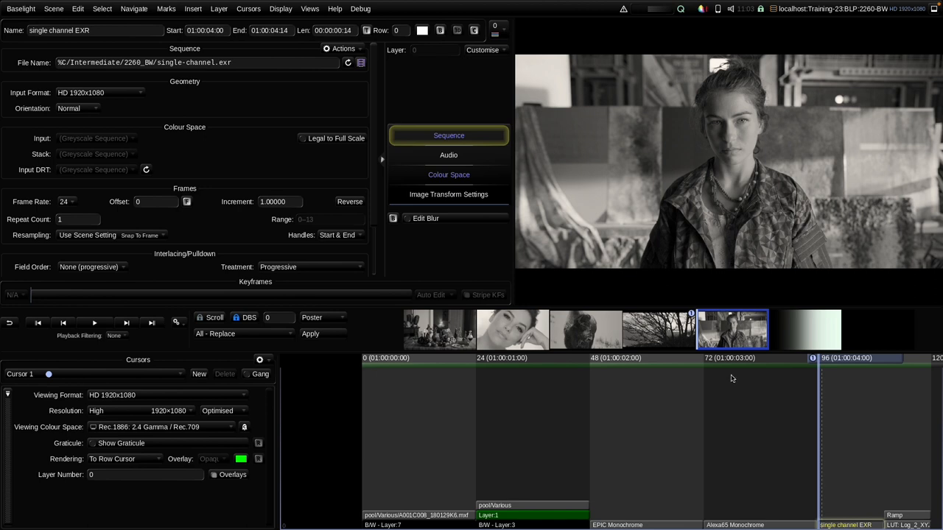
{"action": "left_click", "coordinate": [804, 329]}
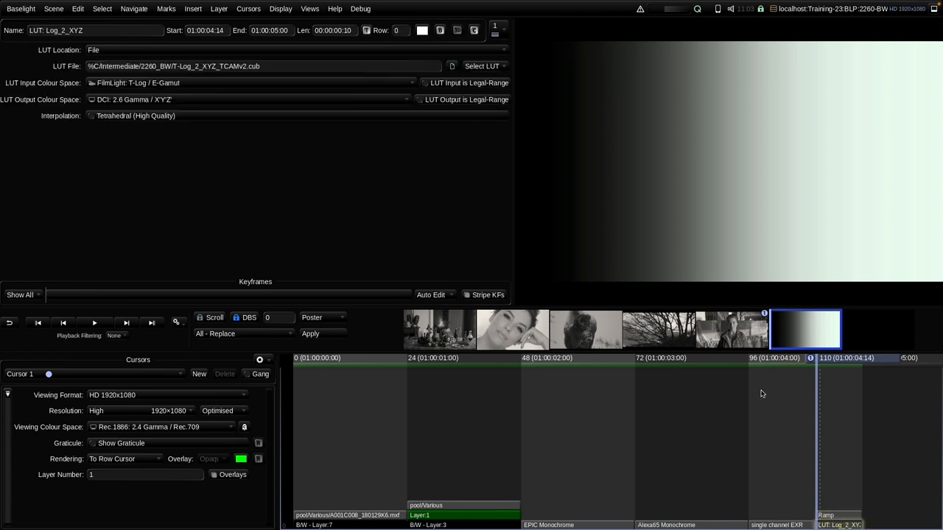
{"action": "mouse_move", "coordinate": [738, 159]}
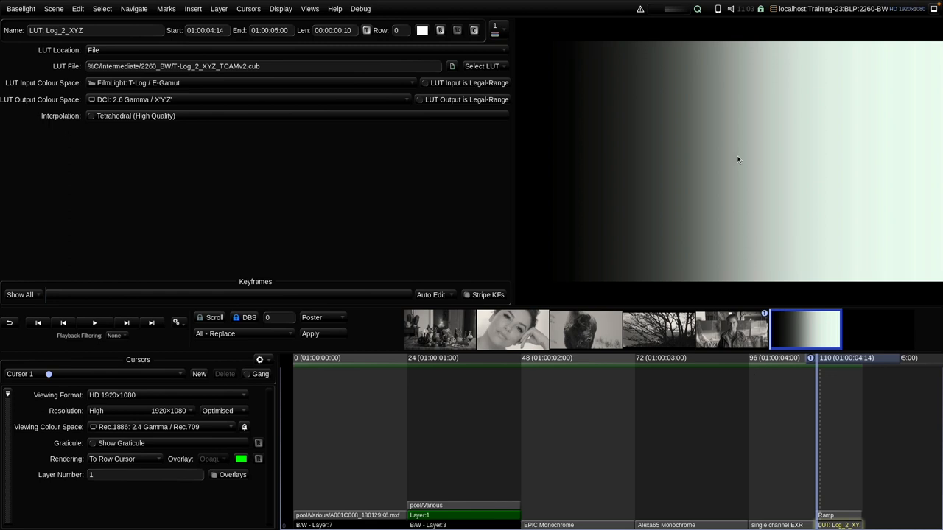
{"action": "mouse_move", "coordinate": [722, 191]}
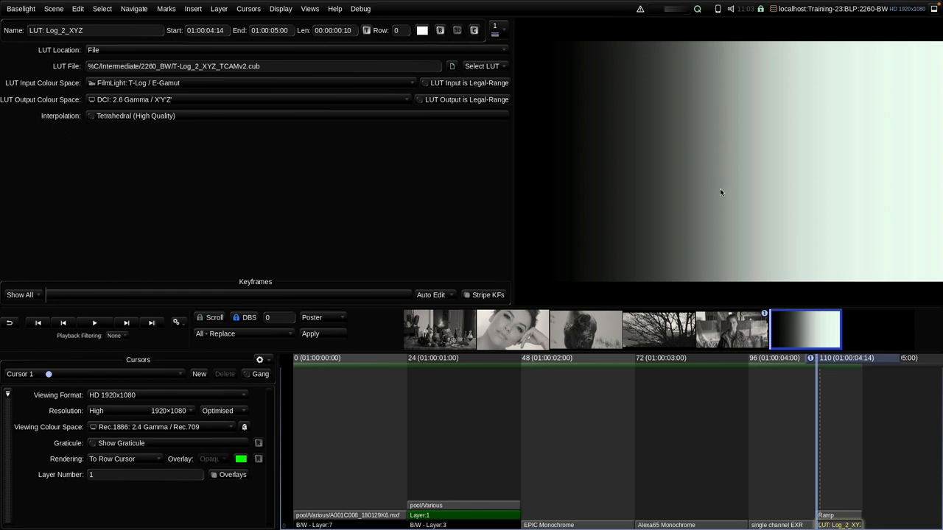
{"action": "mouse_move", "coordinate": [713, 186]}
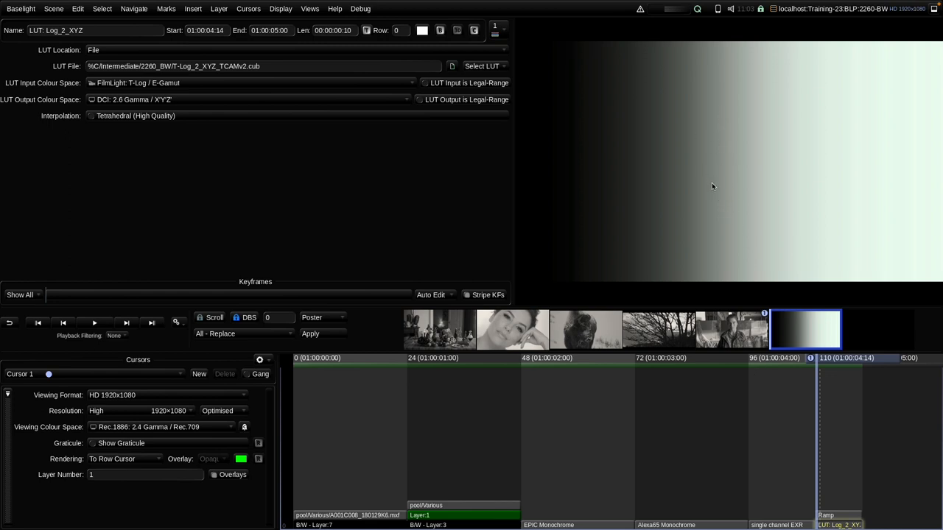
{"action": "mouse_move", "coordinate": [711, 227]}
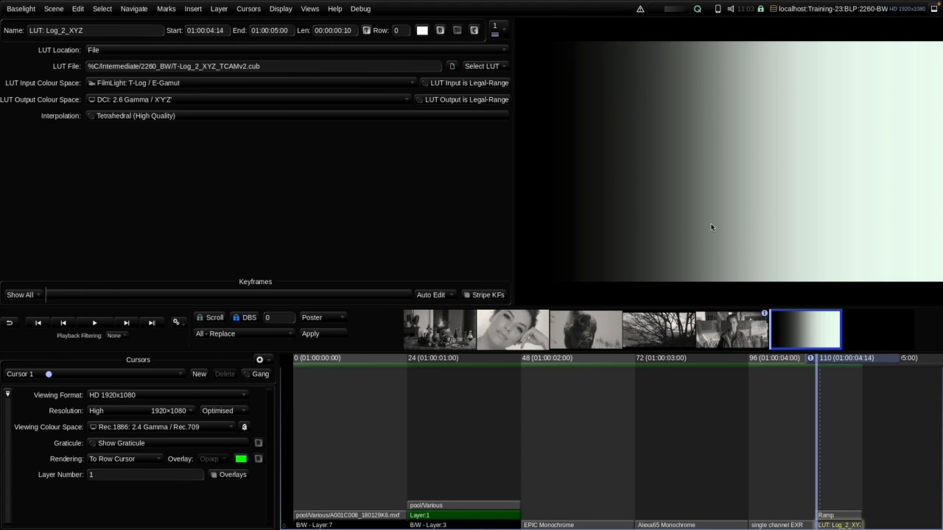
{"action": "mouse_move", "coordinate": [771, 132]}
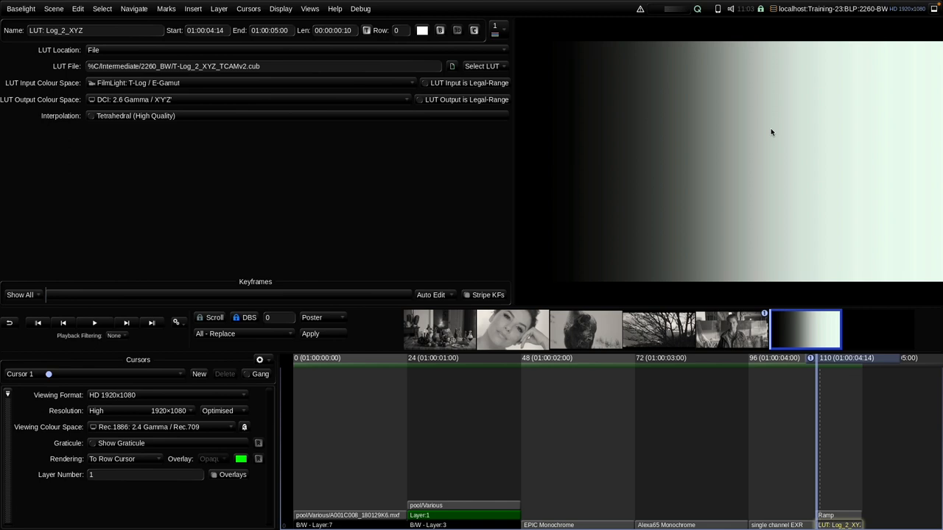
{"action": "mouse_move", "coordinate": [701, 242]}
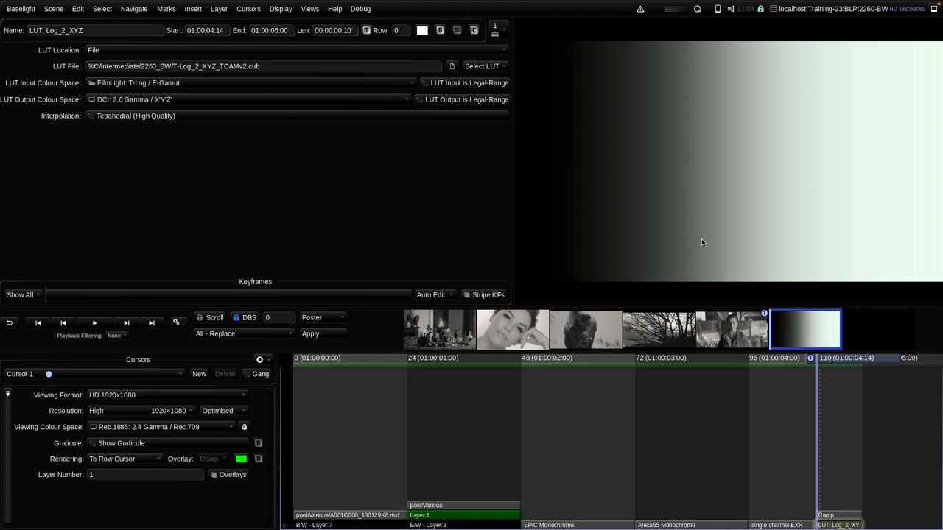
{"action": "mouse_move", "coordinate": [695, 230]}
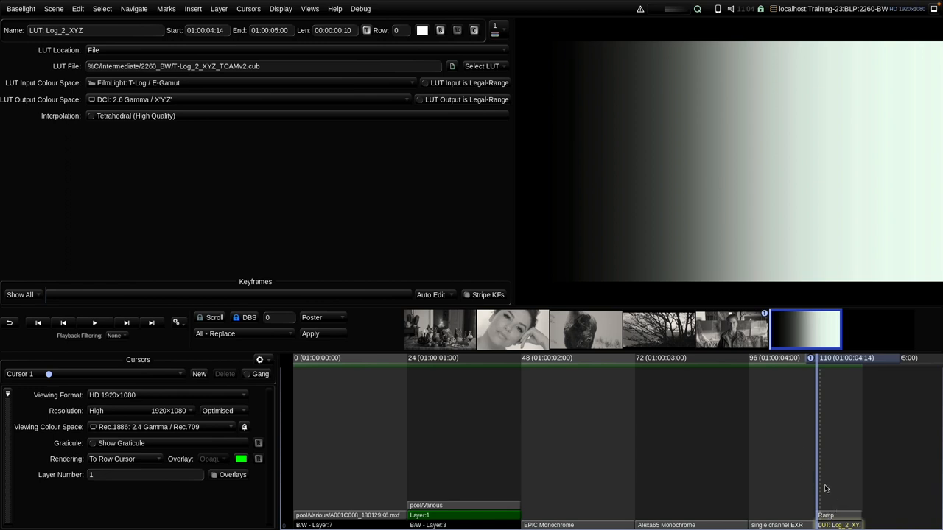
{"action": "mouse_move", "coordinate": [362, 175]}
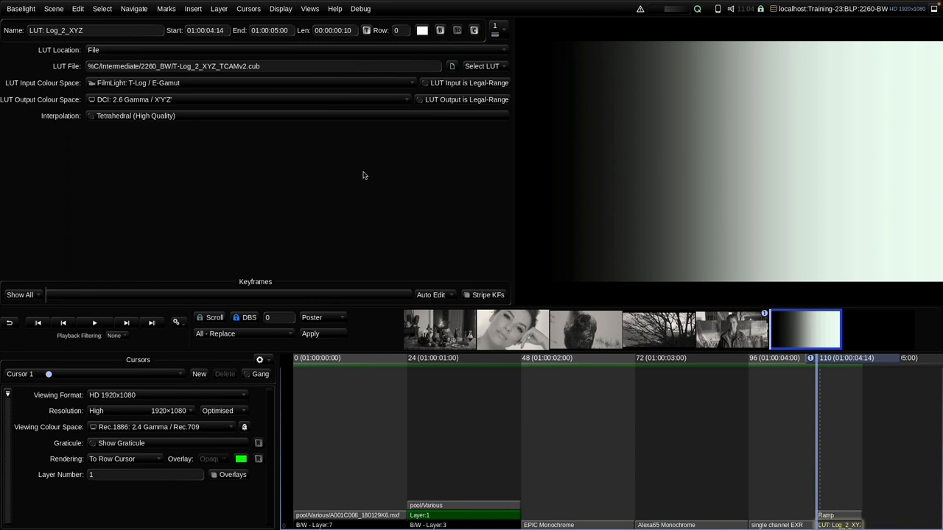
{"action": "mouse_move", "coordinate": [309, 155]}
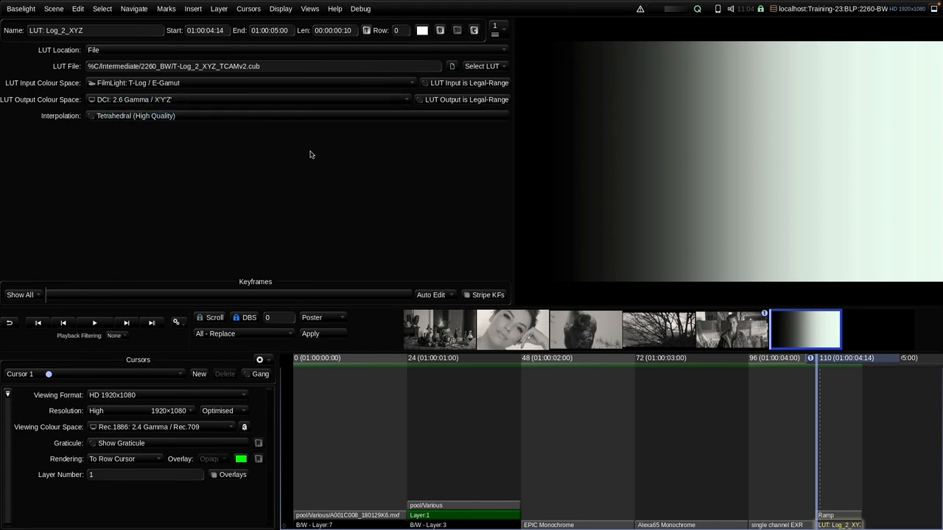
{"action": "mouse_move", "coordinate": [663, 186]}
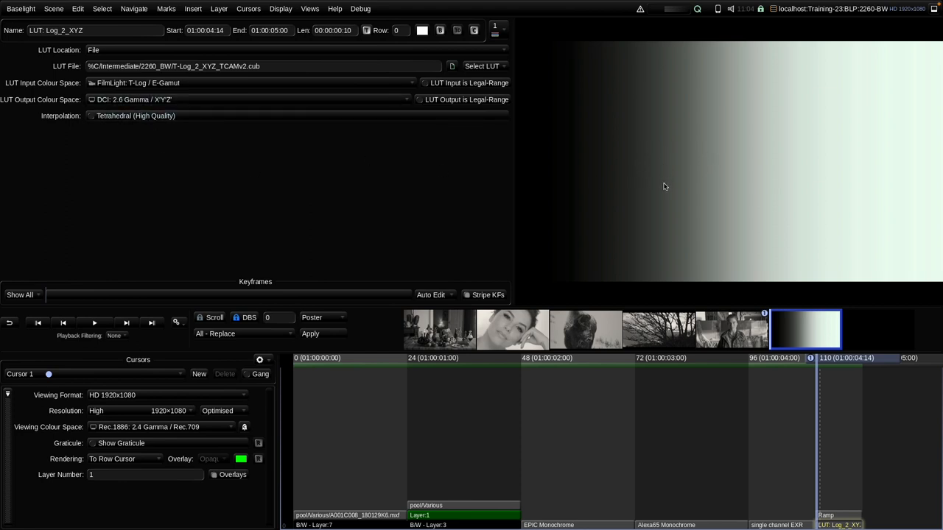
{"action": "mouse_move", "coordinate": [810, 168]}
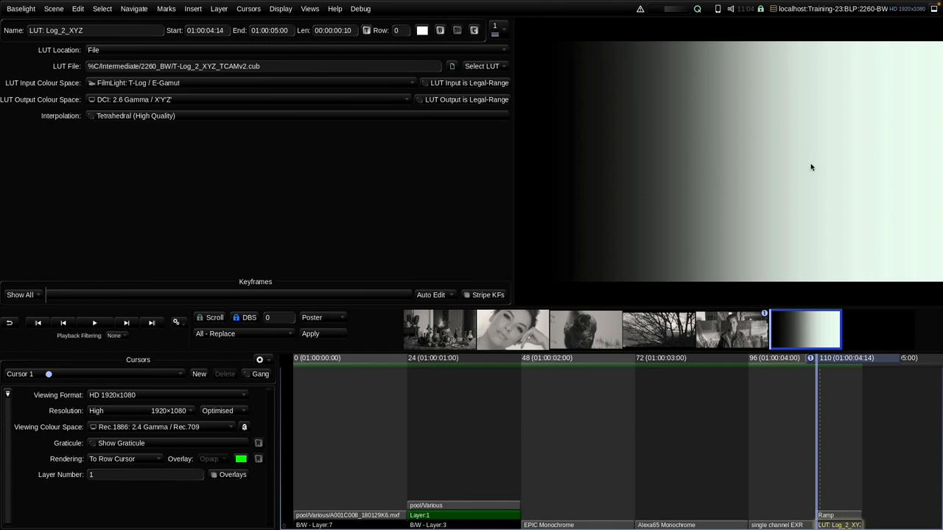
{"action": "mouse_move", "coordinate": [690, 191]}
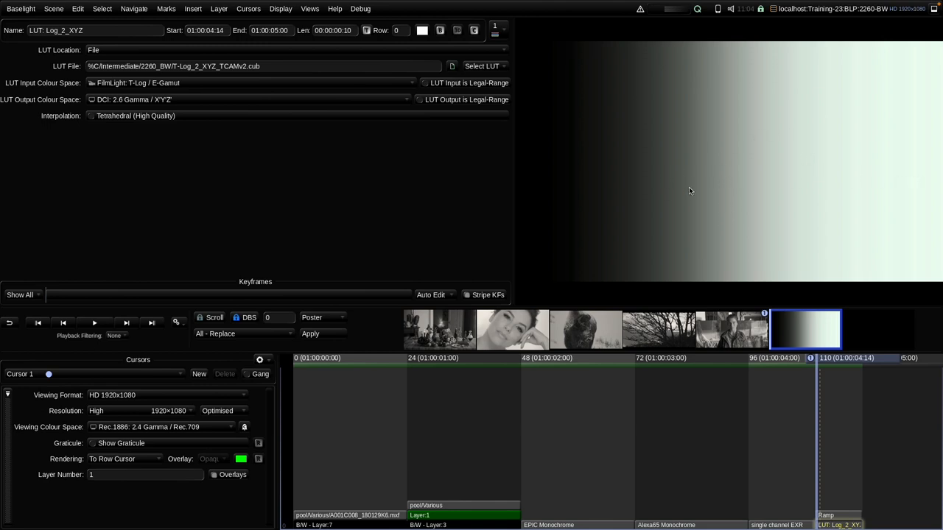
{"action": "mouse_move", "coordinate": [670, 185]}
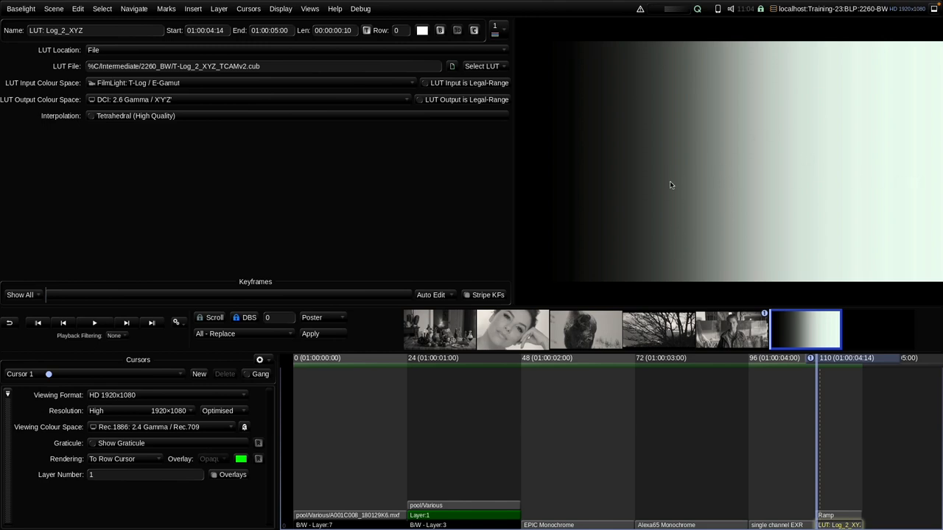
{"action": "mouse_move", "coordinate": [681, 165]}
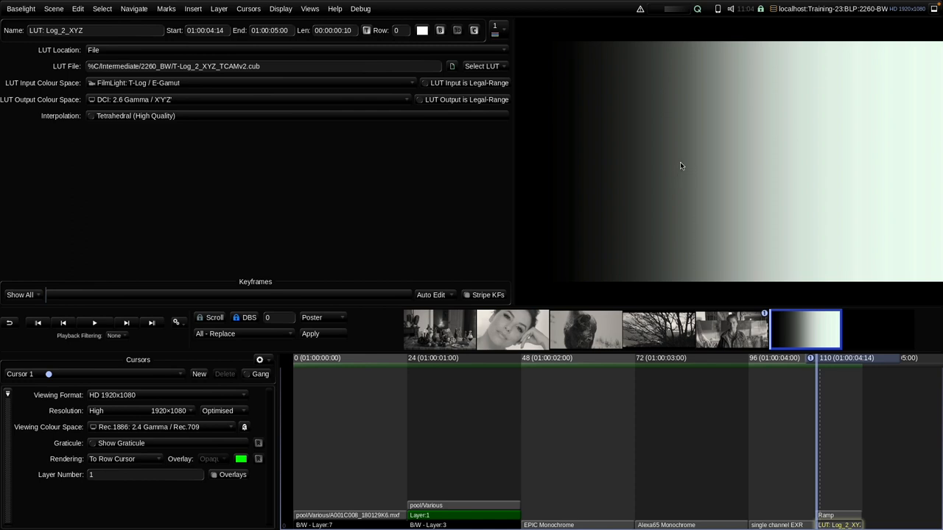
{"action": "mouse_move", "coordinate": [678, 268]}
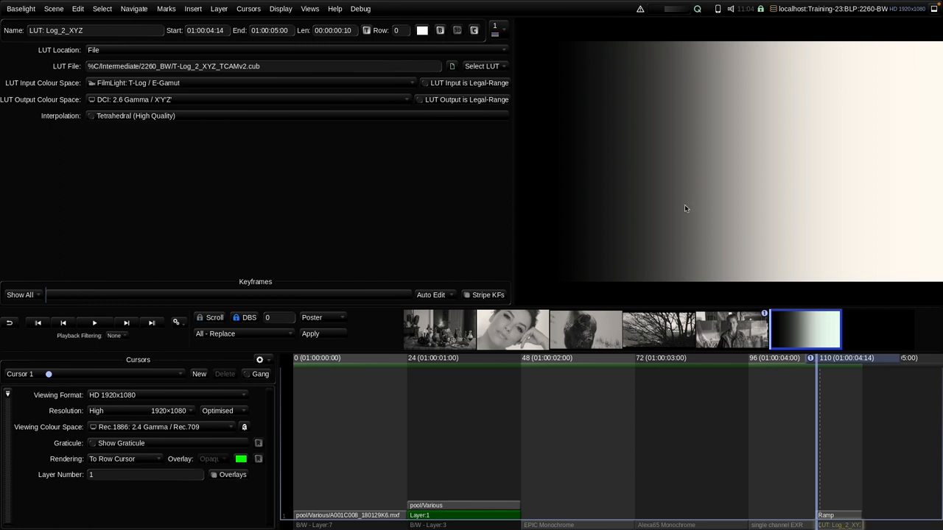
{"action": "mouse_move", "coordinate": [690, 157]}
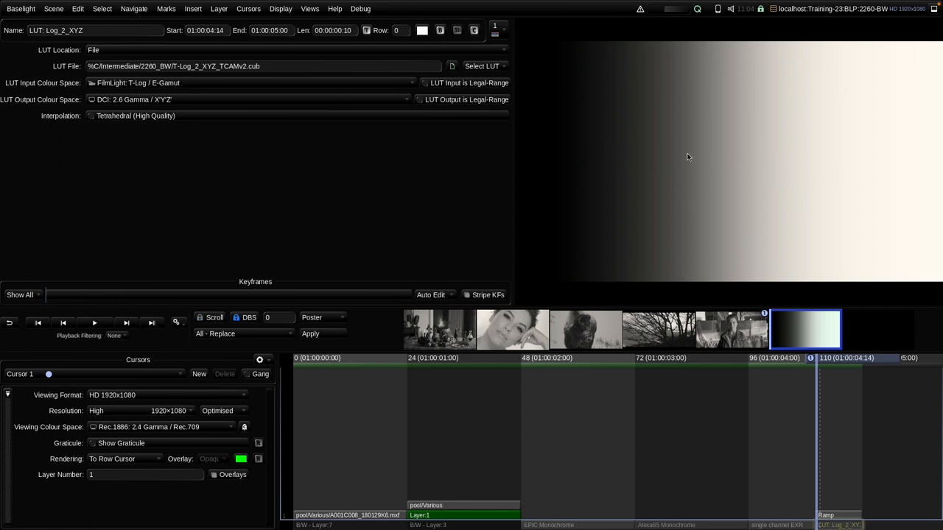
{"action": "mouse_move", "coordinate": [606, 154]}
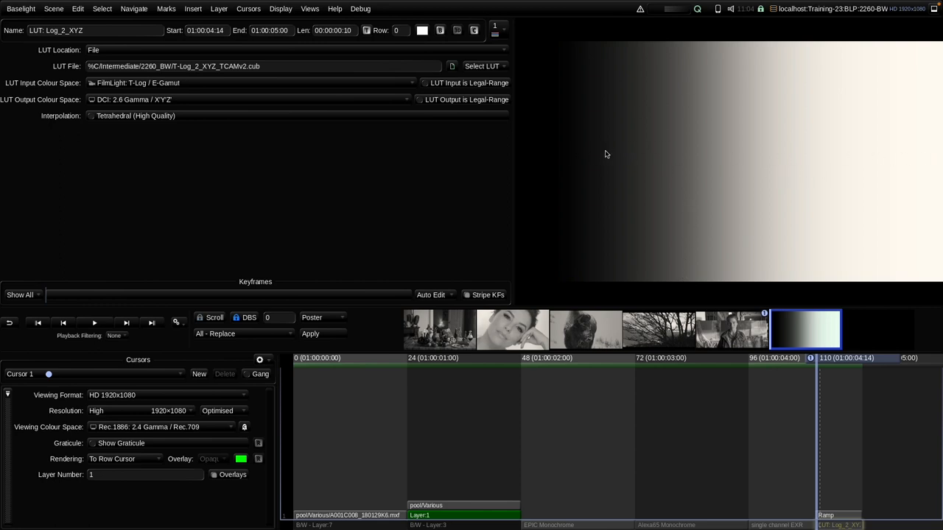
Bring up the Vectorscope/Chromaticity scope and place it over the left side of the screen.
{"action": "left_click", "coordinate": [310, 9]}
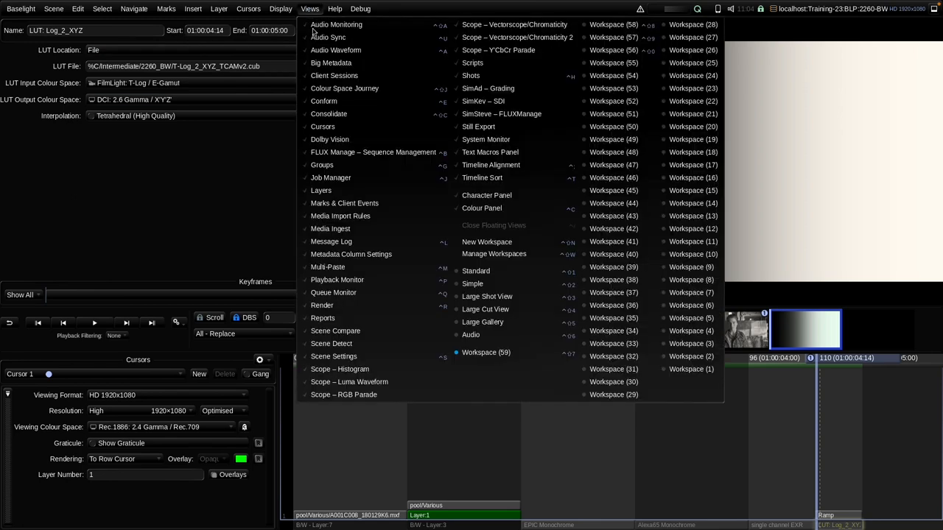
{"action": "left_click", "coordinate": [513, 24]}
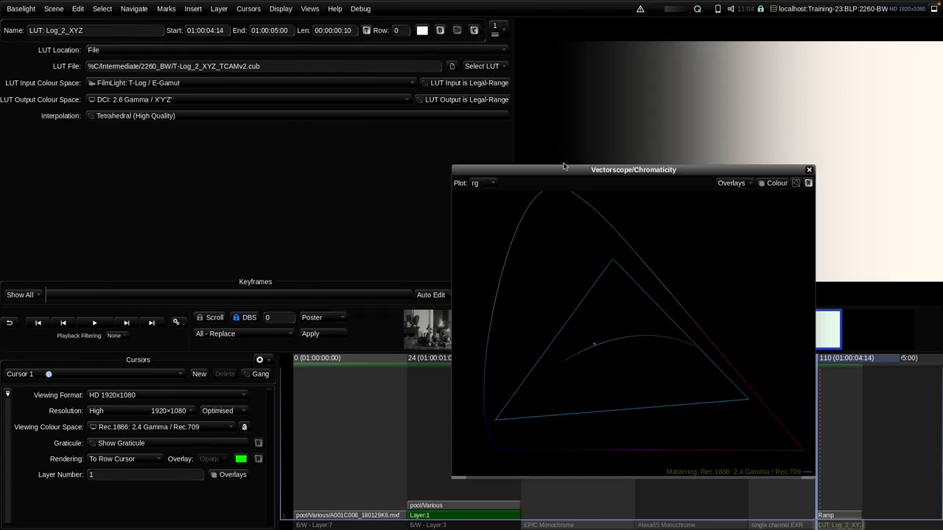
{"action": "left_click_drag", "start_coordinate": [633, 170], "coordinate": [336, 114]}
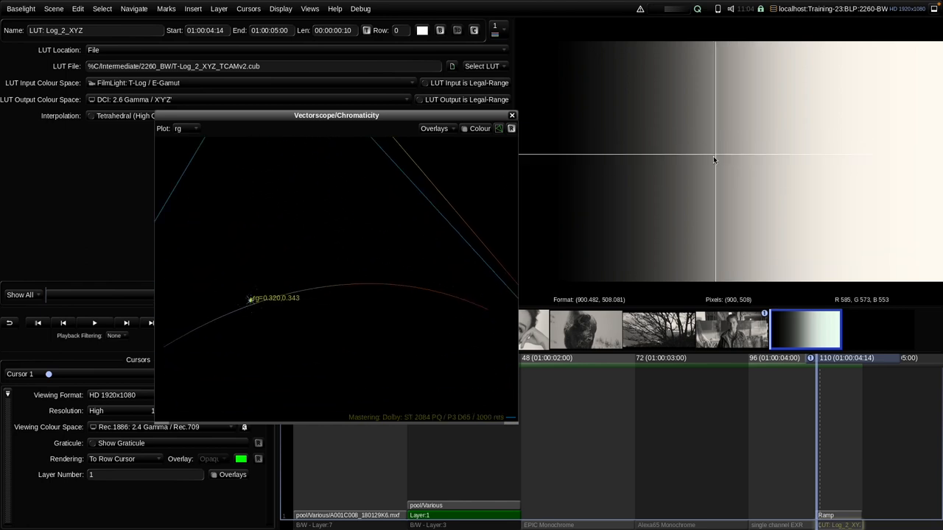
{"action": "mouse_move", "coordinate": [825, 159]}
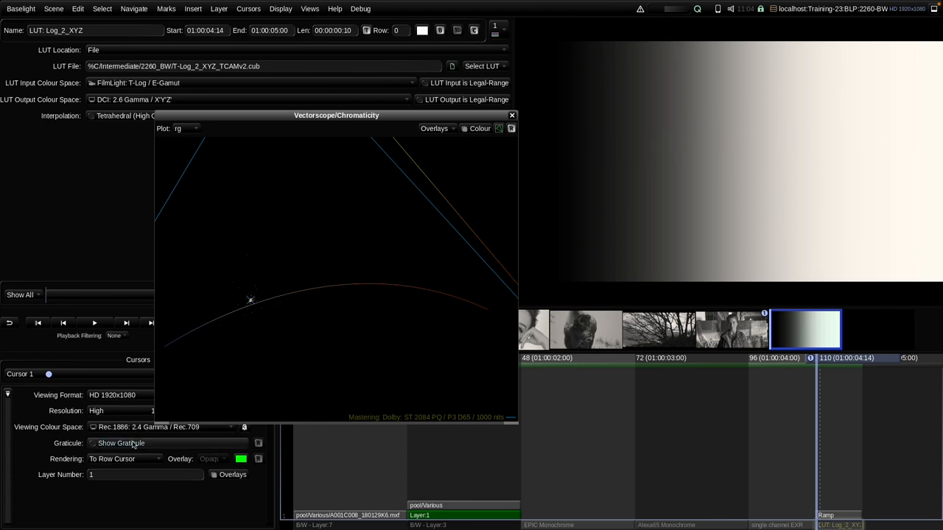
Set the viewing colour space to DCI: 2.6 Gamma / X'Y'Z' so the ramp displays neutral grey.
{"action": "left_click", "coordinate": [147, 427]}
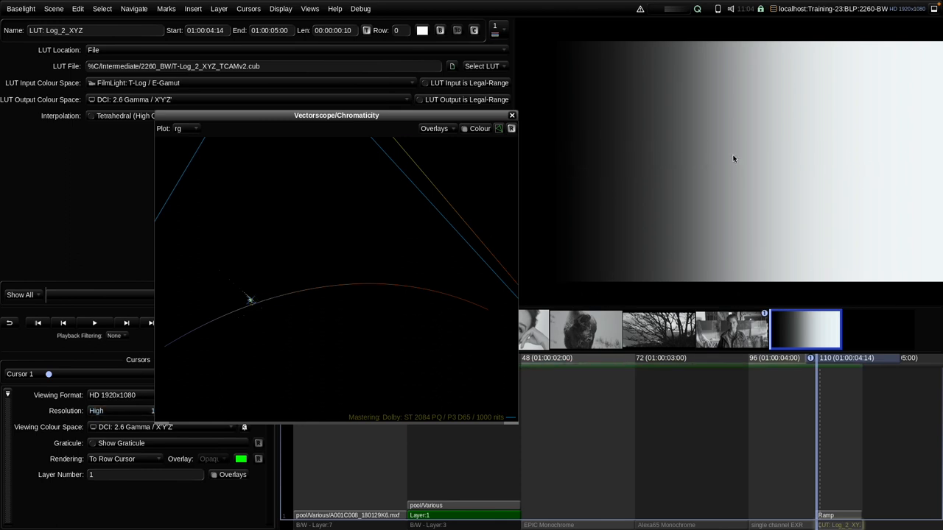
{"action": "mouse_move", "coordinate": [706, 219]}
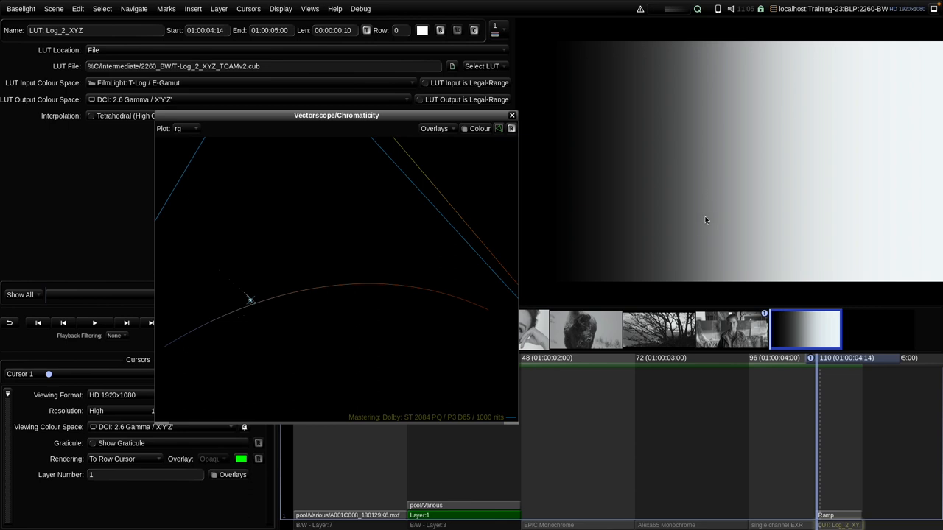
{"action": "mouse_move", "coordinate": [706, 213]}
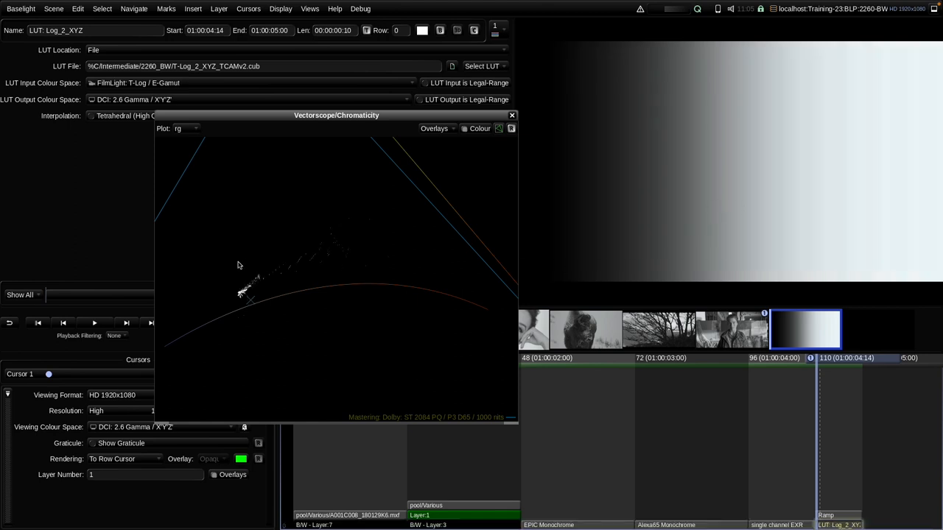
{"action": "mouse_move", "coordinate": [598, 159]}
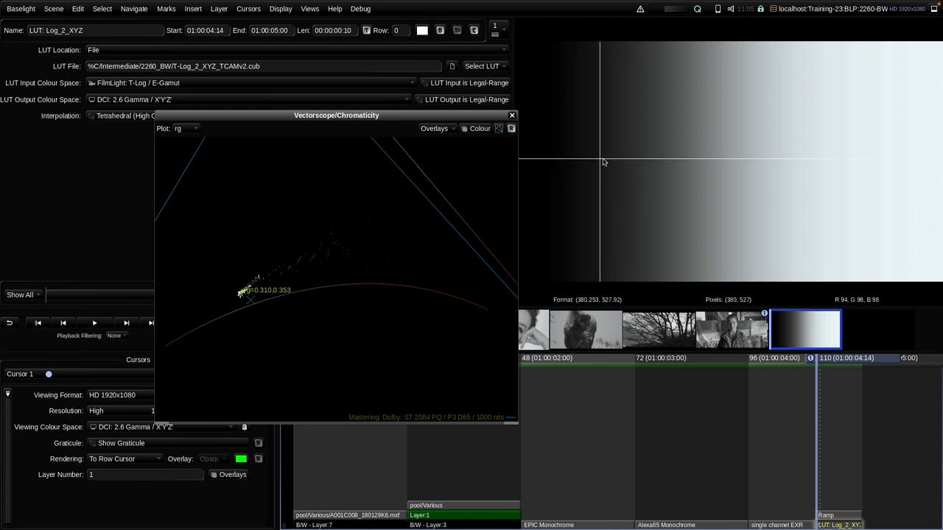
{"action": "mouse_move", "coordinate": [645, 170]}
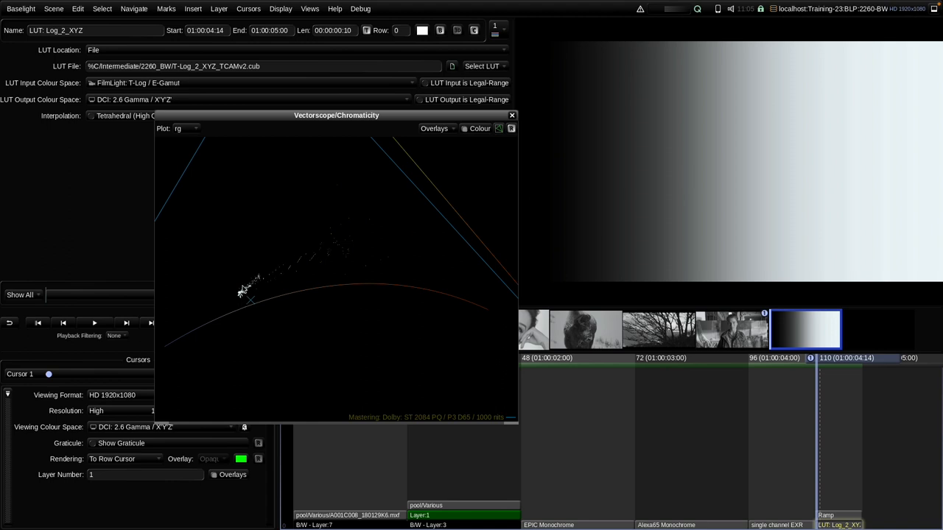
{"action": "mouse_move", "coordinate": [371, 259]}
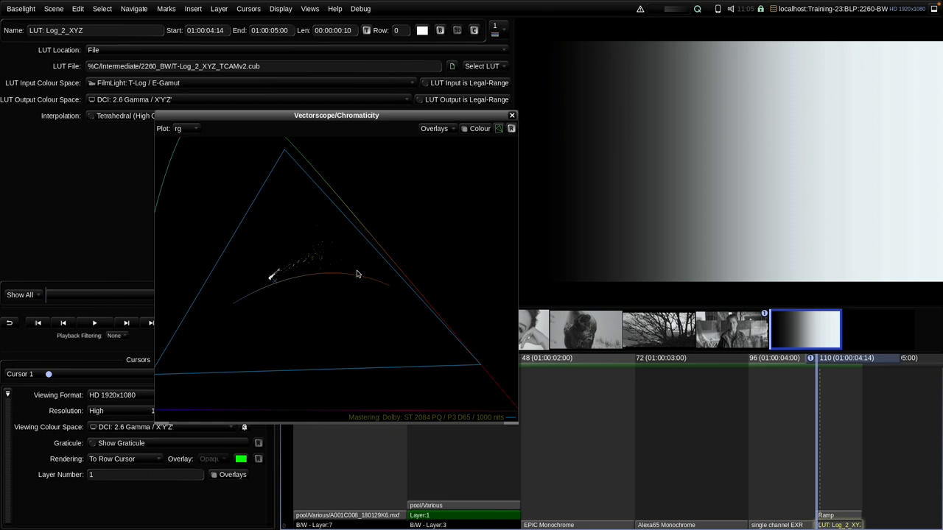
{"action": "mouse_move", "coordinate": [710, 410]}
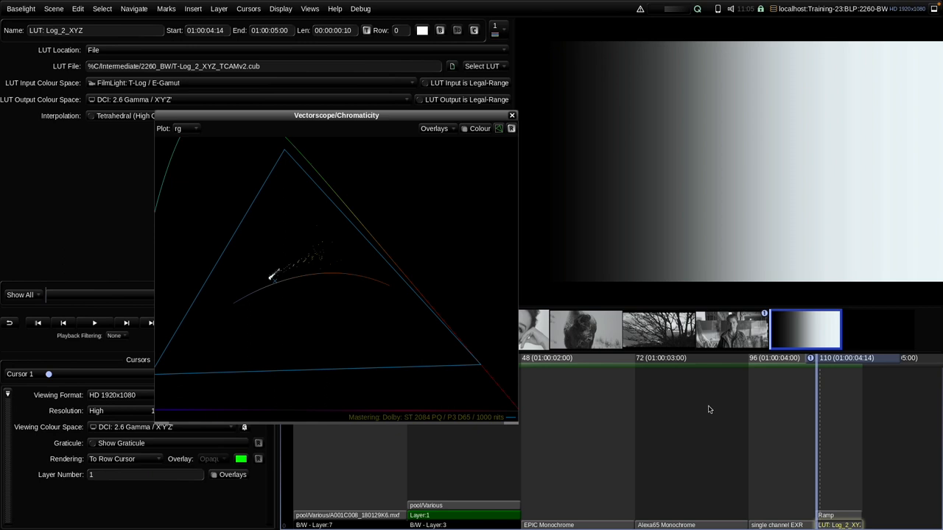
{"action": "mouse_move", "coordinate": [693, 191]}
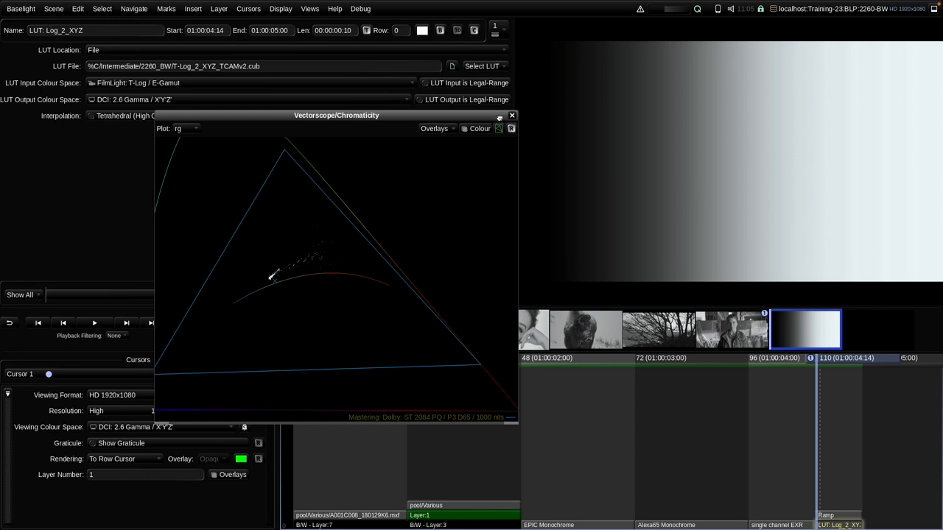
{"action": "mouse_move", "coordinate": [403, 247]}
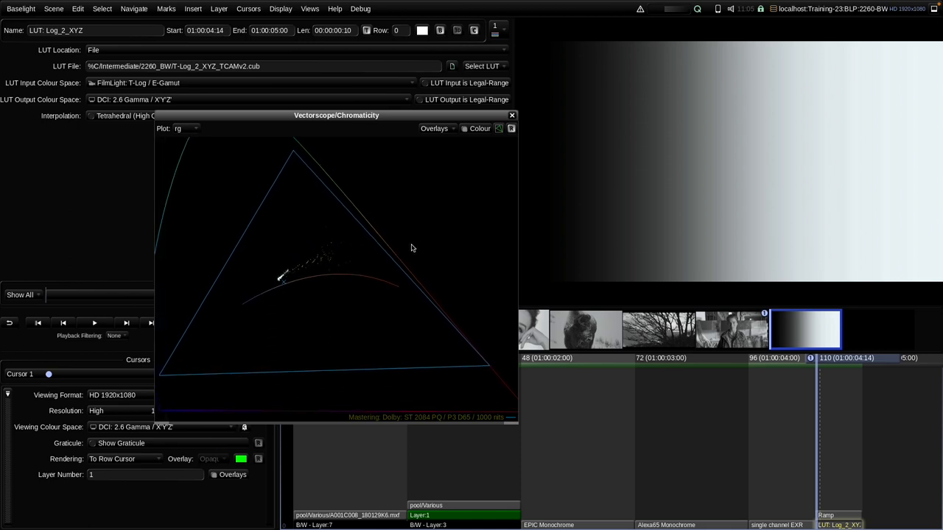
{"action": "mouse_move", "coordinate": [613, 182]}
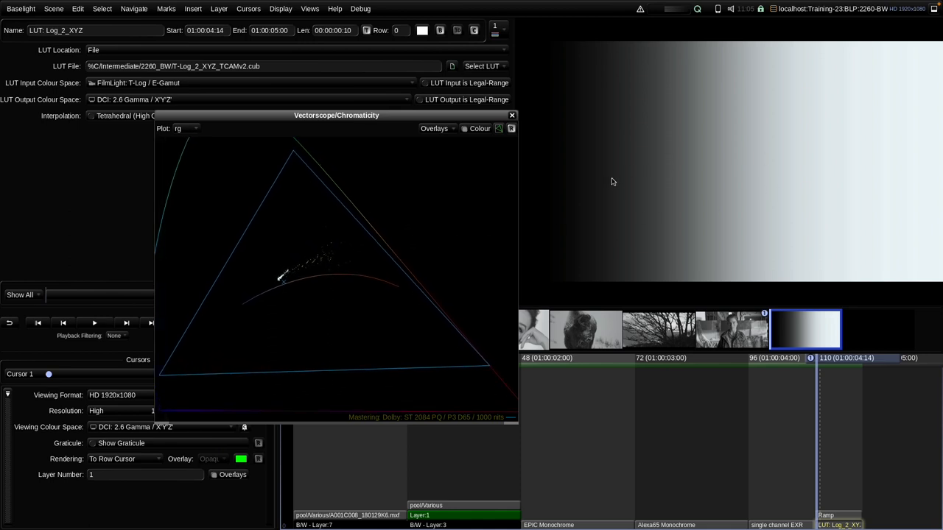
{"action": "mouse_move", "coordinate": [743, 187]}
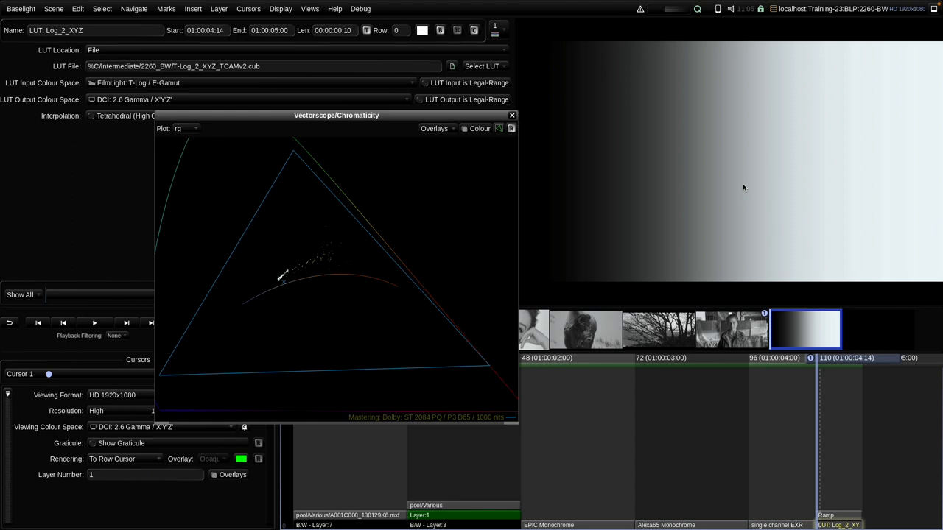
{"action": "mouse_move", "coordinate": [666, 175]}
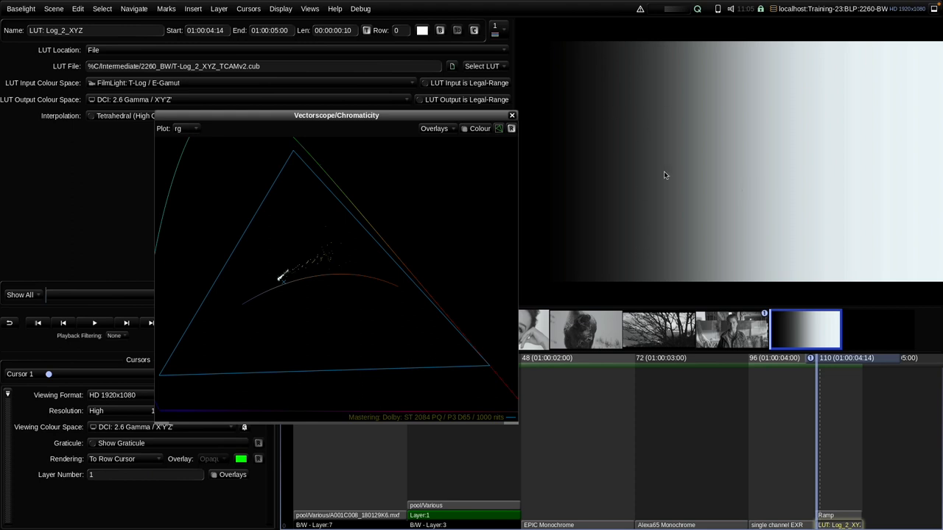
{"action": "mouse_move", "coordinate": [899, 185]}
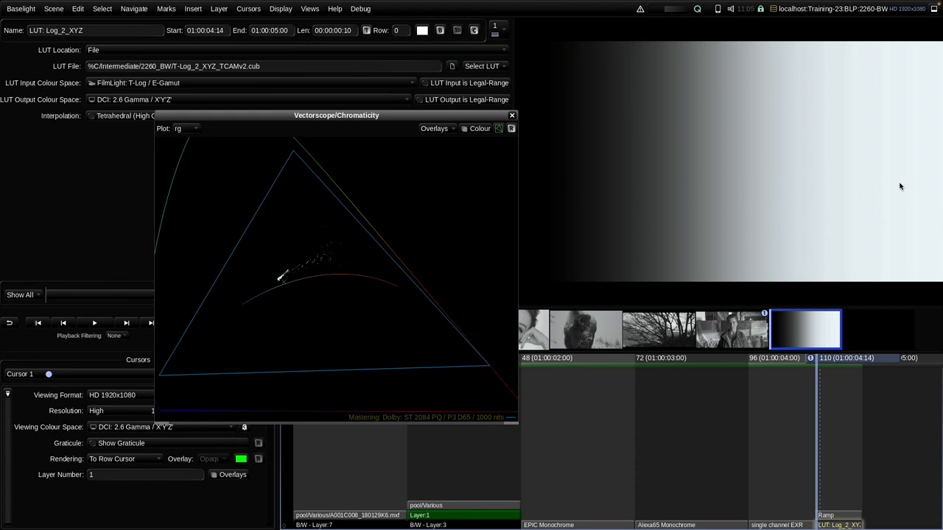
Close the chromaticity scope, leaving the grey ramp and its LUT settings unobstructed.
{"action": "left_click", "coordinate": [513, 115]}
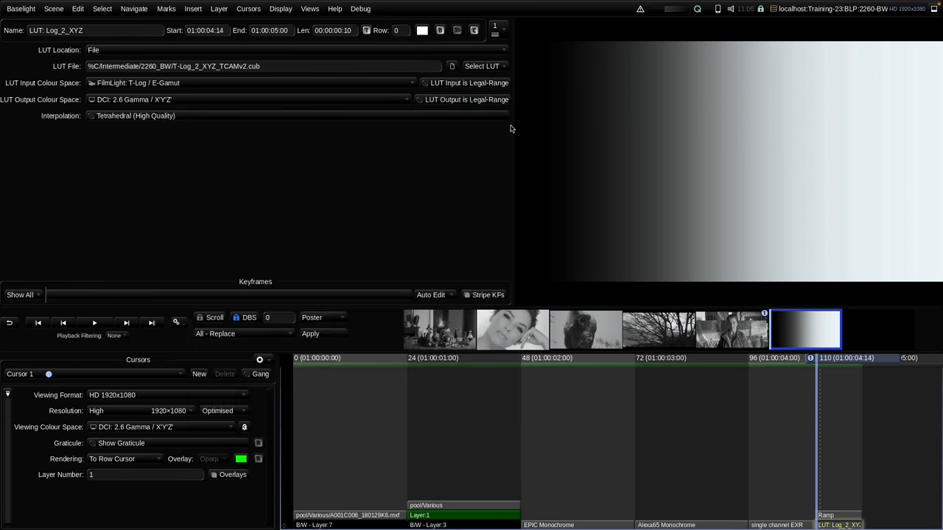
{"action": "mouse_move", "coordinate": [565, 147]}
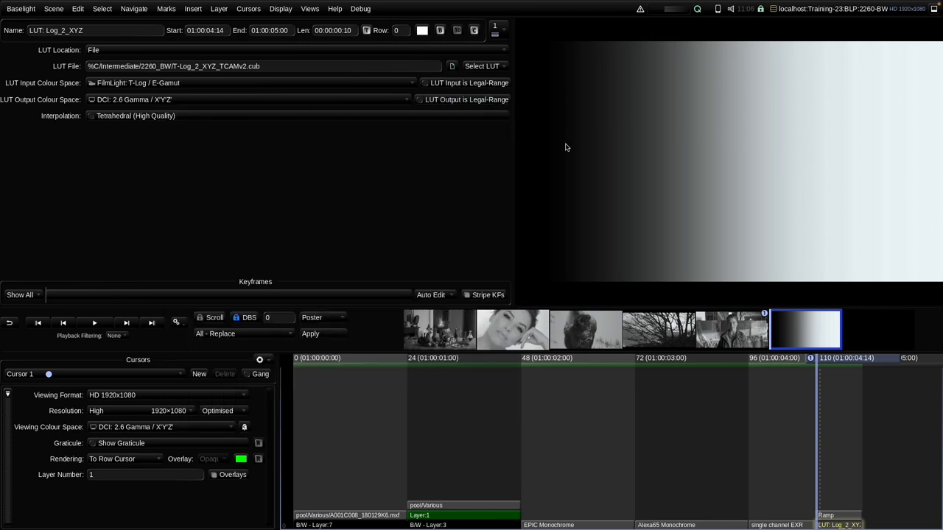